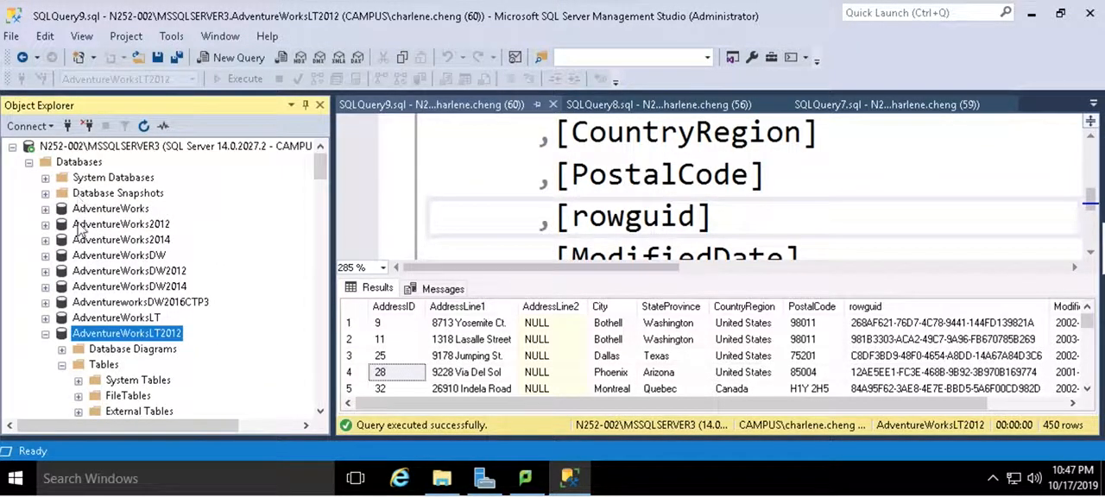
mouse_move(172, 261)
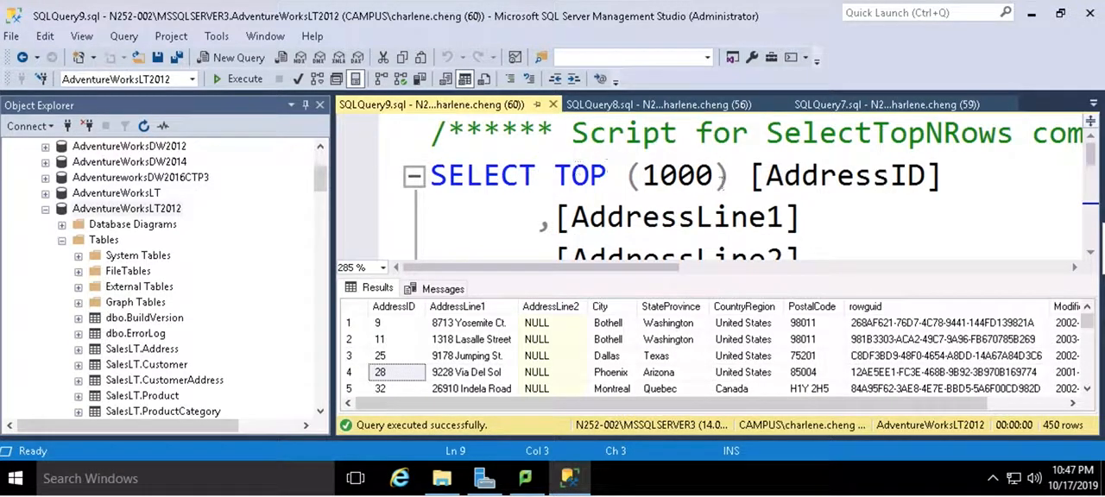
Point out AddressID values 9, 11 and 32 in the SalesLT.Address query results
scroll(down, 3)
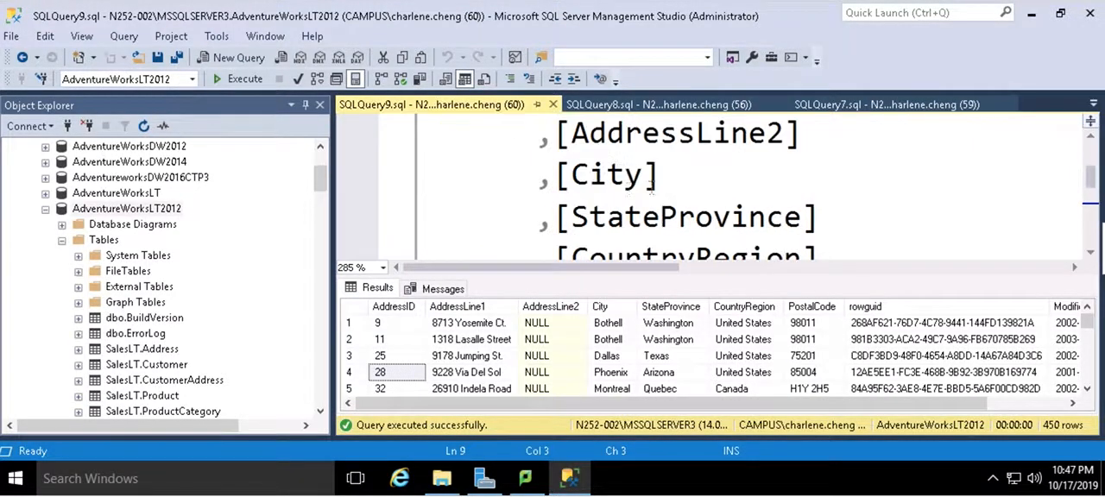
scroll(down, 3)
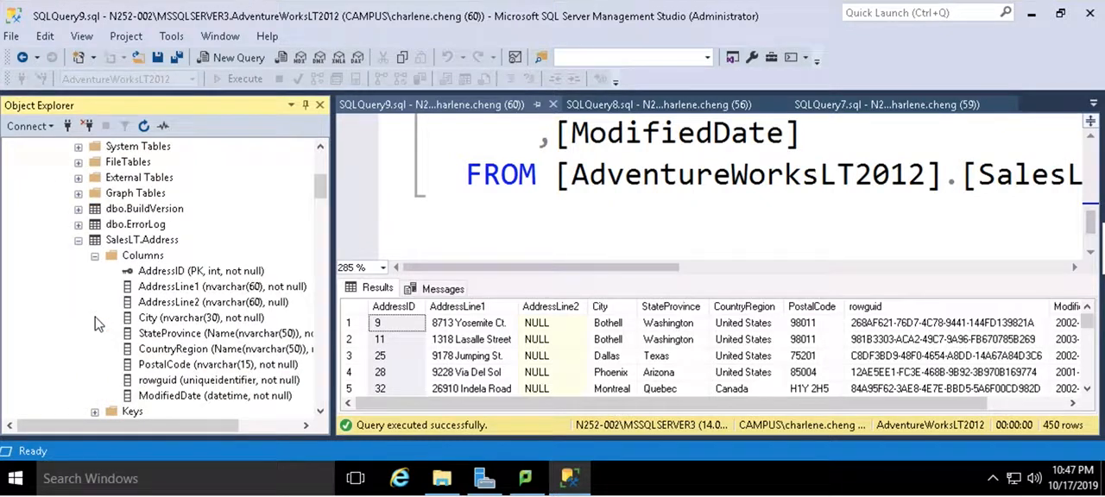
click(201, 270)
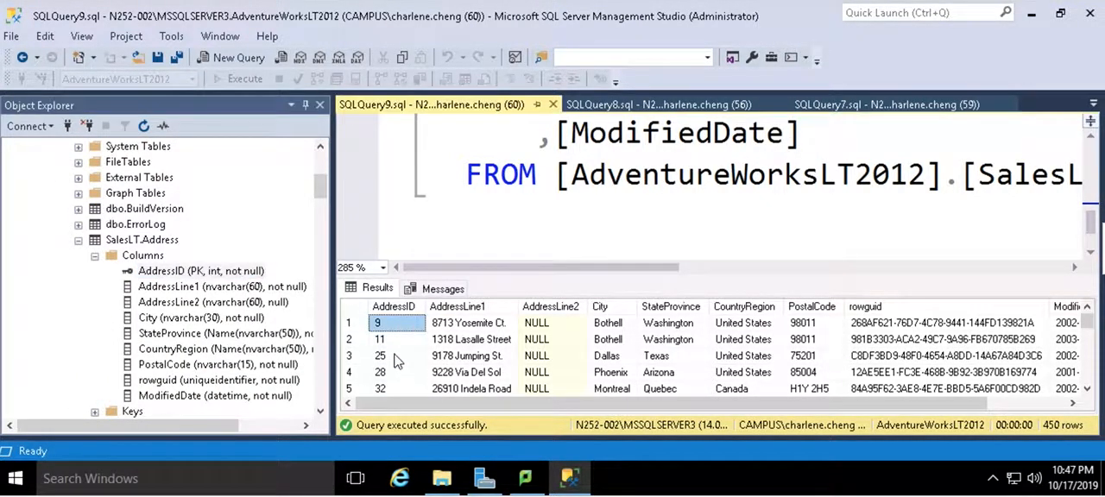
click(379, 339)
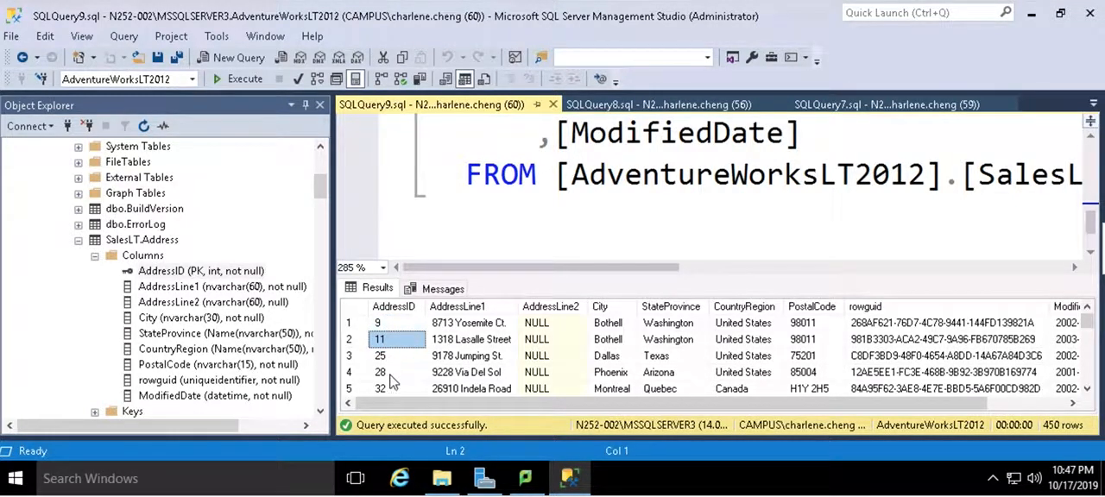
click(380, 388)
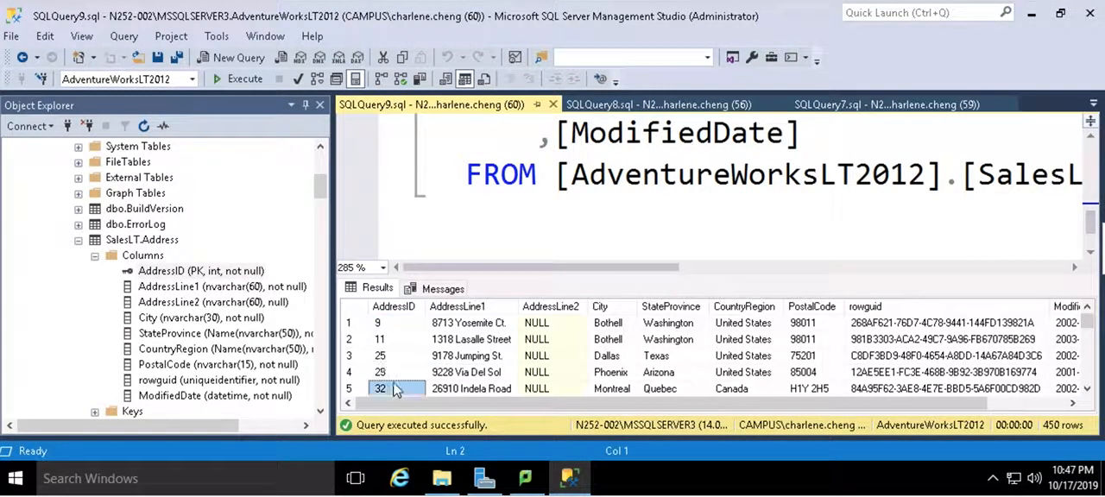
click(15, 477)
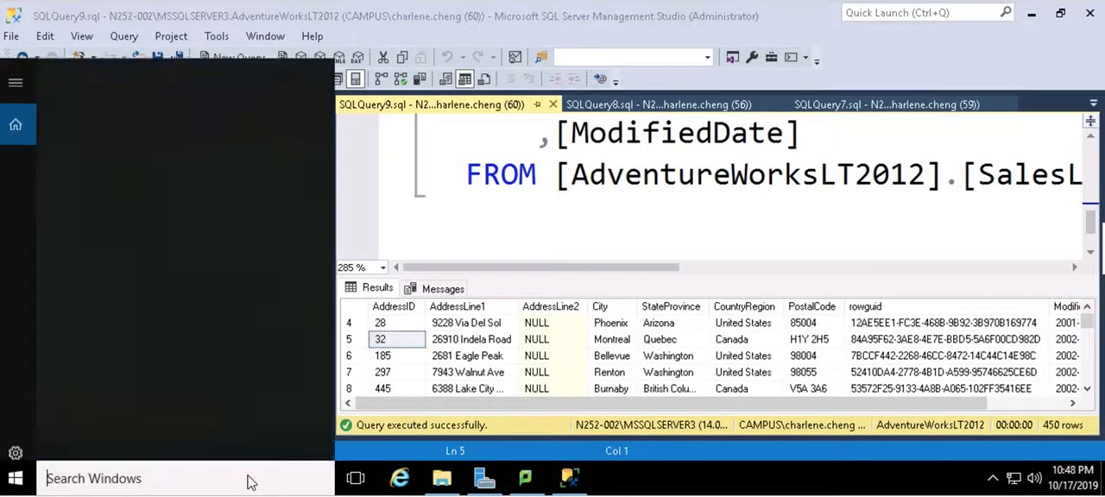
Search 'visual' from the Start menu and launch Visual Studio 2019
text(vis)
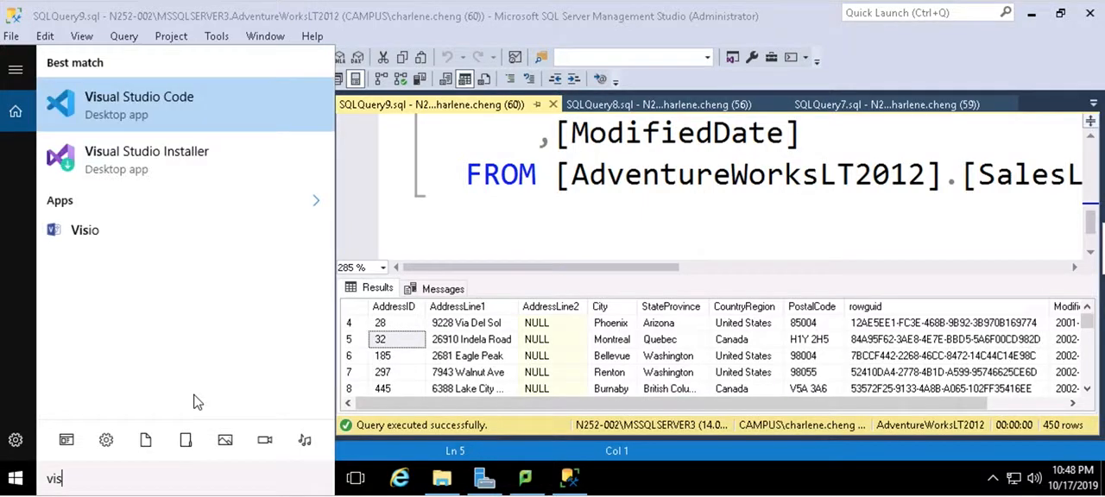
text(ual)
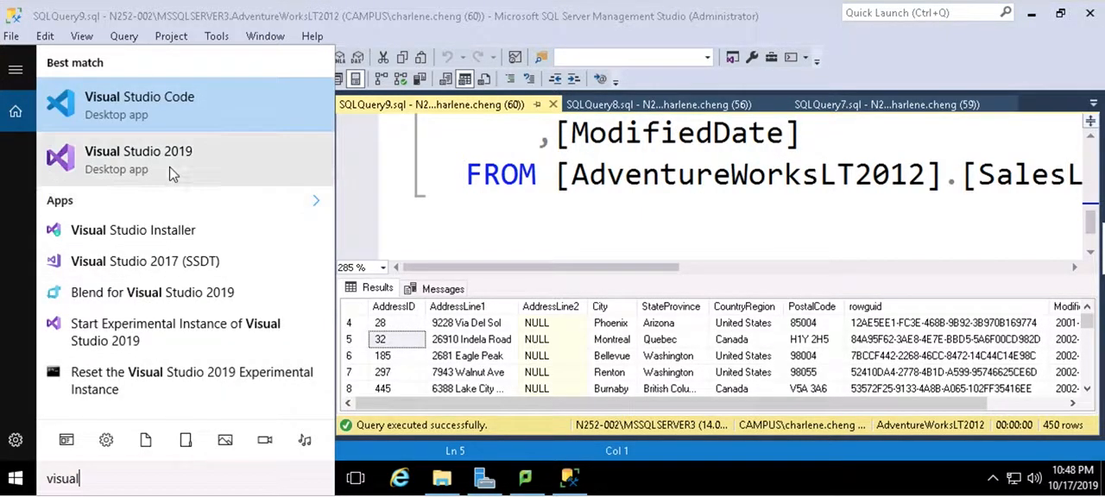
click(138, 159)
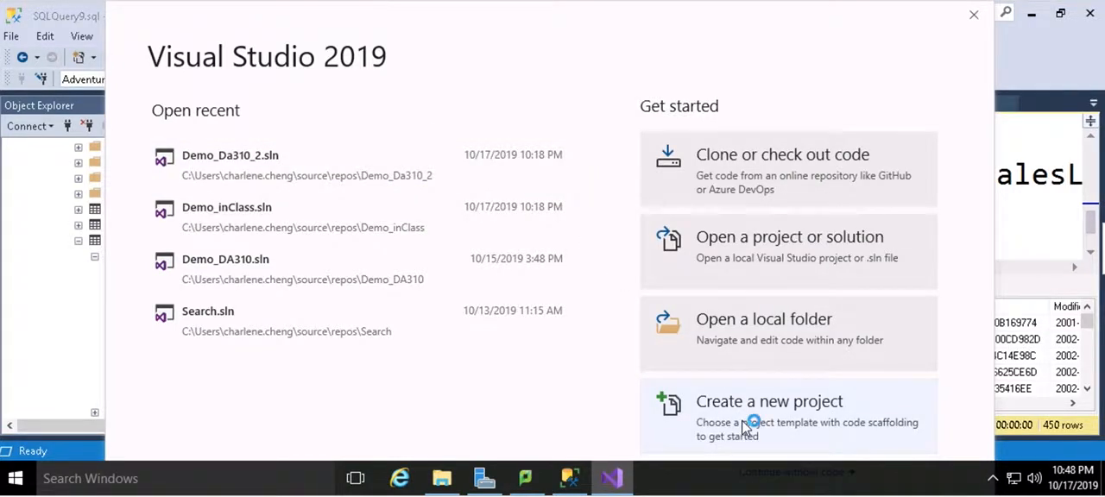
Create a Windows Forms App (.NET Framework) project named DA310_Demo
click(768, 401)
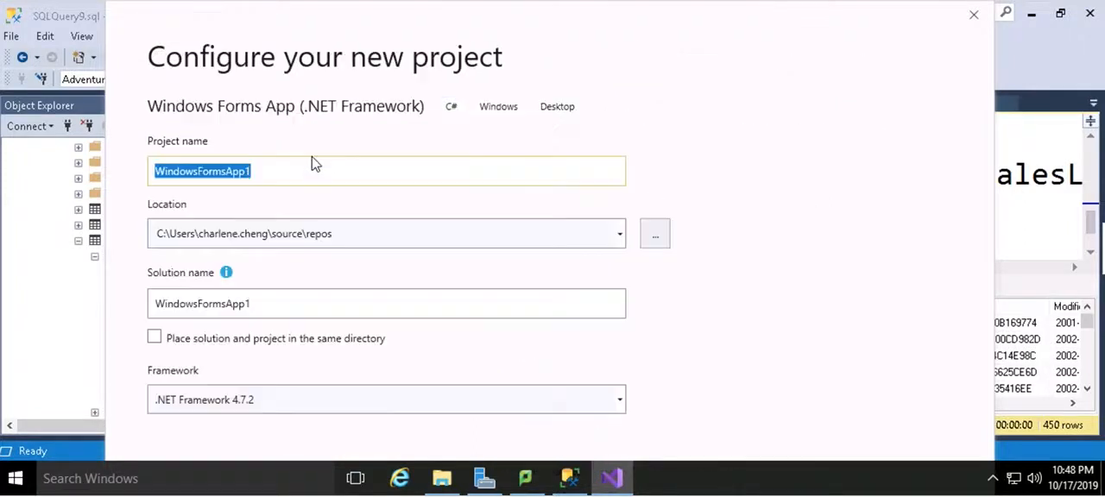
click(313, 171)
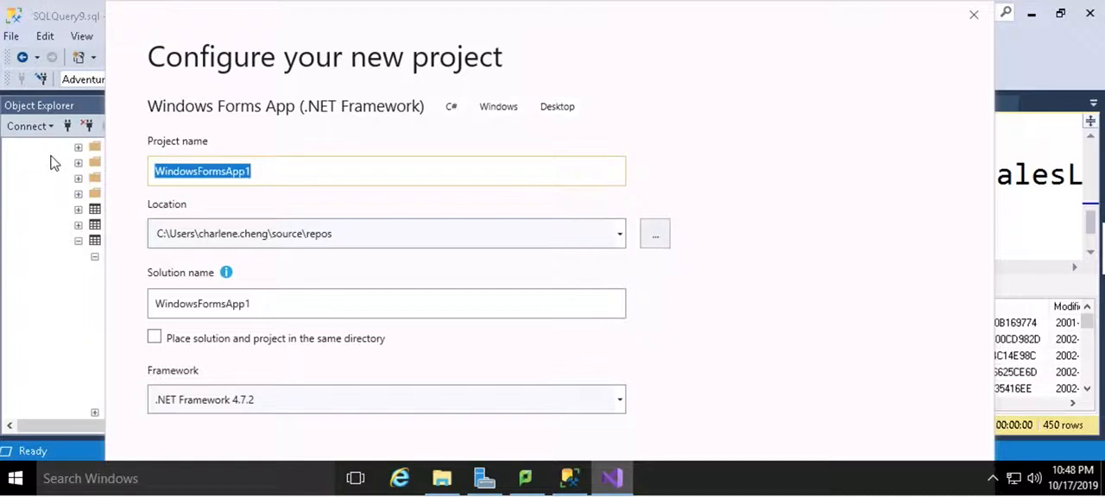
text(Da)
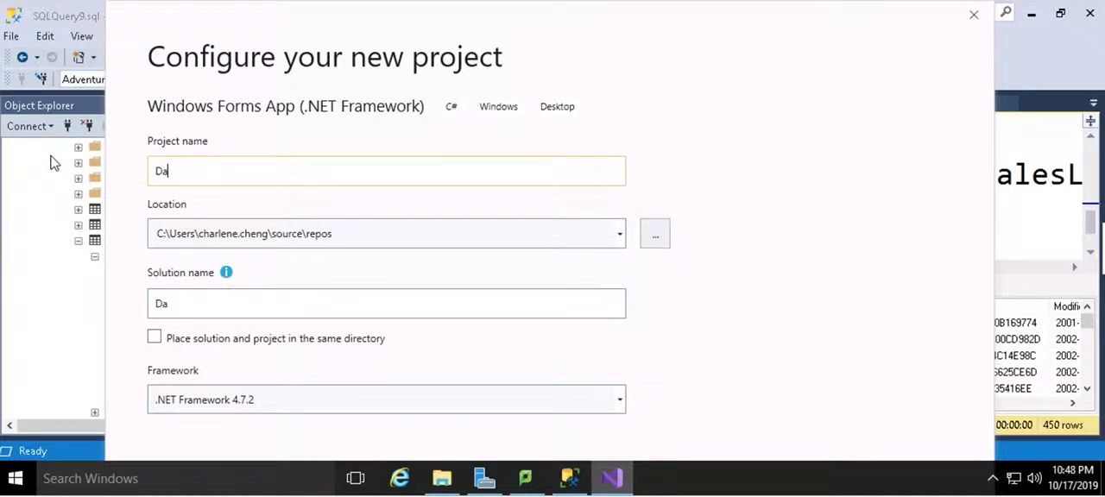
text(A310)
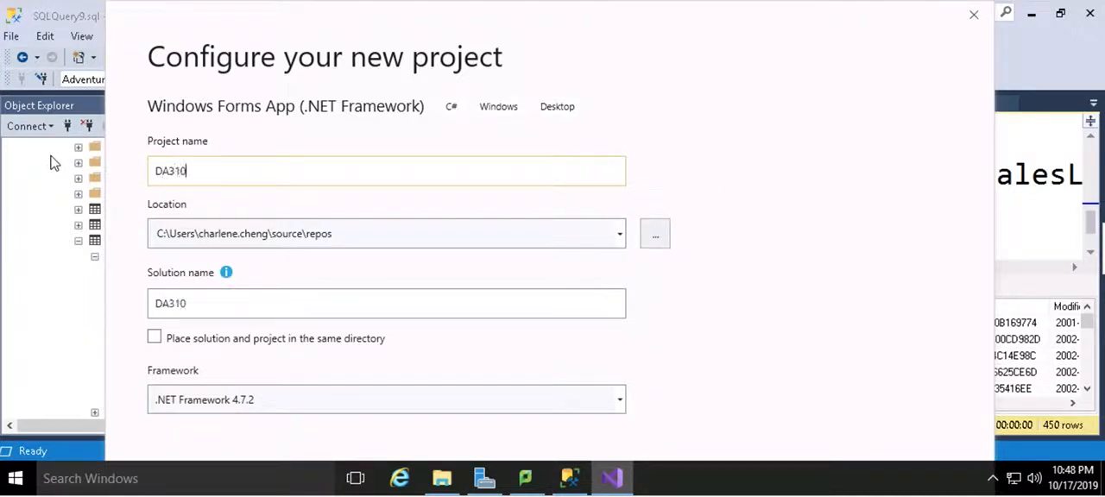
text(_De)
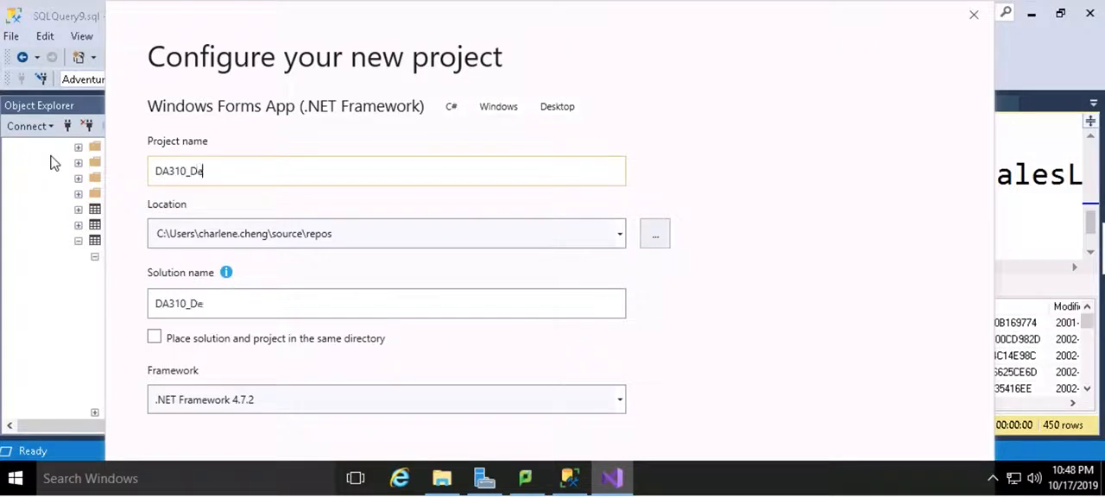
text(mo)
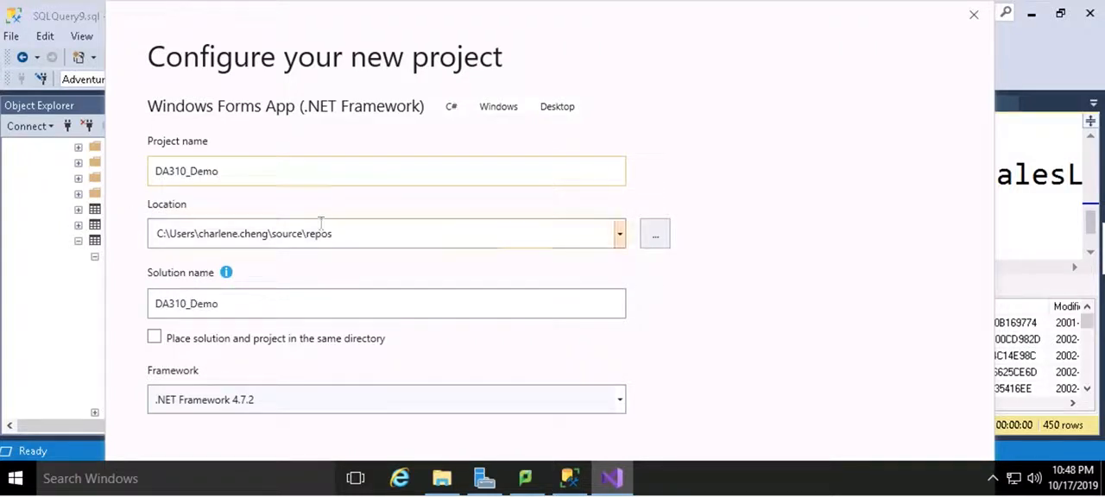
click(346, 233)
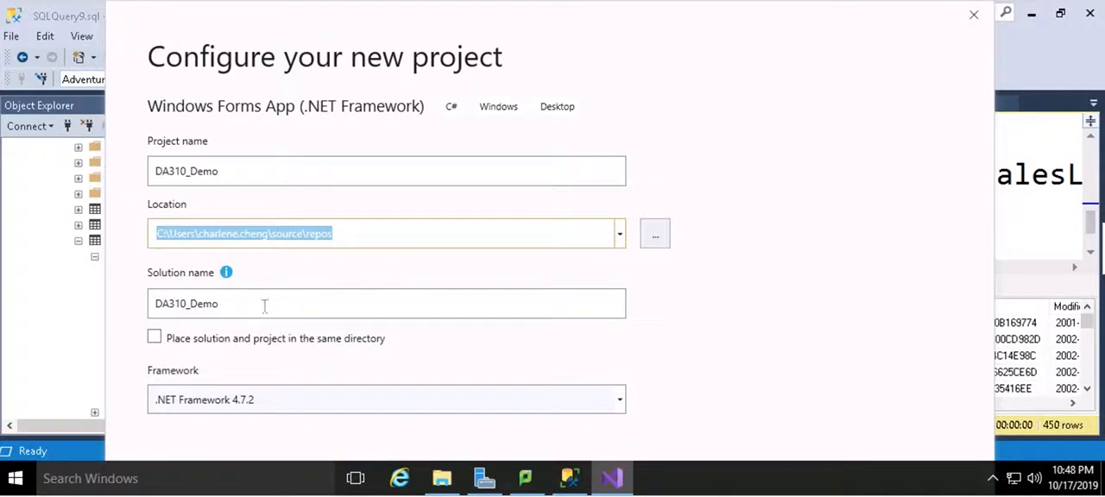
click(386, 303)
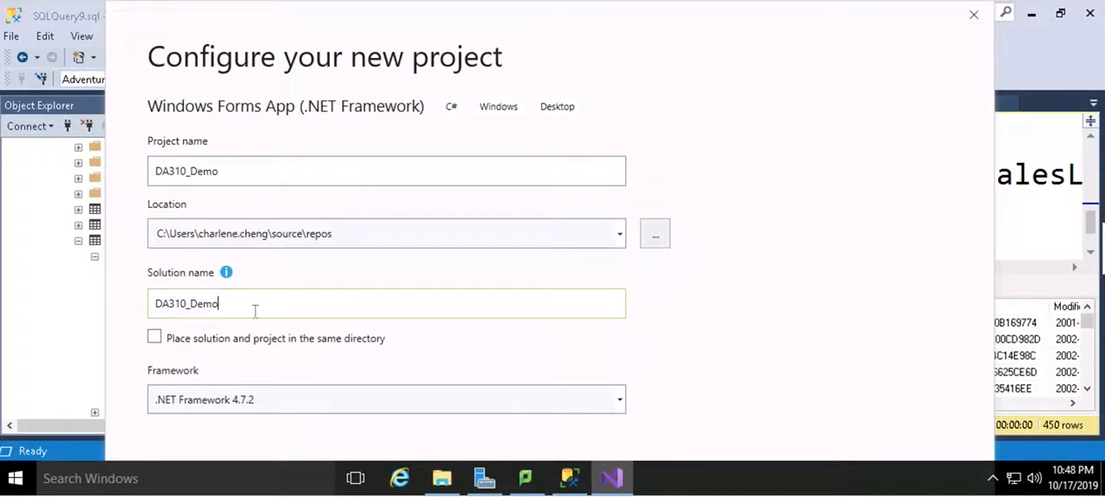
mouse_move(790, 345)
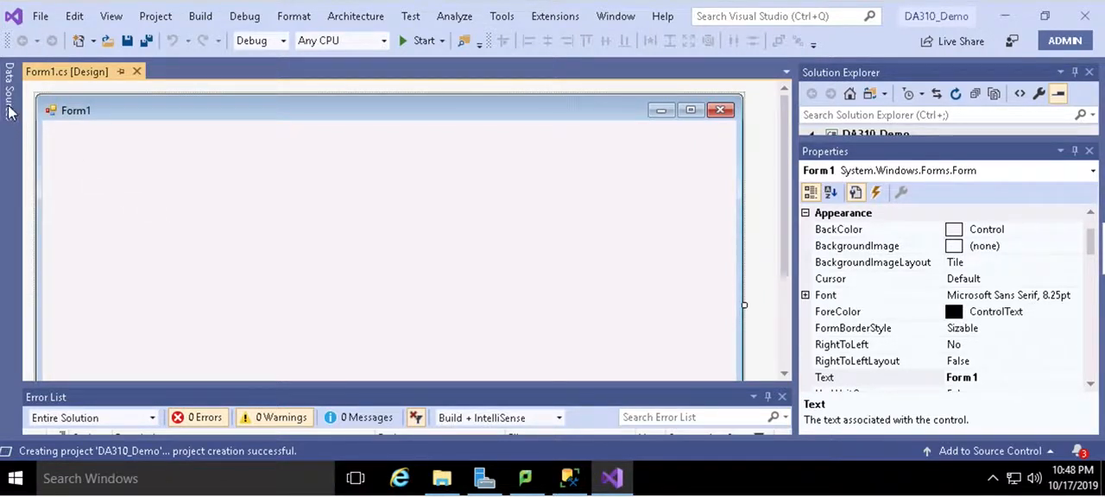
Add a new Database data source using a Dataset model, reaching the connection choice
click(9, 86)
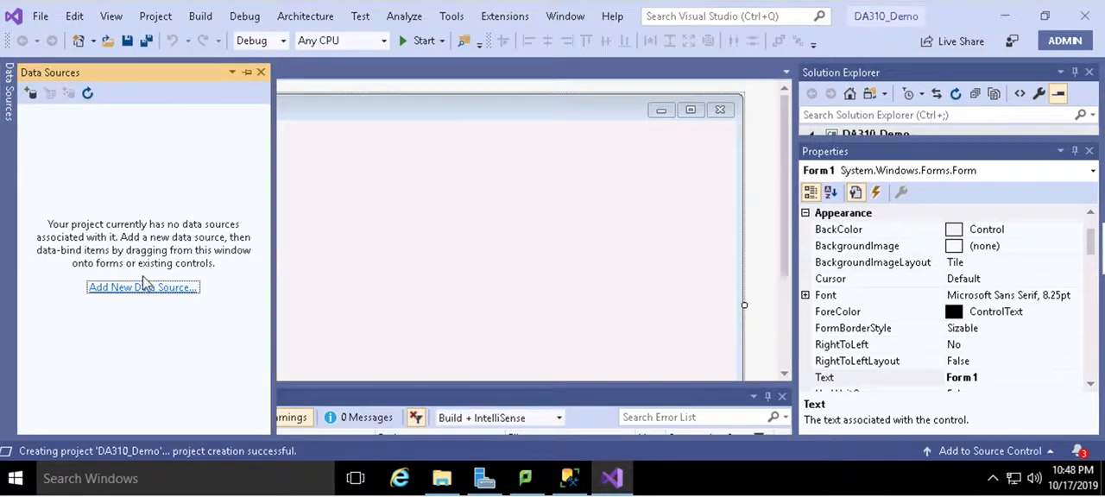
click(143, 287)
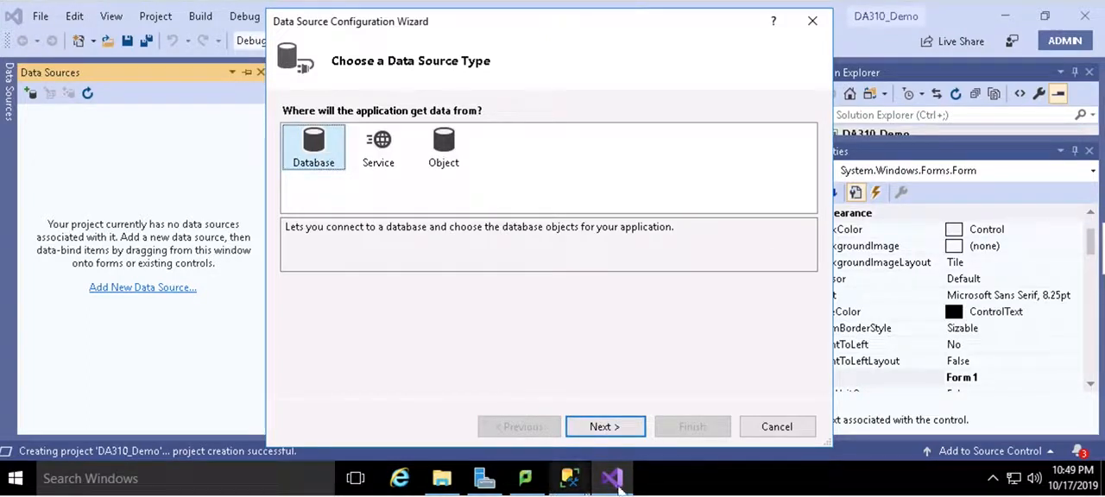
click(604, 426)
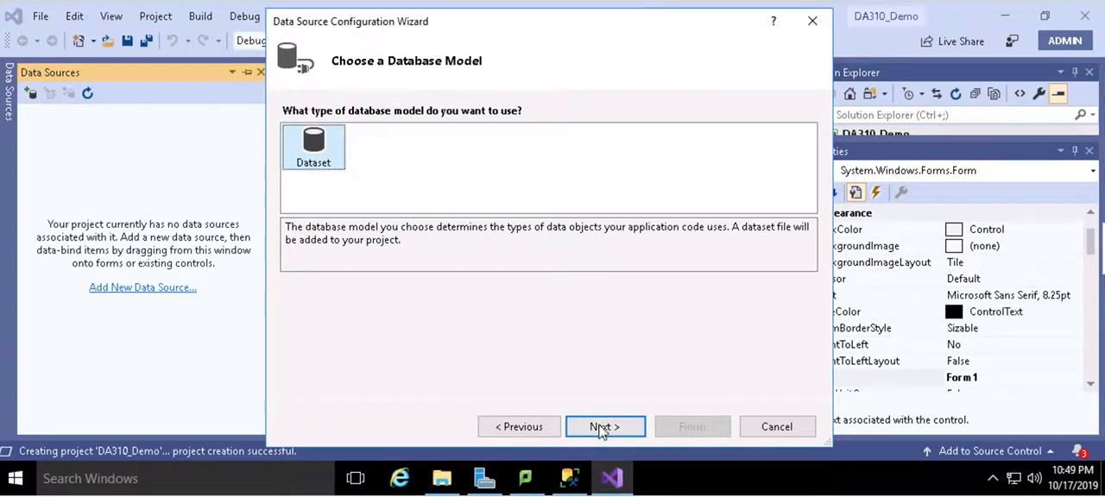
click(605, 426)
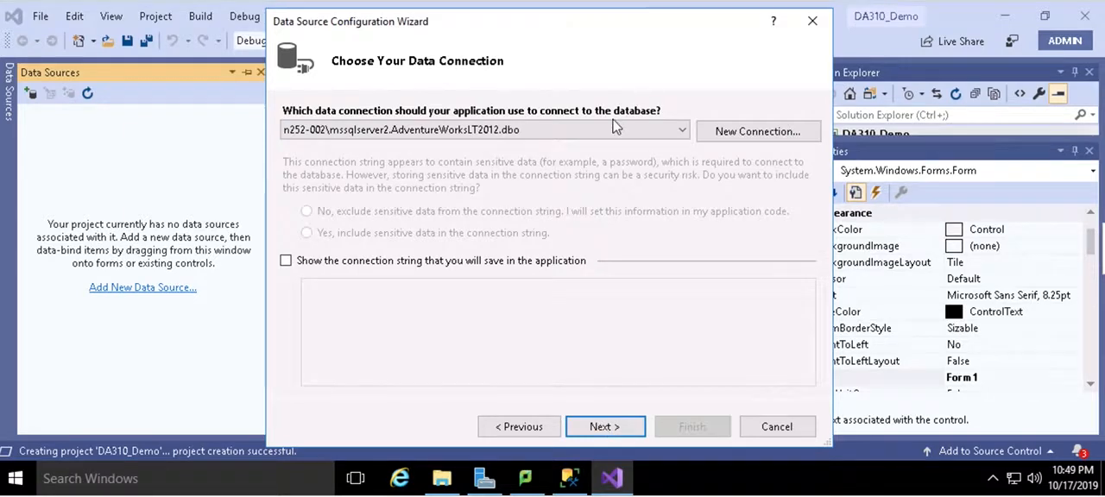
click(484, 130)
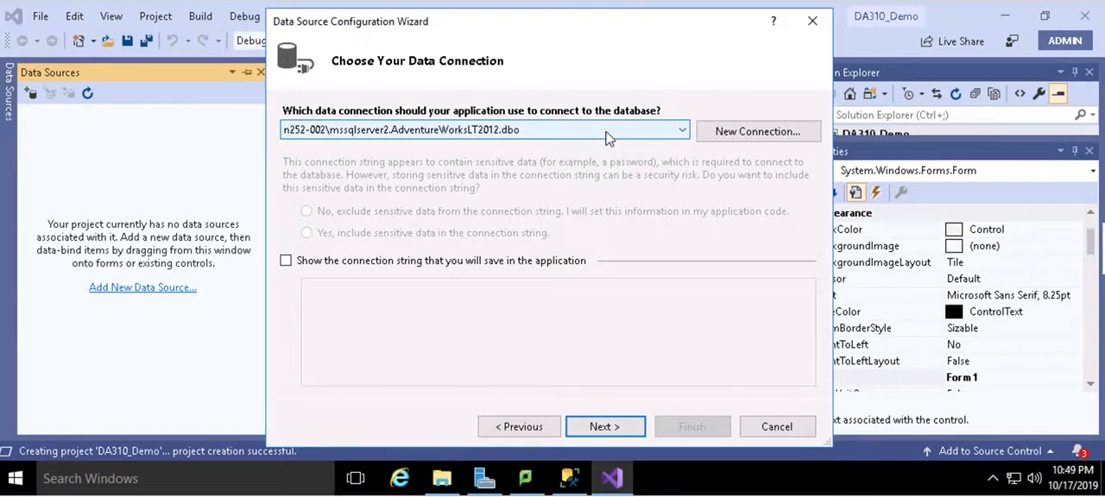
click(681, 129)
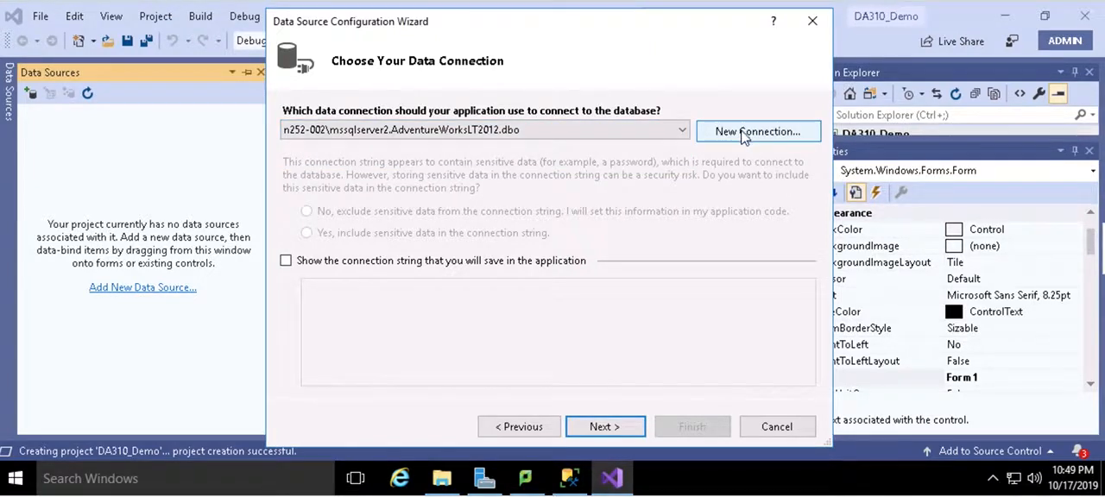
Define a new connection to AdventureWorksLT2012 on server N252-002\MSSQLSERVER2
click(756, 131)
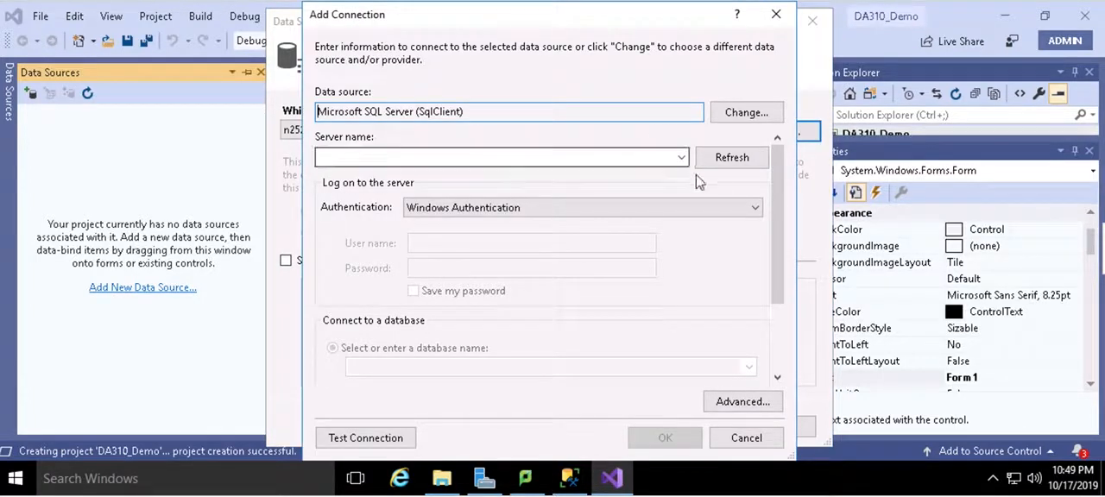
click(680, 157)
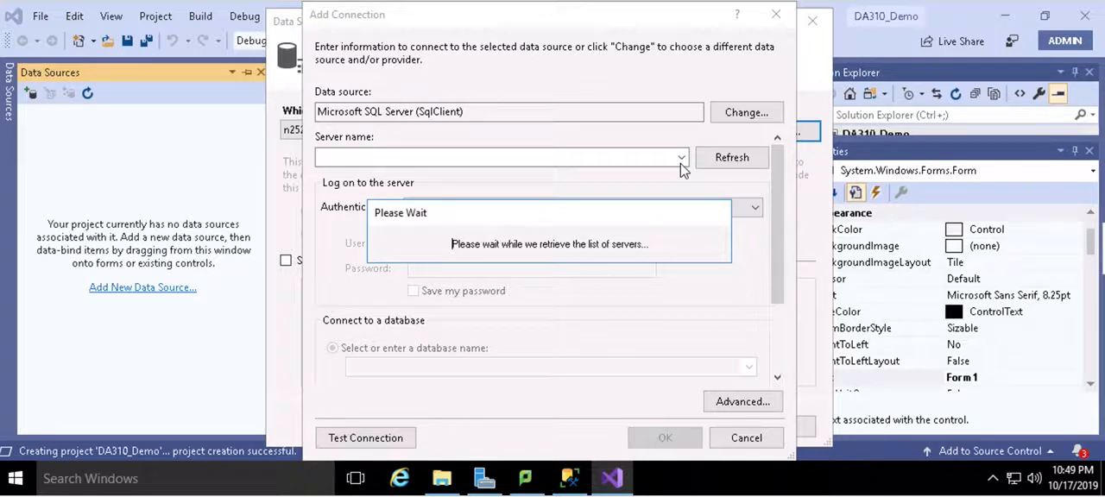
mouse_move(738, 445)
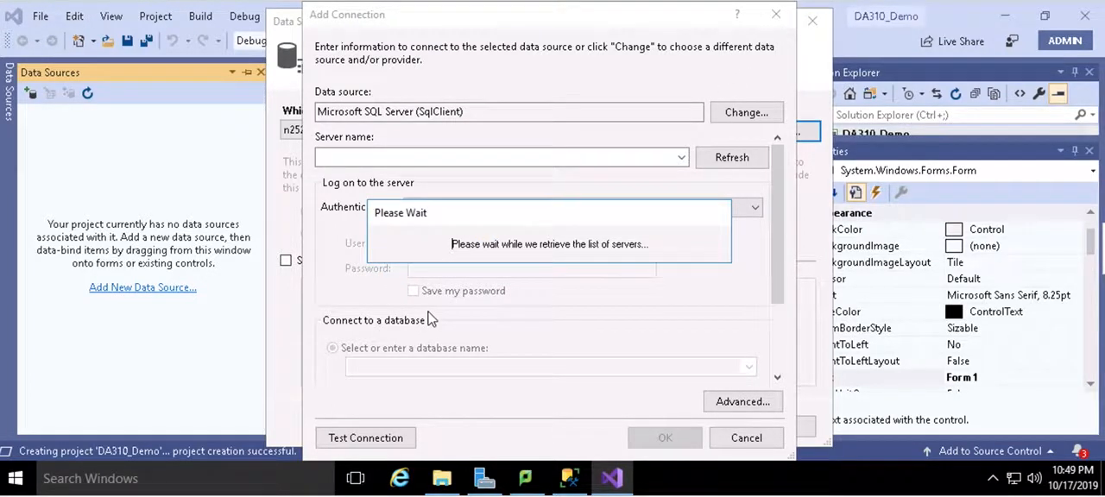
mouse_move(561, 172)
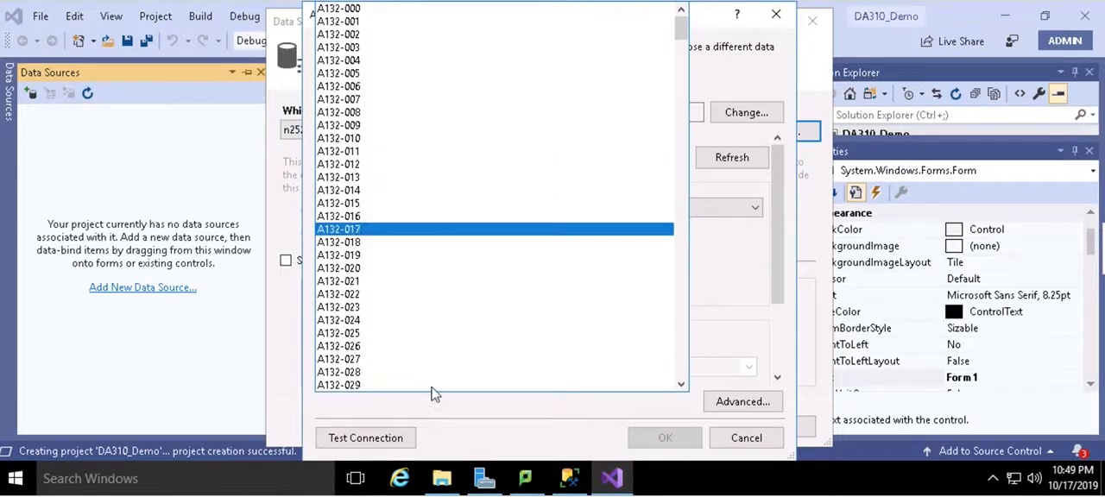
scroll(down, 3)
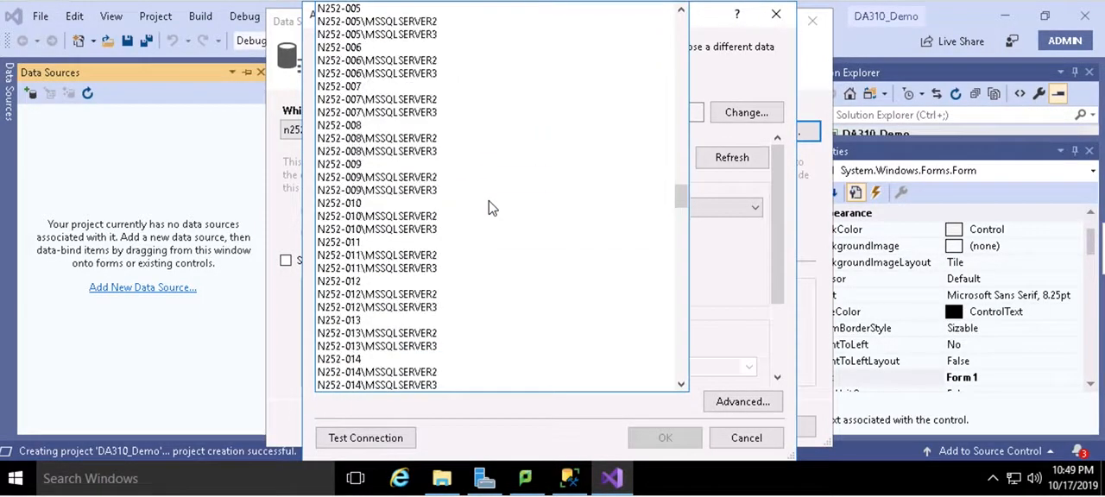
click(376, 98)
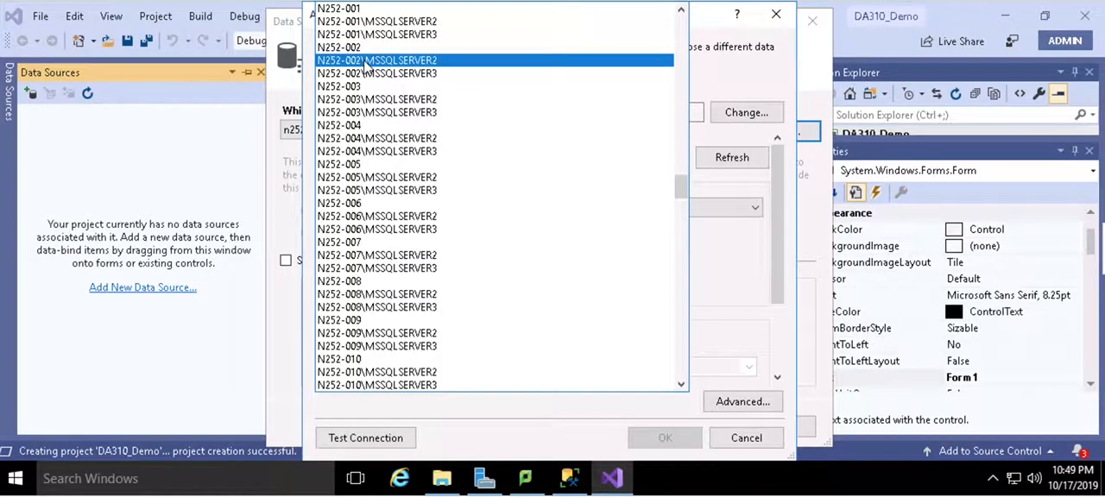
click(377, 59)
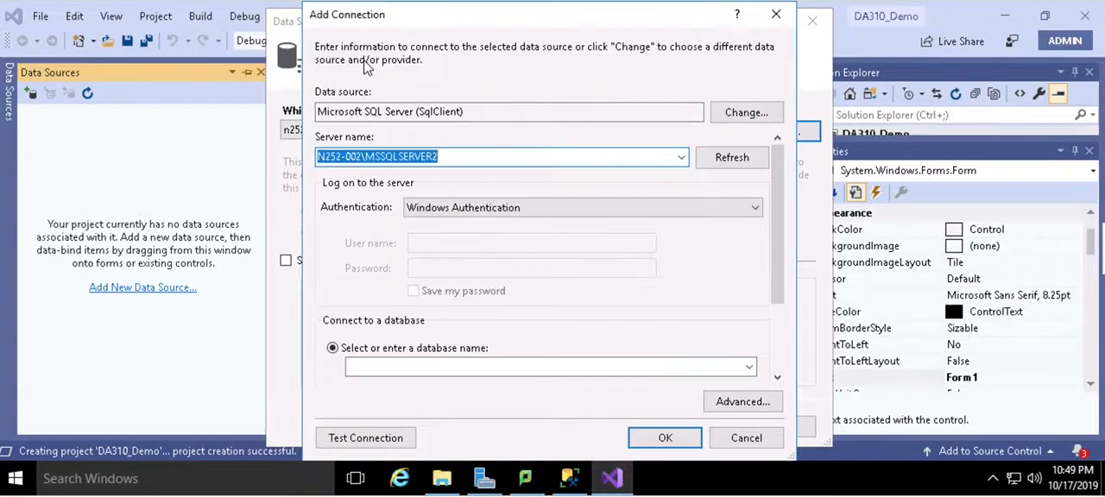
mouse_move(586, 185)
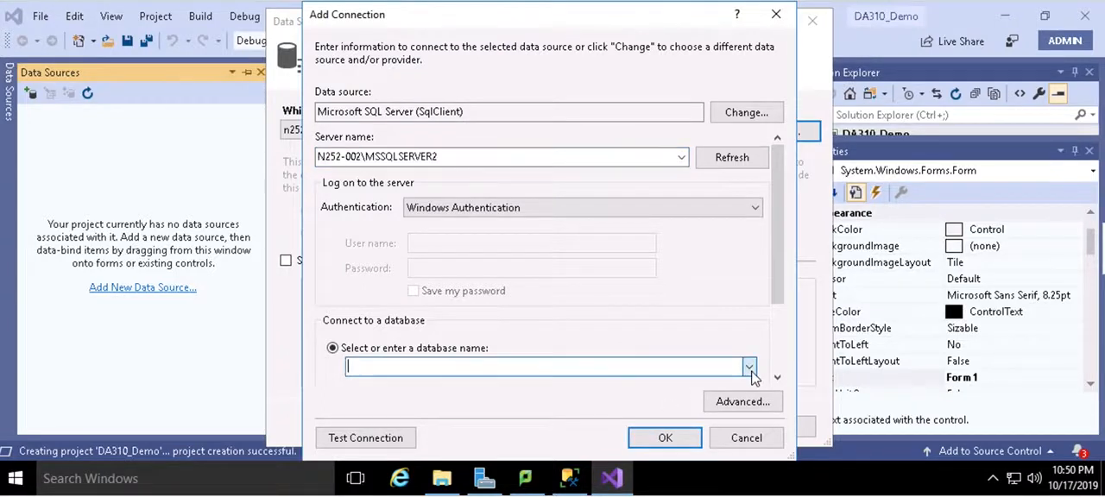
click(749, 367)
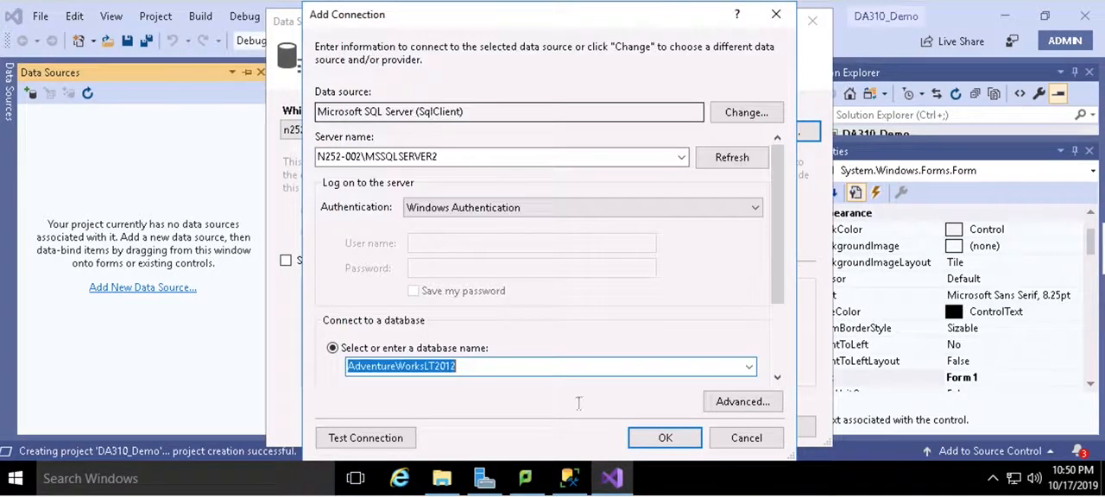
click(665, 438)
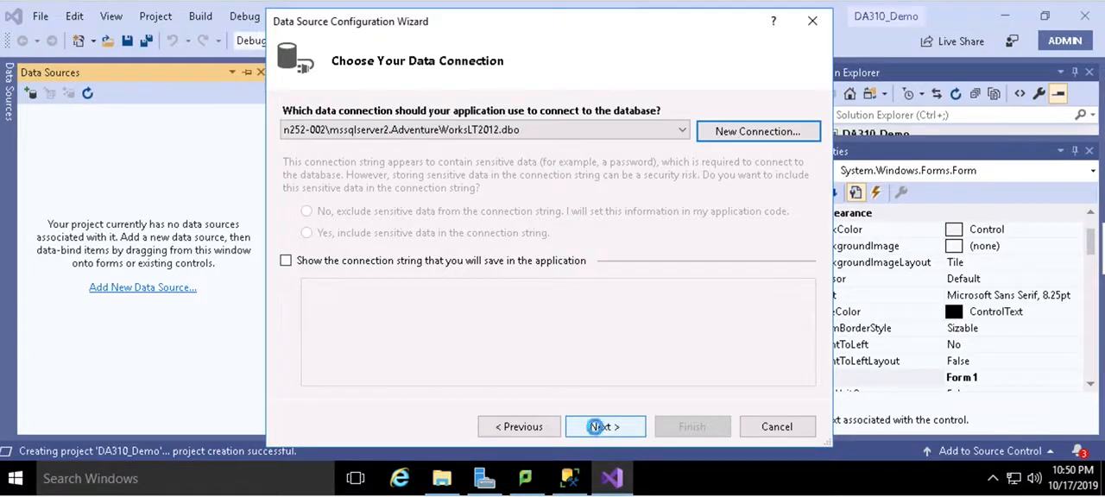
Save the connection string, include all Tables, and finish the AdventureWorksLT2012DataSet wizard
click(605, 427)
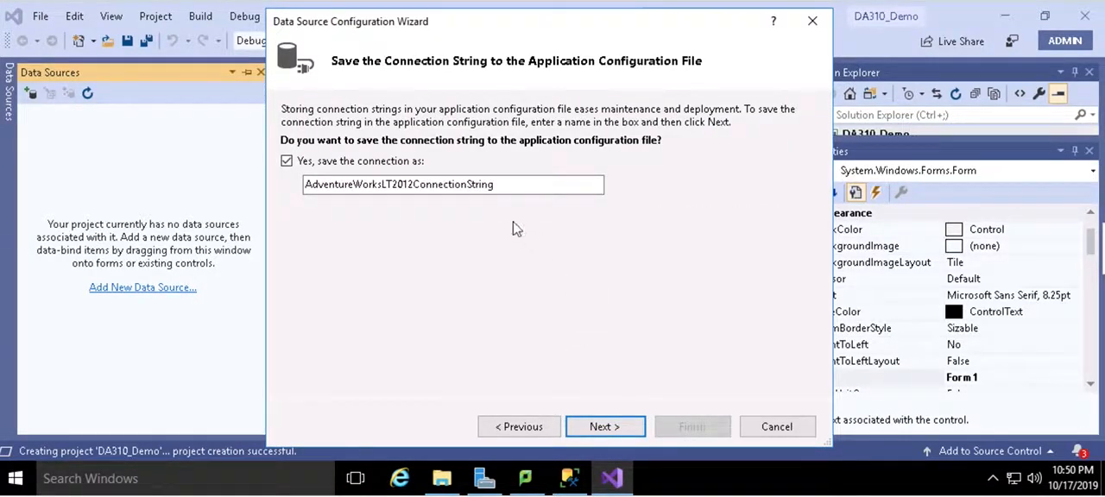
click(605, 426)
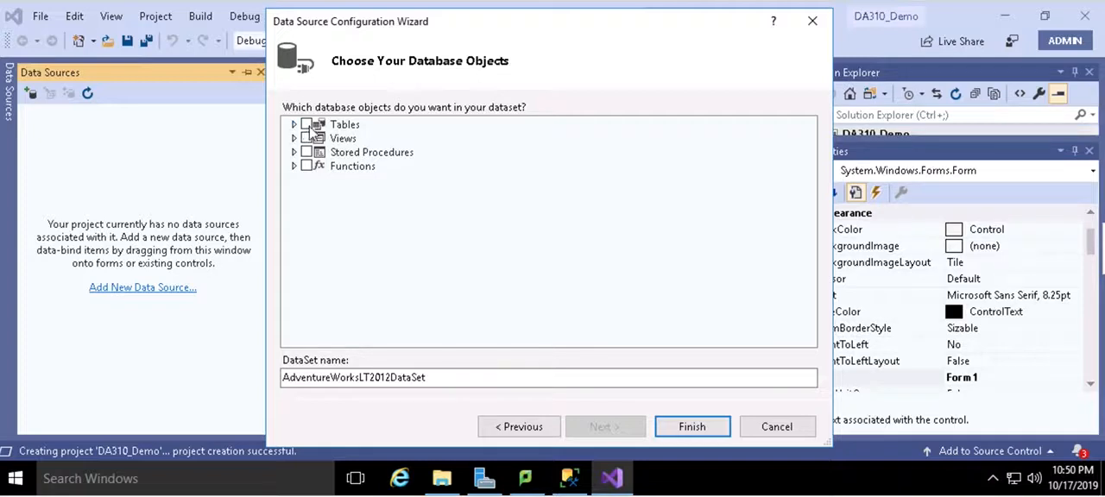
click(307, 124)
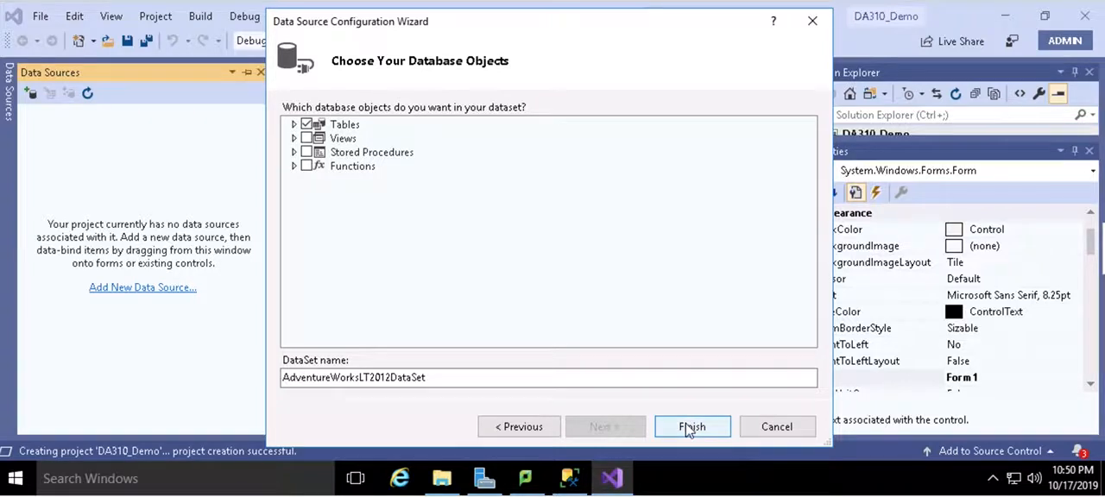
click(693, 426)
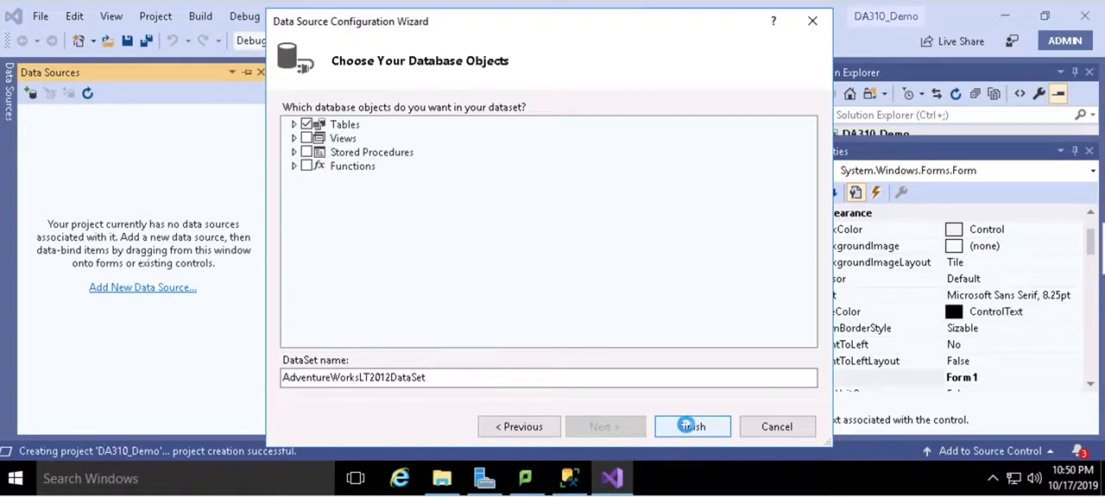
click(692, 427)
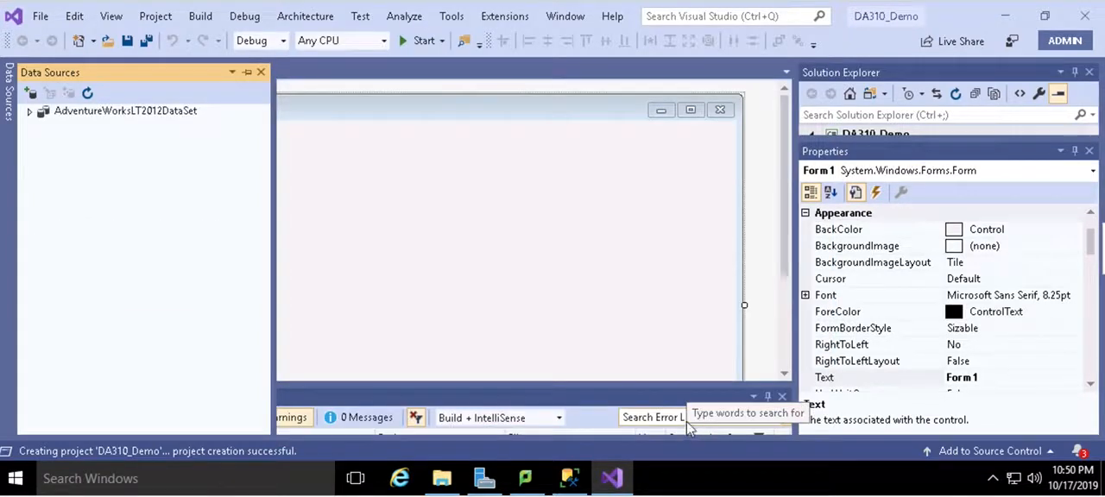
mouse_move(82, 403)
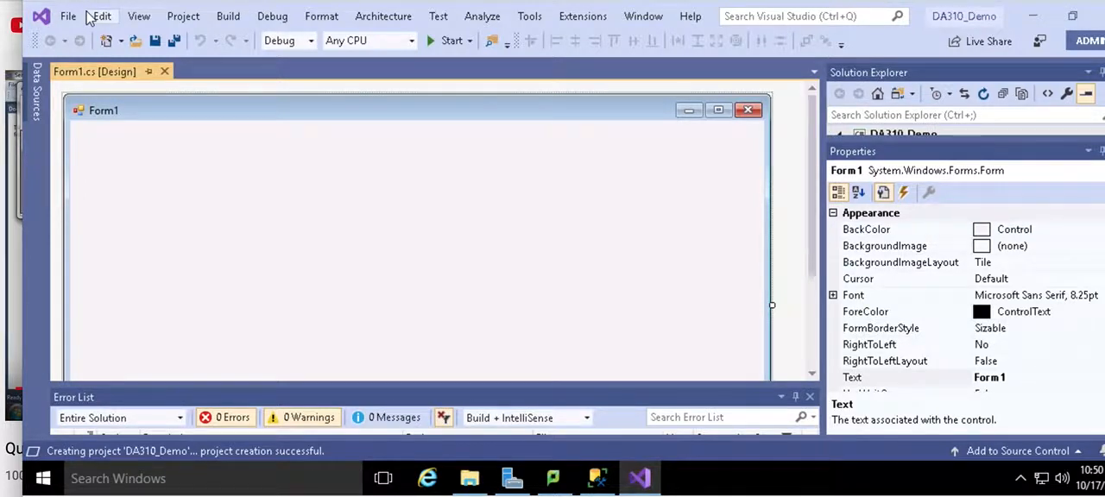
mouse_move(255, 275)
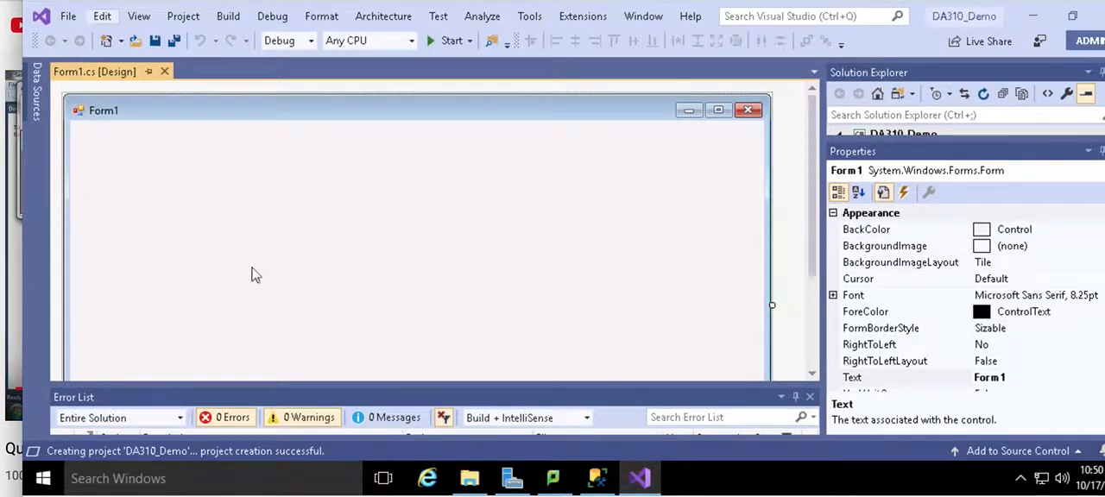
mouse_move(175, 41)
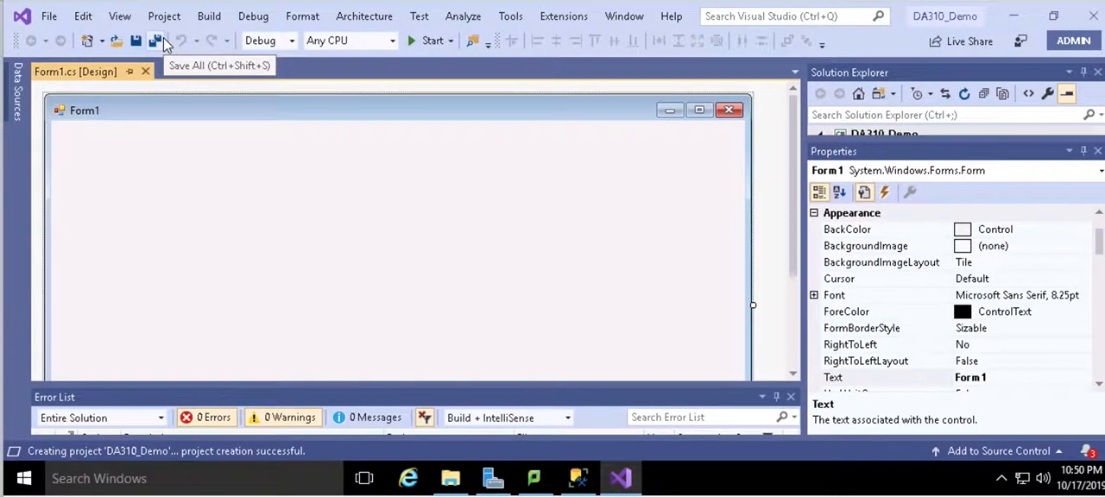
mouse_move(119, 16)
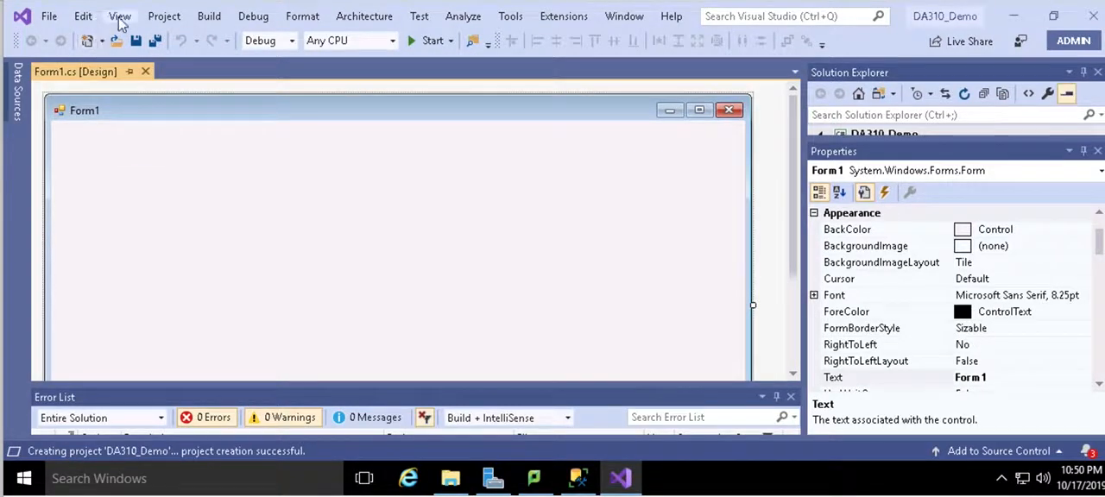
Place a TextBox from the Toolbox at Form1's top-left corner
click(120, 15)
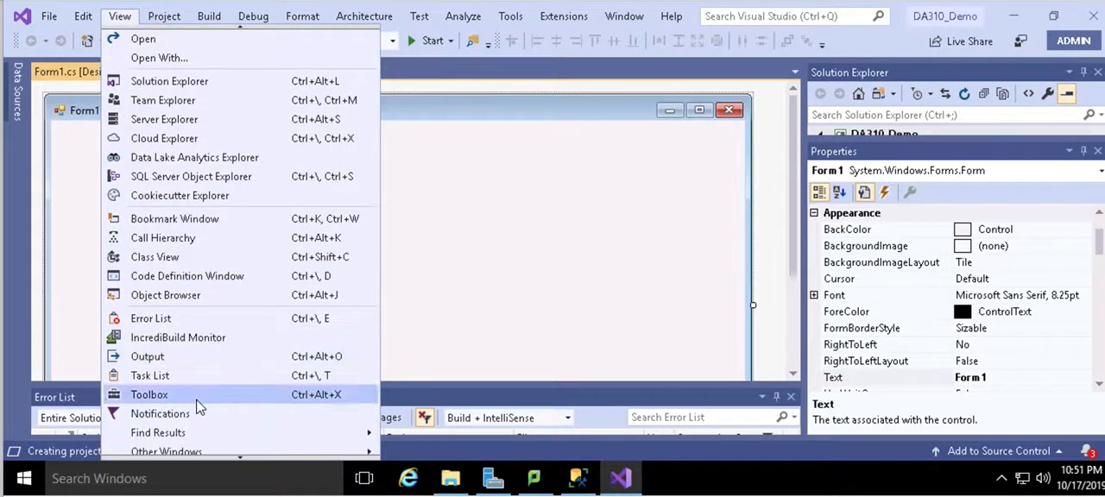
click(148, 395)
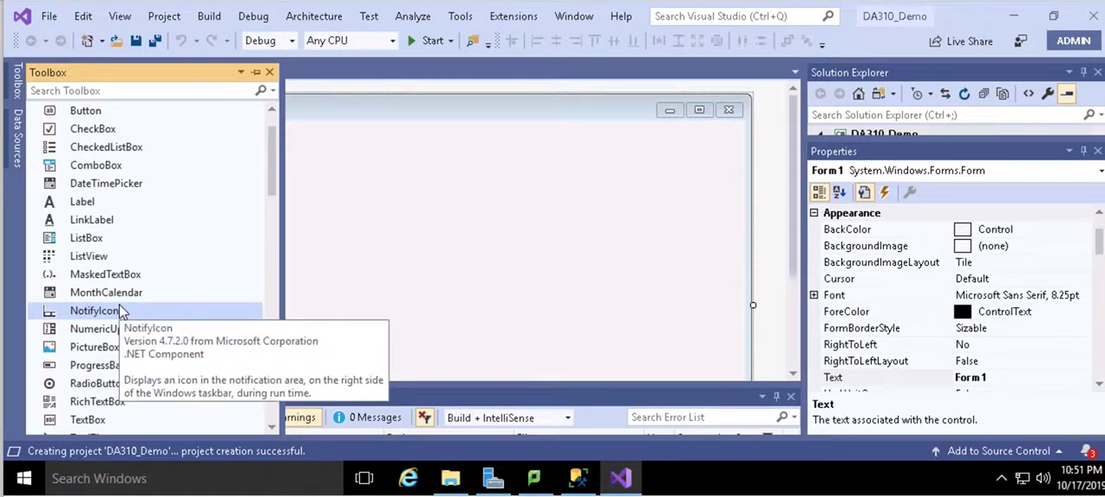
mouse_move(87, 420)
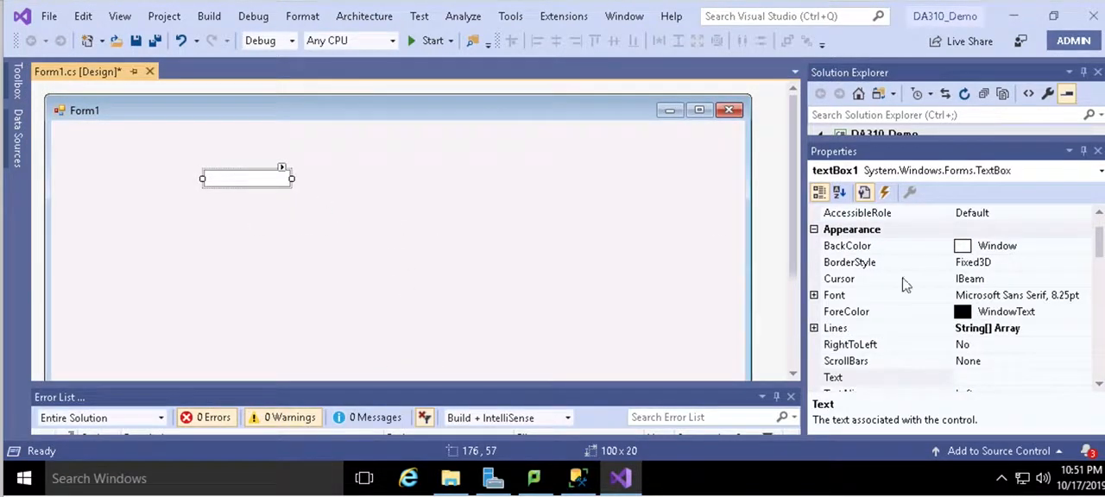
mouse_move(181, 181)
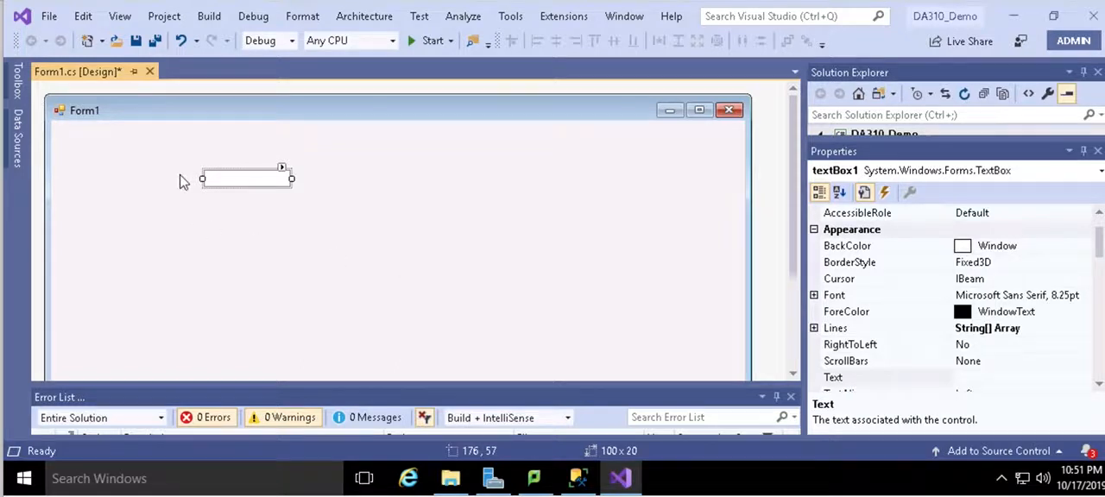
drag(246, 179, 147, 152)
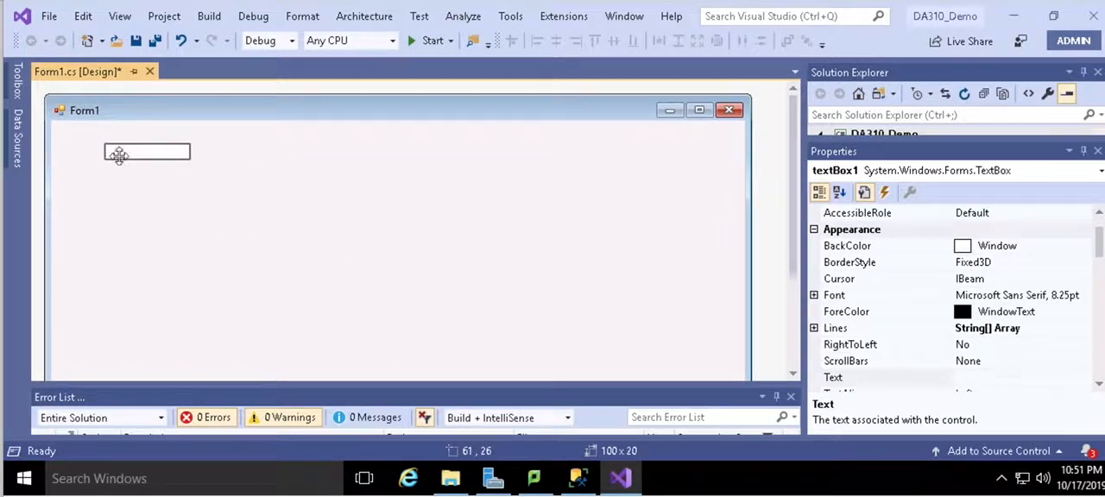
click(146, 151)
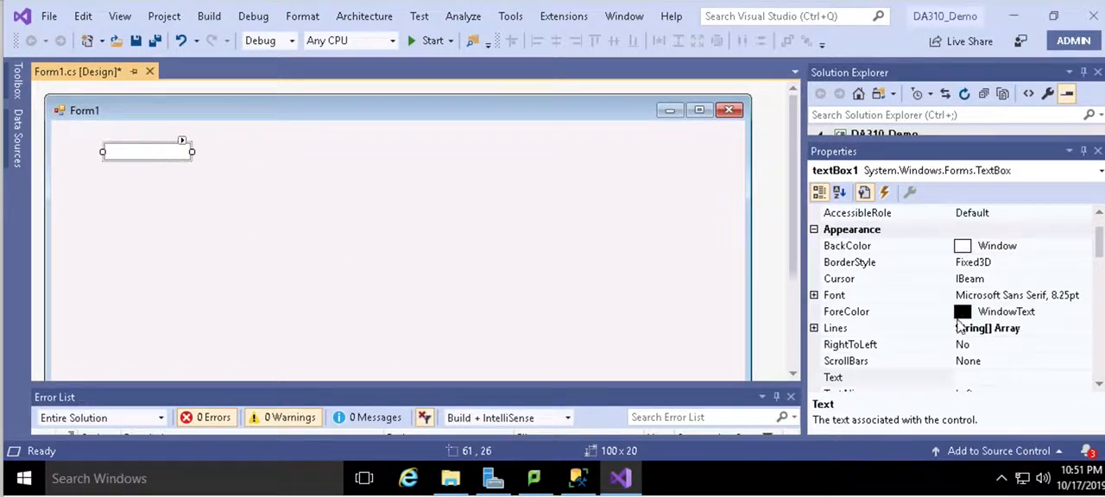
Rename the text box to searchBox in the Properties window
scroll(down, 3)
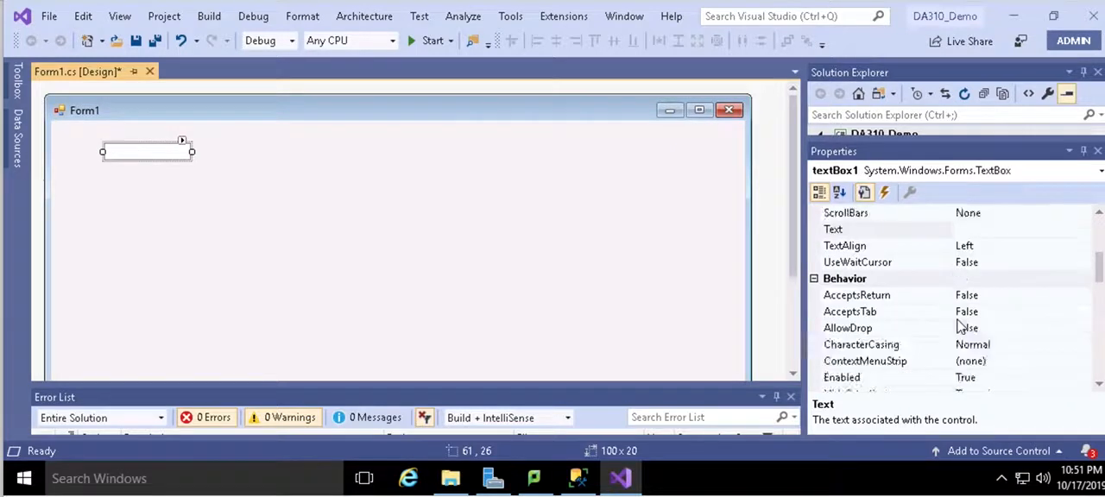
scroll(down, 3)
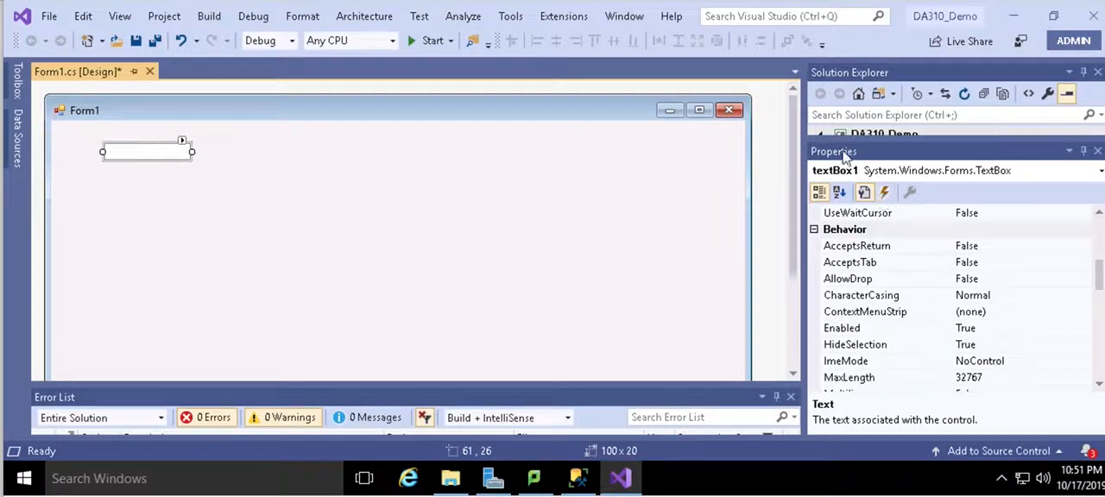
mouse_move(1001, 361)
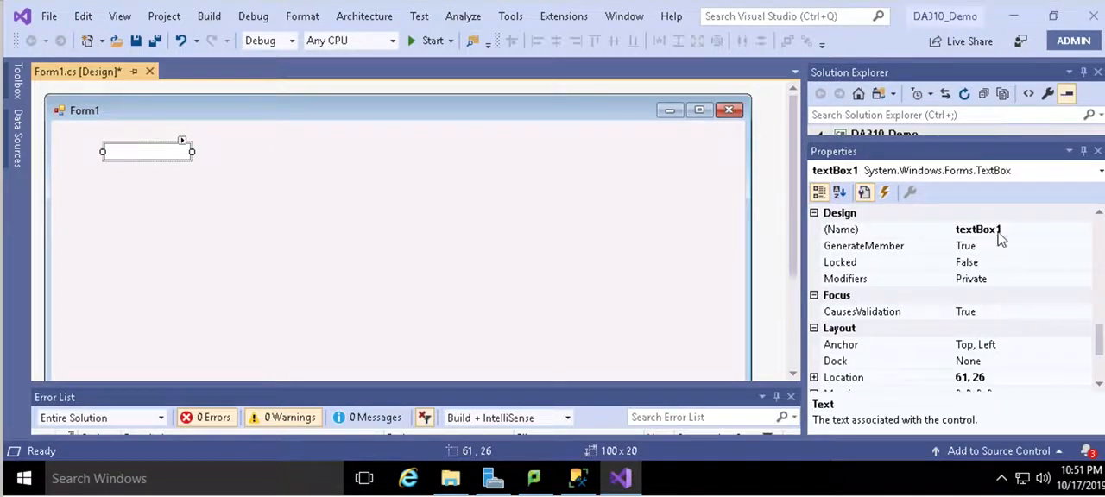
click(841, 229)
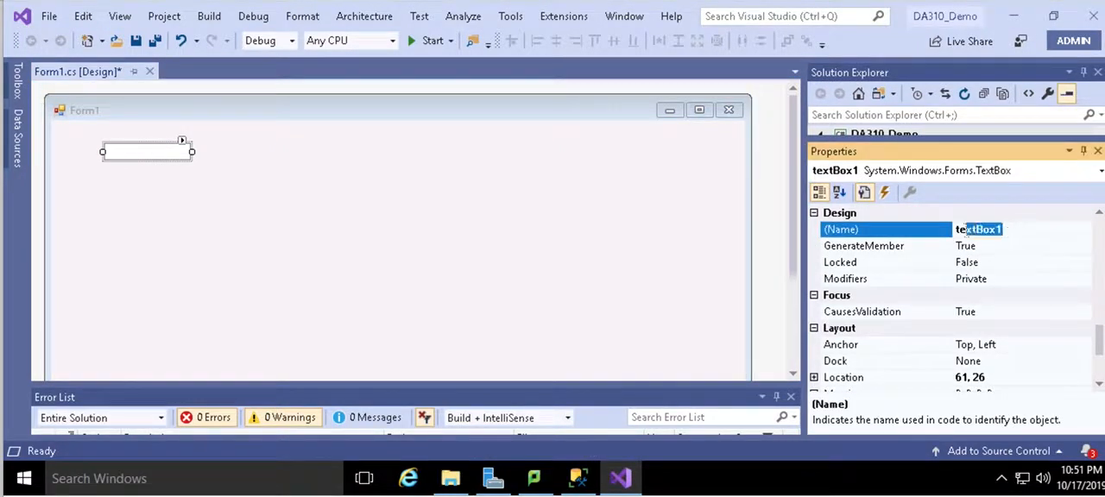
text(search)
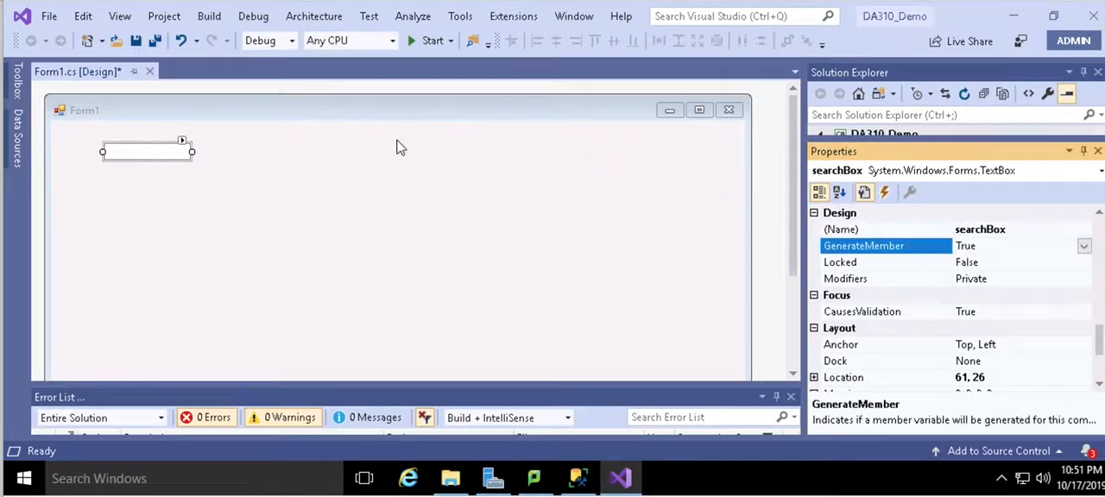
mouse_move(216, 237)
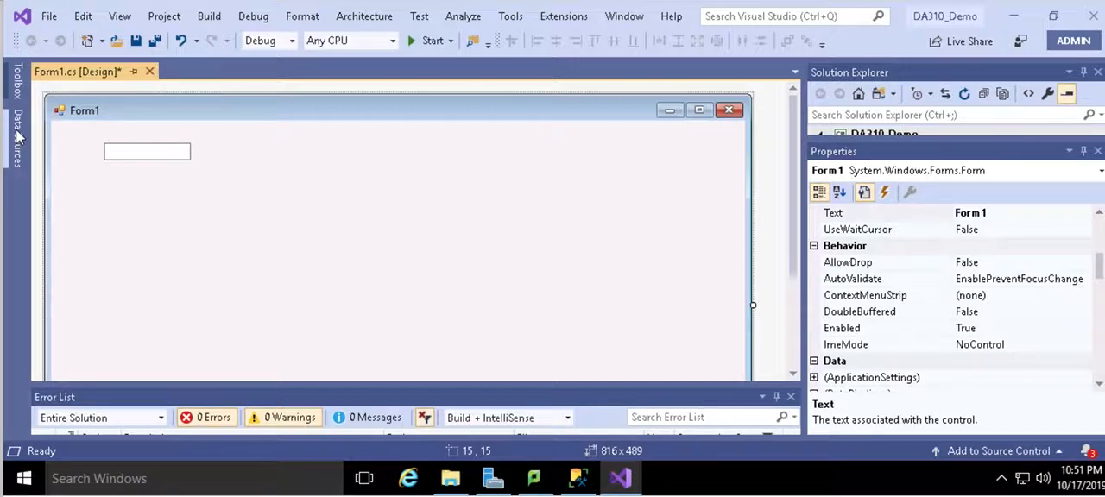
mouse_move(131, 153)
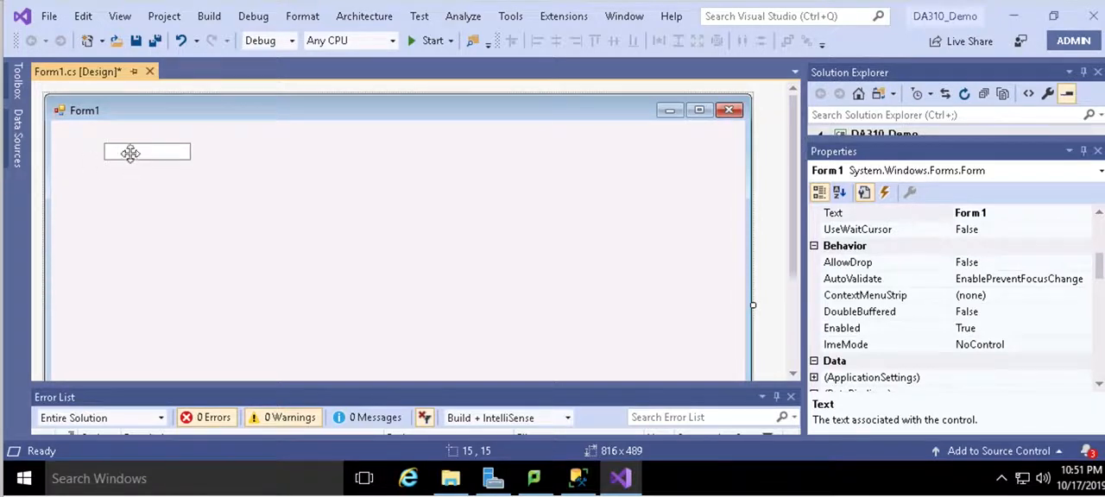
mouse_move(17, 143)
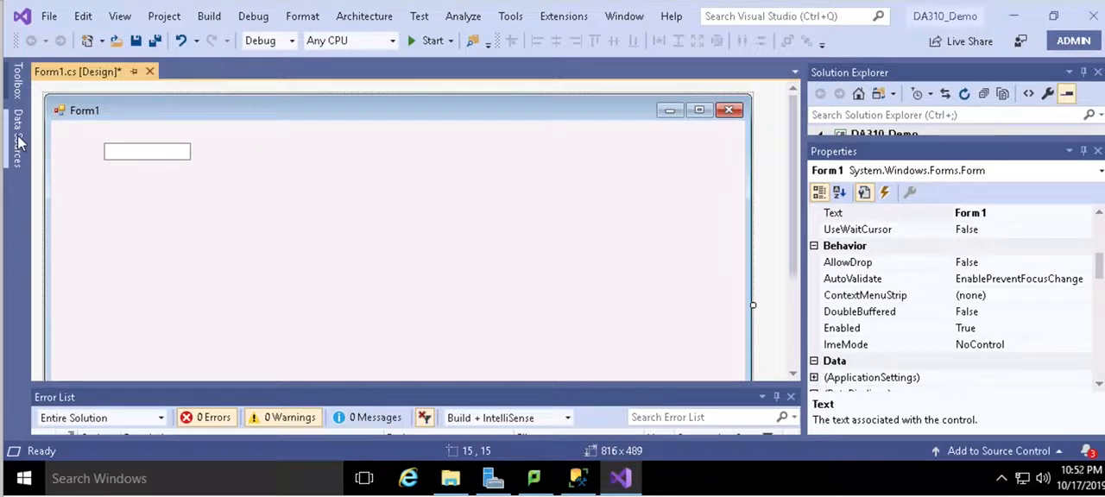
Add a button labelled Search beside the searchBox text box
click(17, 86)
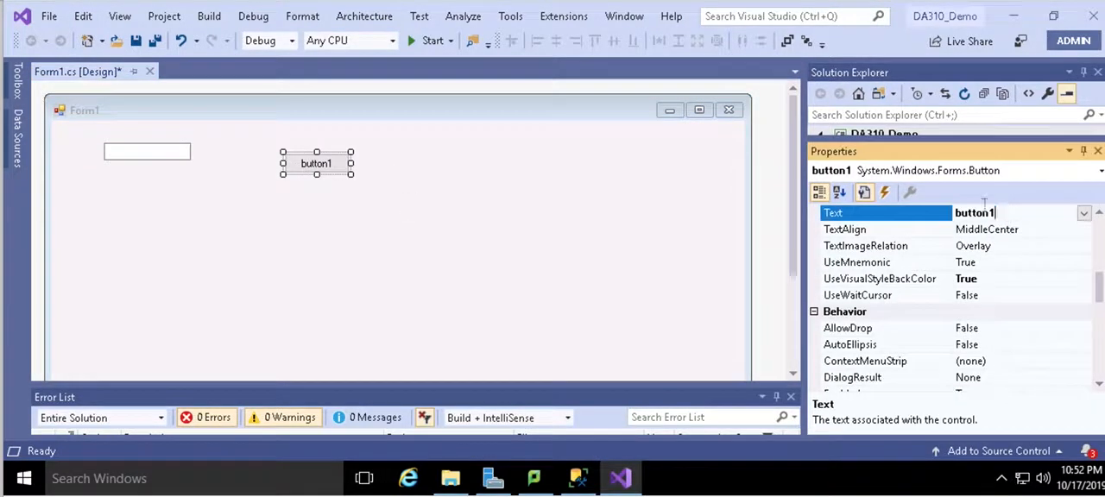
text(Seal)
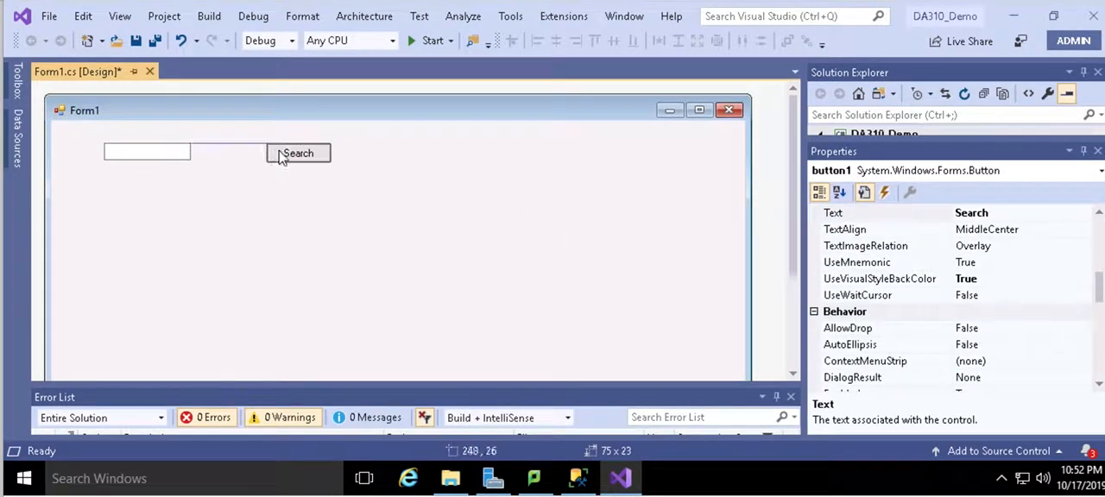
click(298, 153)
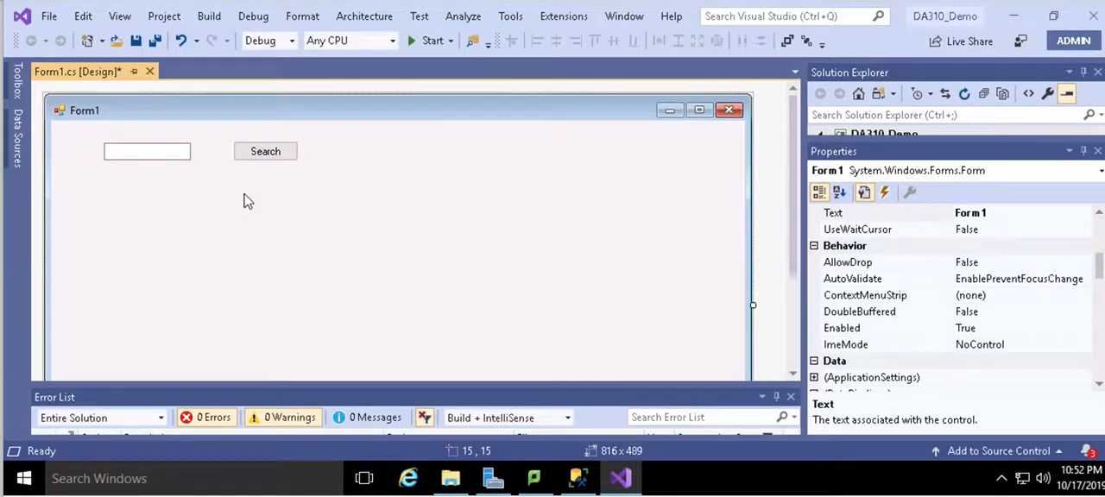
mouse_move(207, 220)
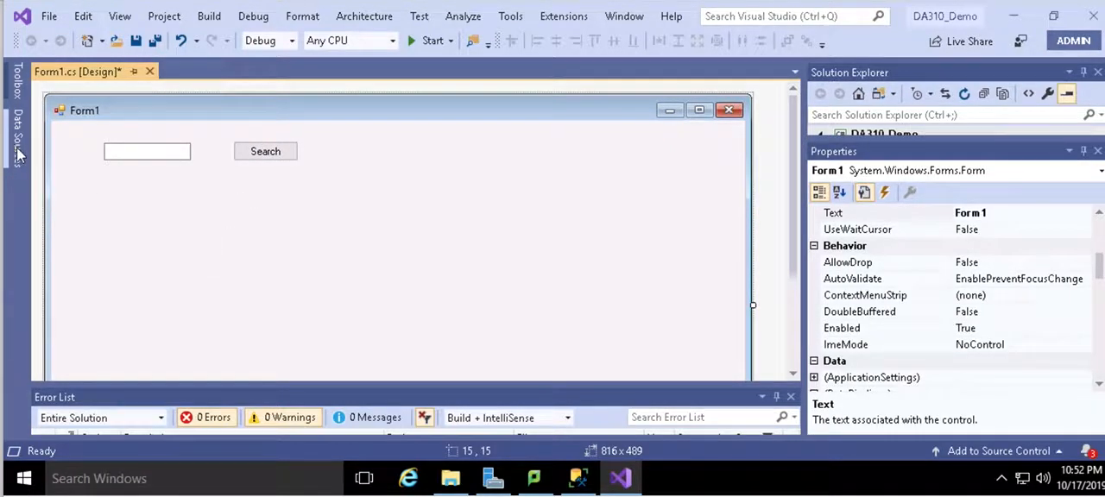
Drop the Address table onto Form1 as a grid and widen it across the form
click(17, 134)
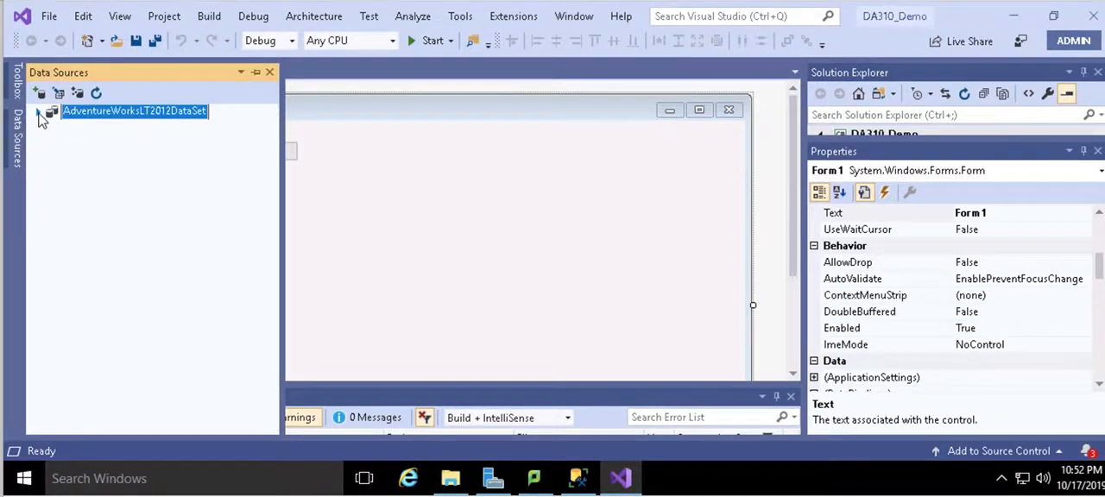
click(39, 110)
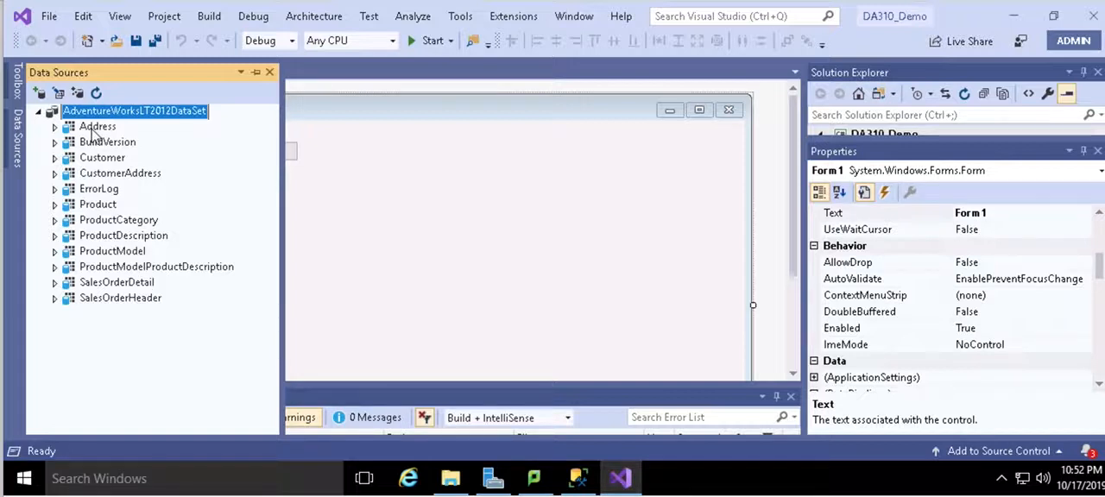
click(97, 126)
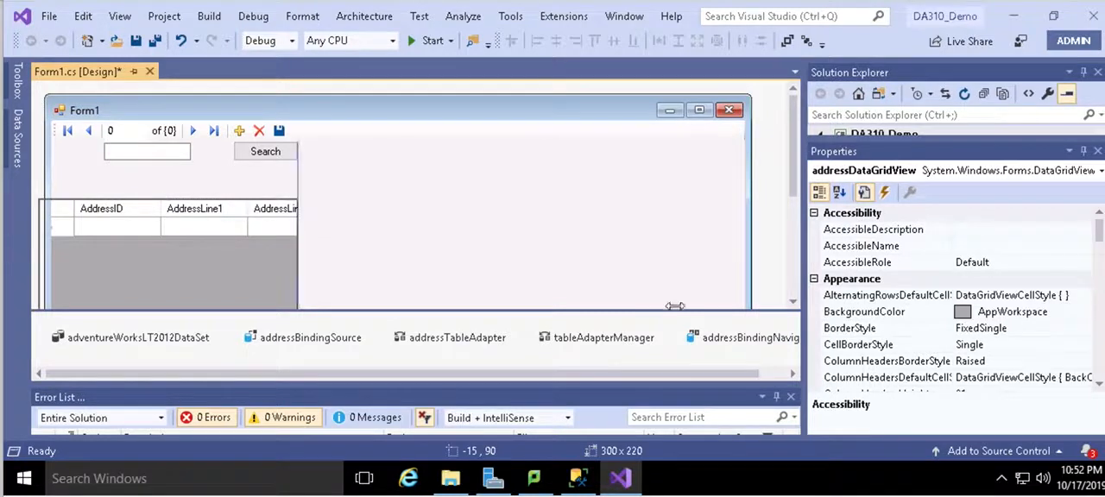
drag(674, 306, 741, 291)
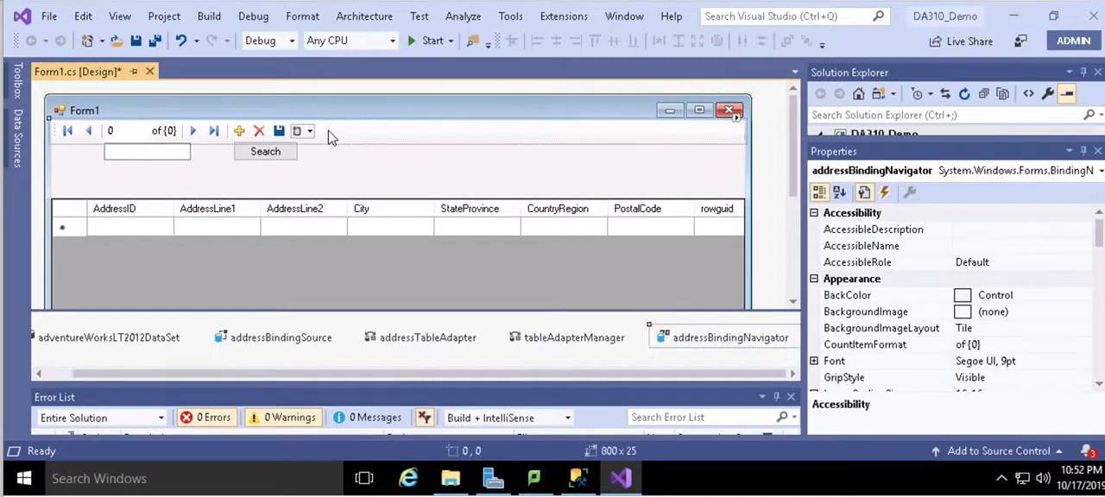
Delete the record navigator bar and lengthen the search text box
right_click(332, 138)
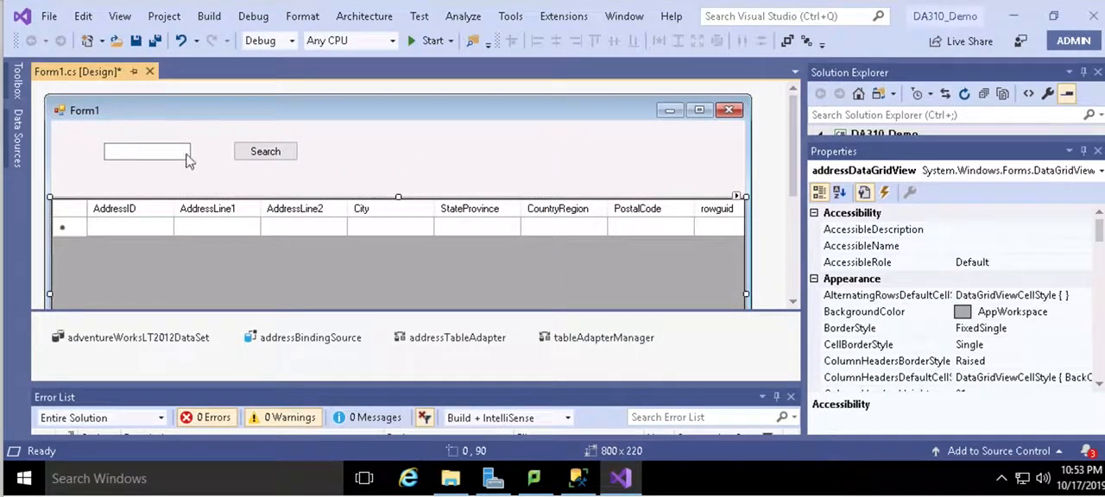
click(147, 151)
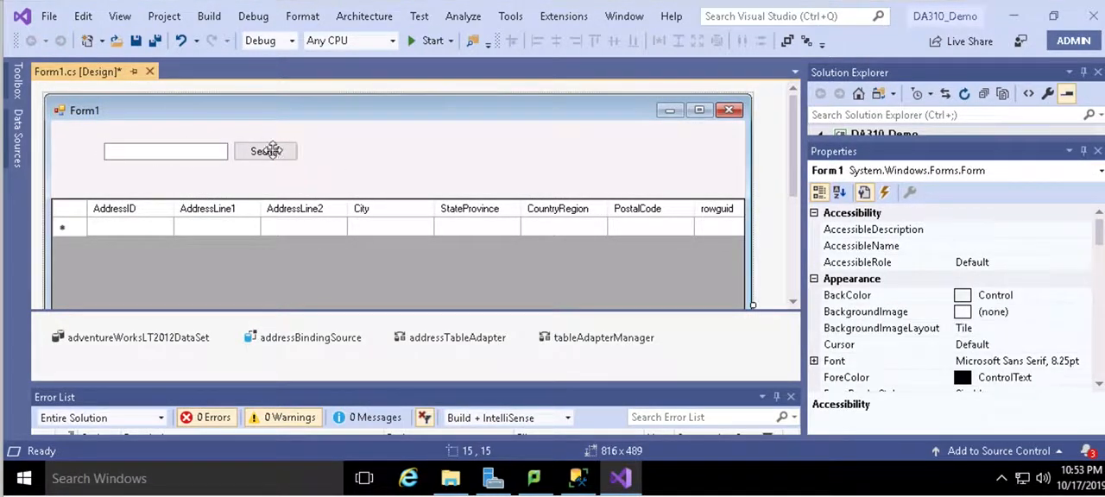
click(266, 152)
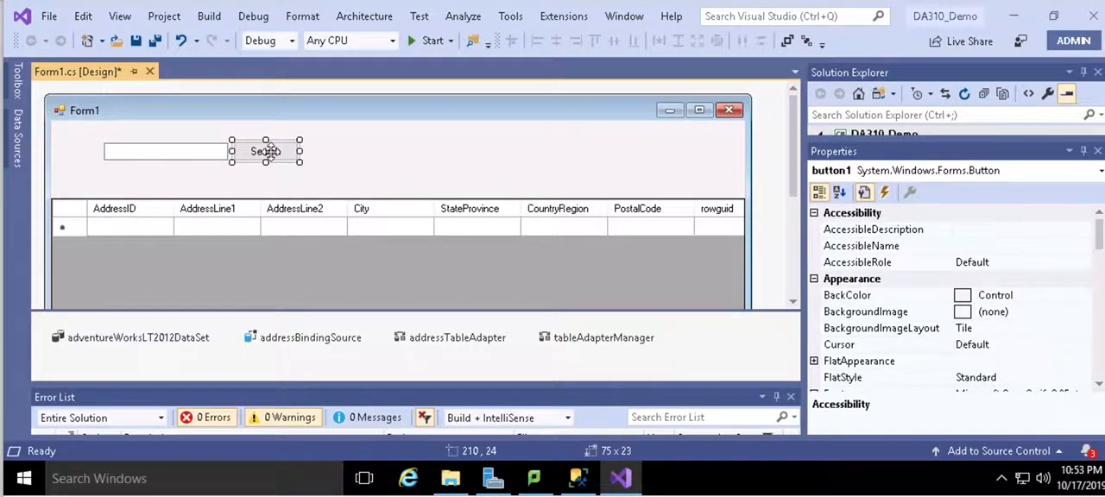
click(146, 180)
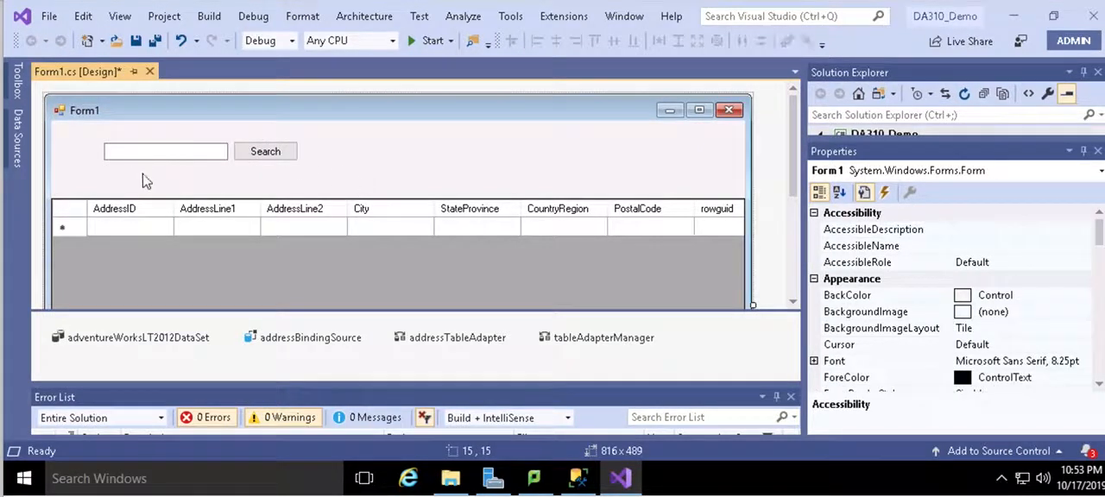
mouse_move(133, 215)
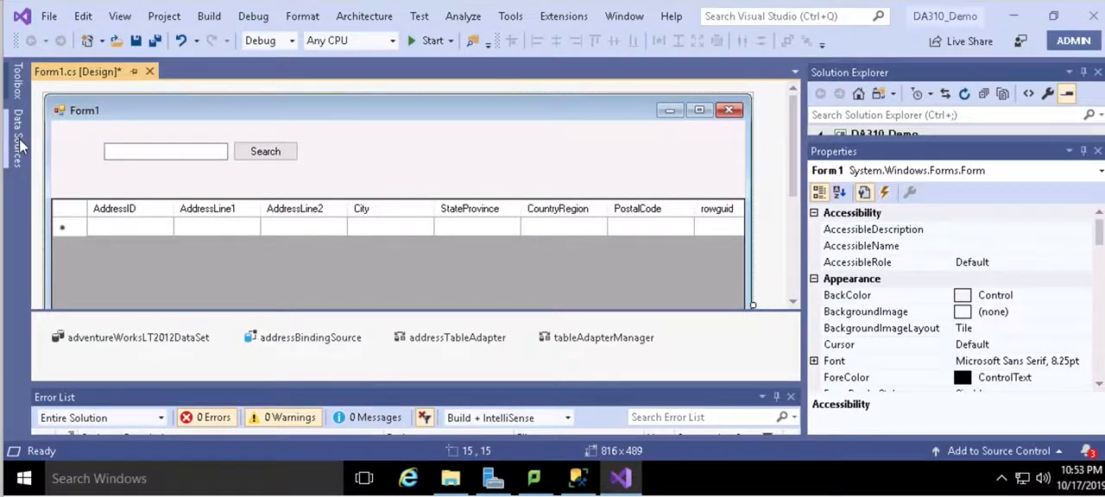
Open the AdventureWorksLT2012DataSet diagram and bring up the Address table's Add Query menu
click(17, 116)
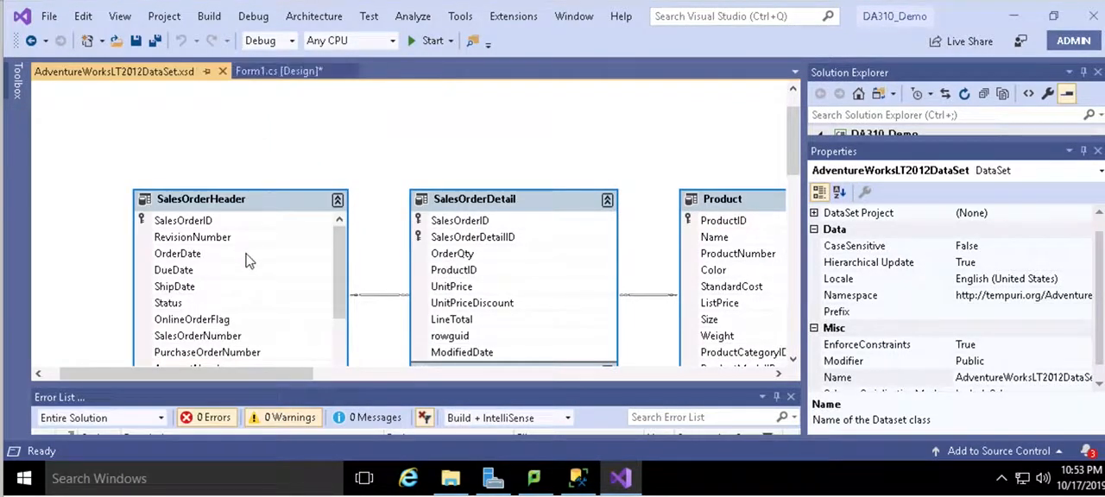
scroll(down, 3)
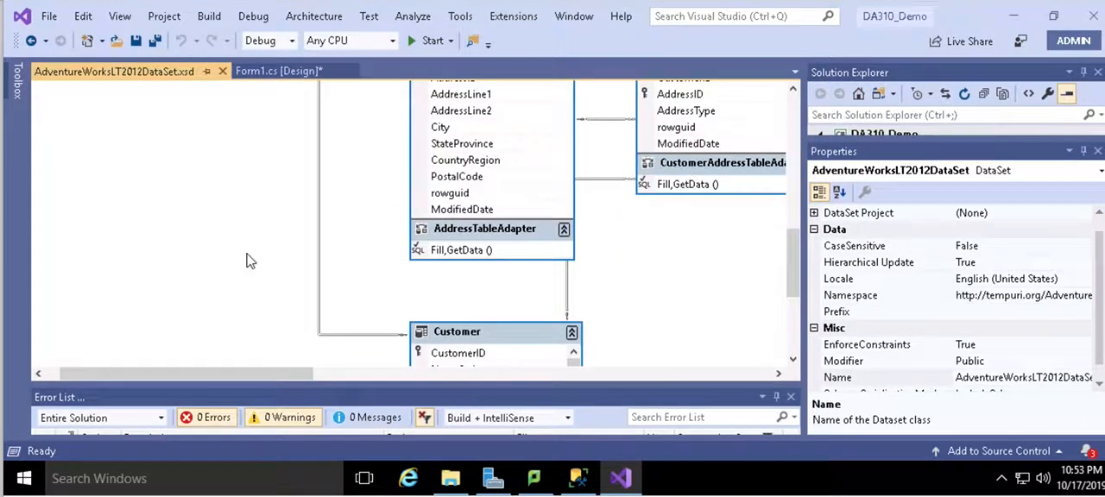
mouse_move(376, 214)
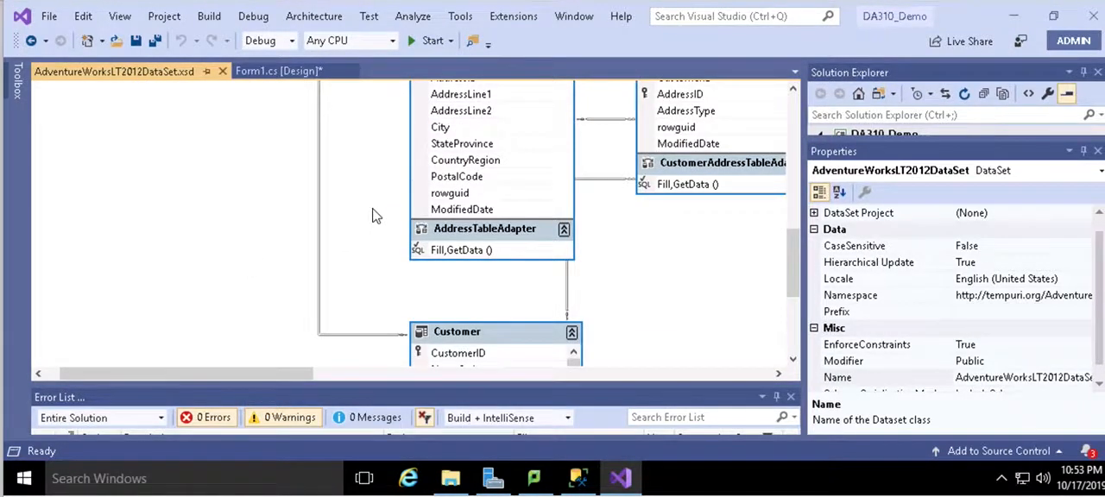
scroll(down, 3)
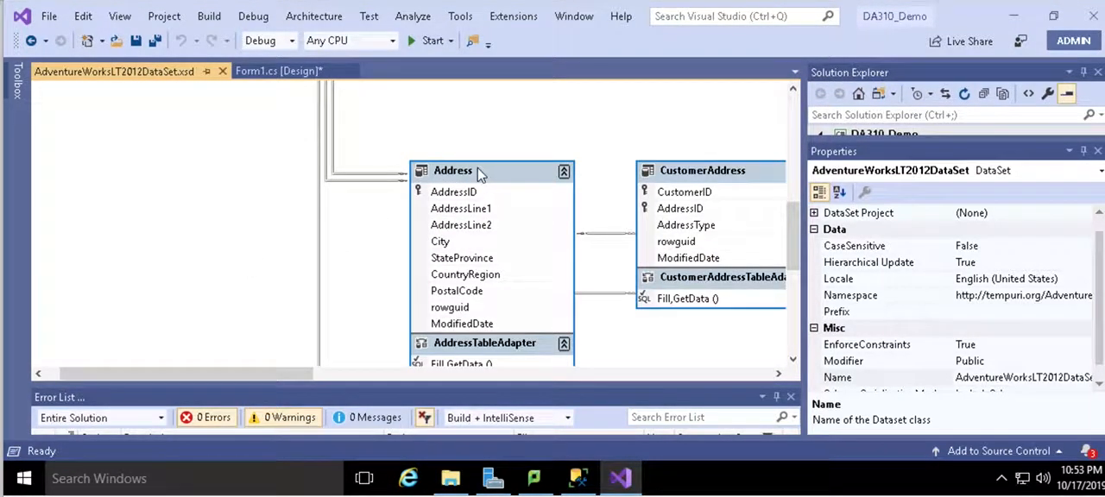
right_click(452, 161)
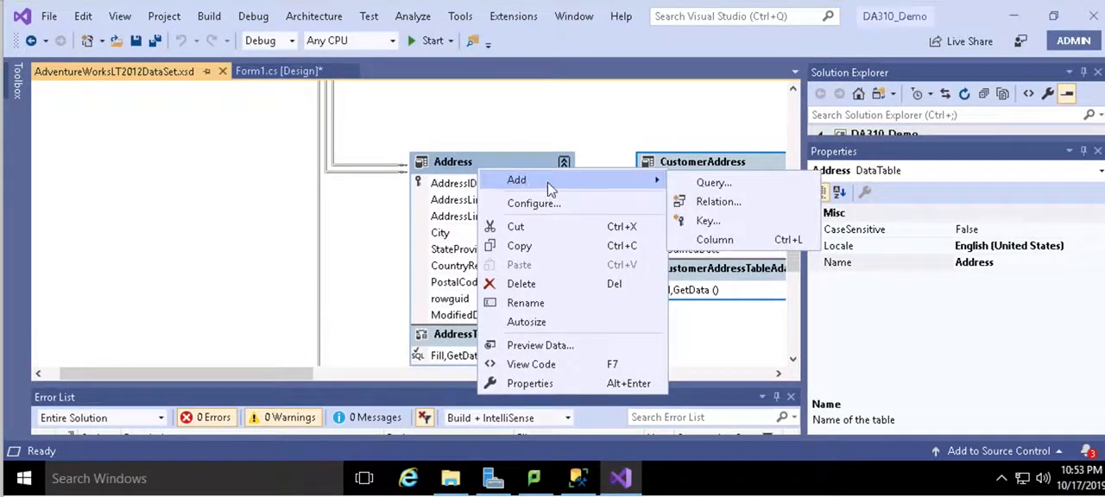
mouse_move(714, 182)
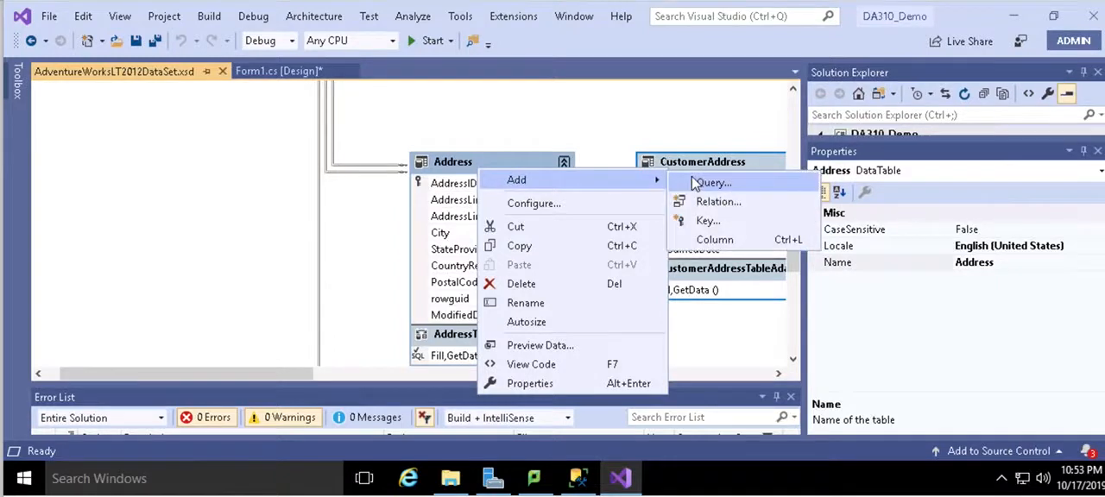
Start a new Address TableAdapter query using a SQL SELECT statement that returns rows
click(713, 183)
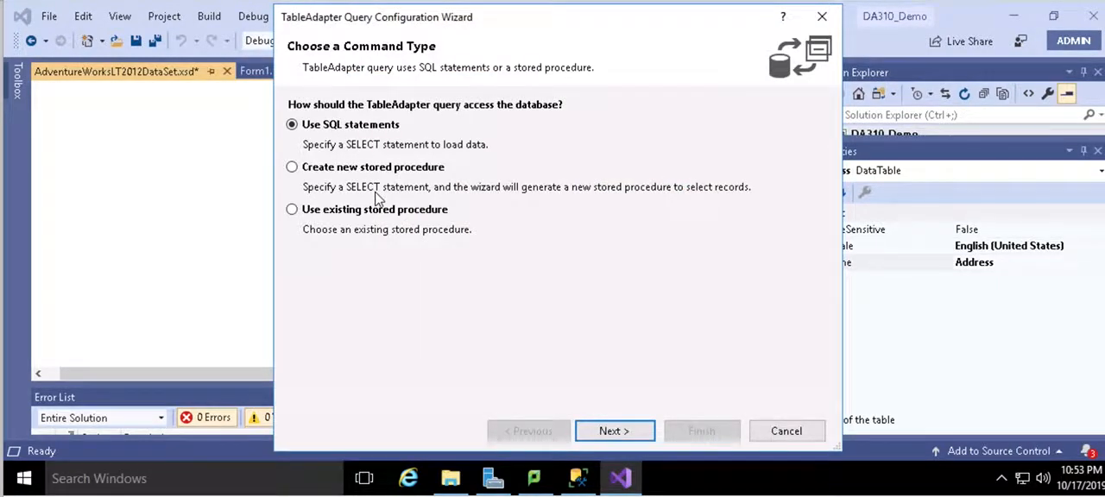
mouse_move(518, 156)
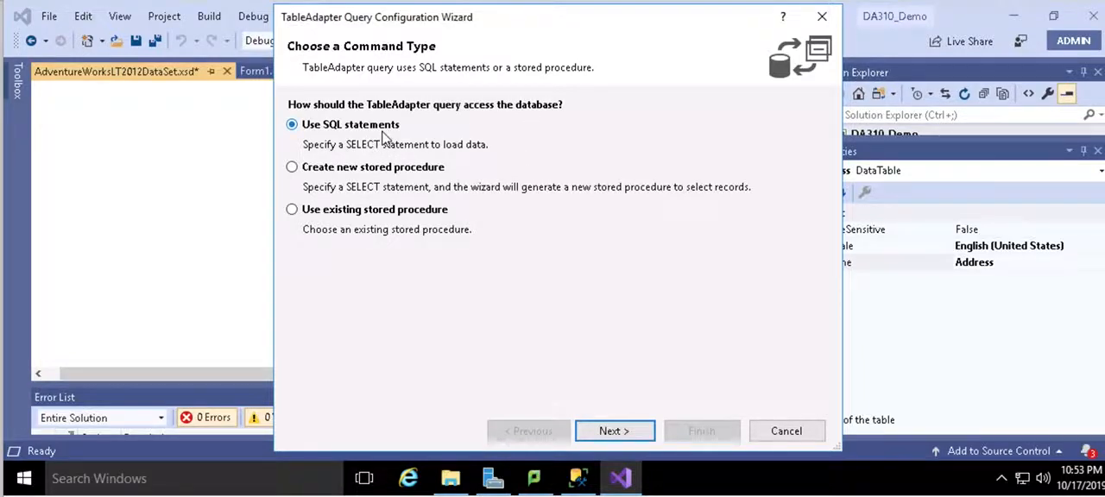
mouse_move(335, 233)
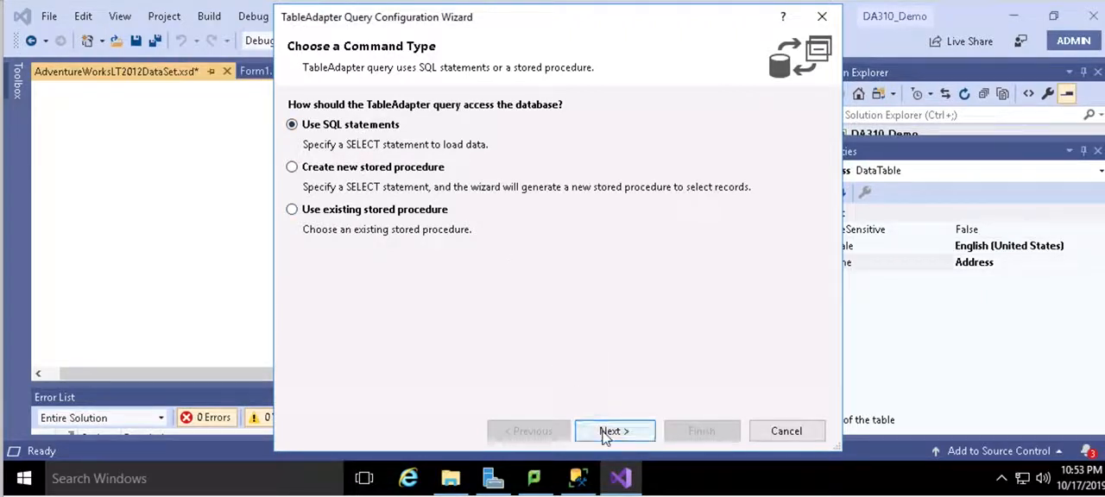
click(614, 431)
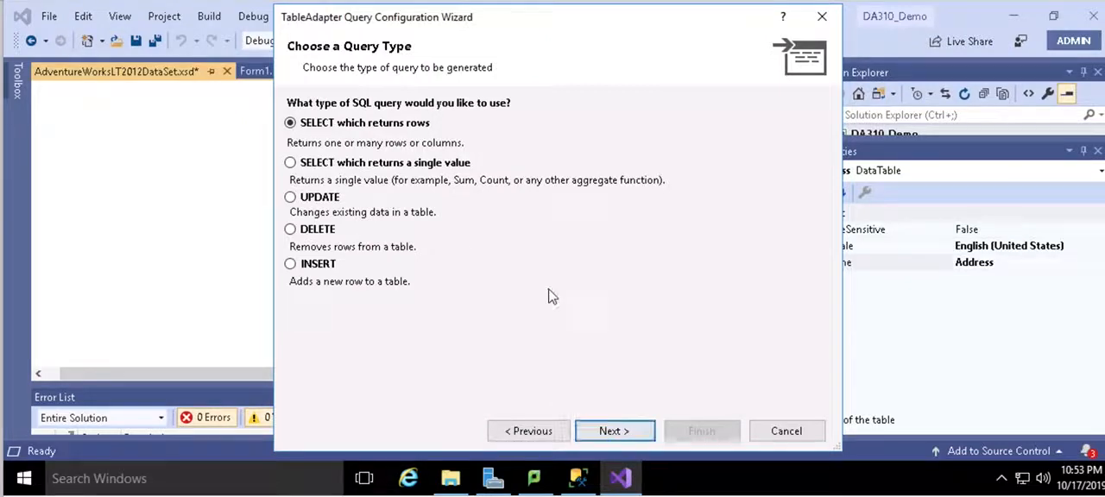
mouse_move(397, 138)
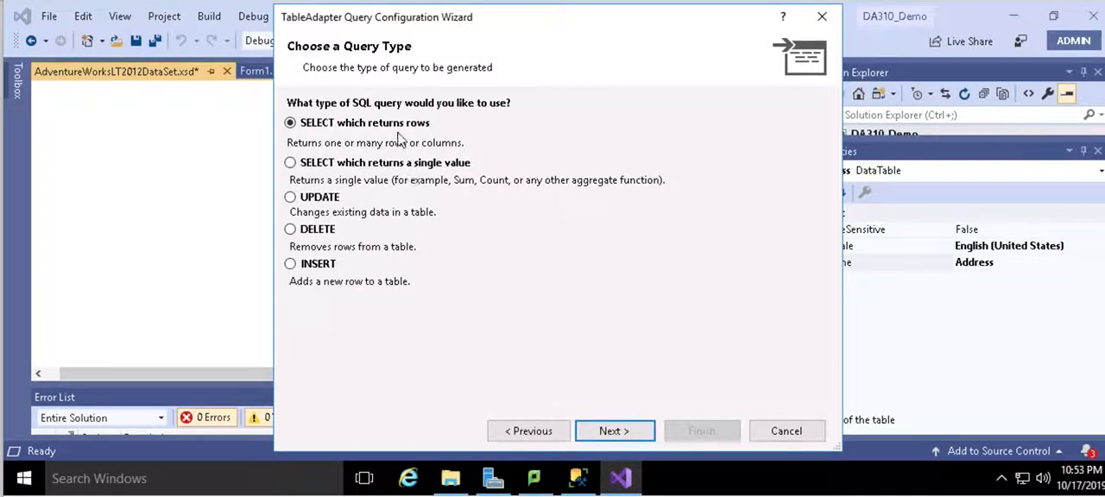
mouse_move(553, 328)
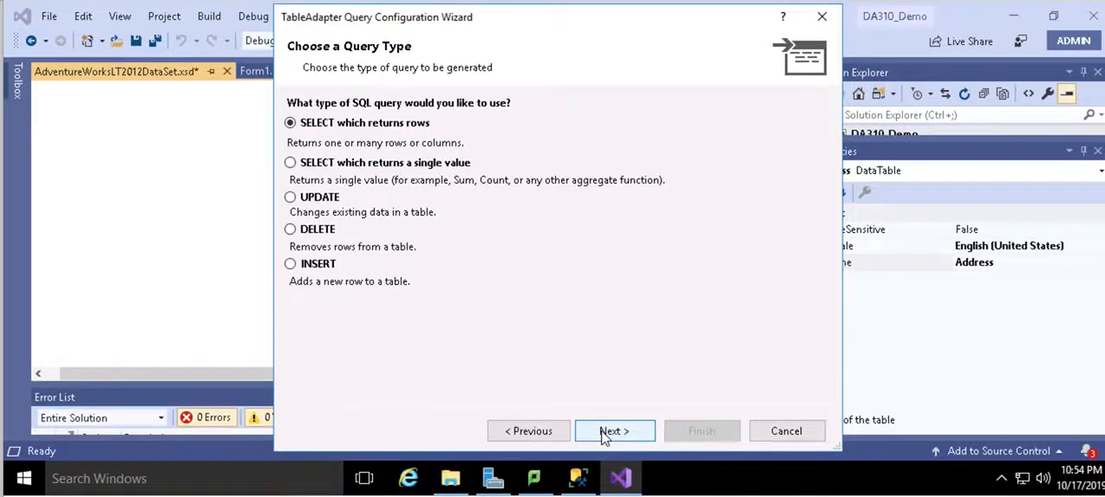
click(614, 431)
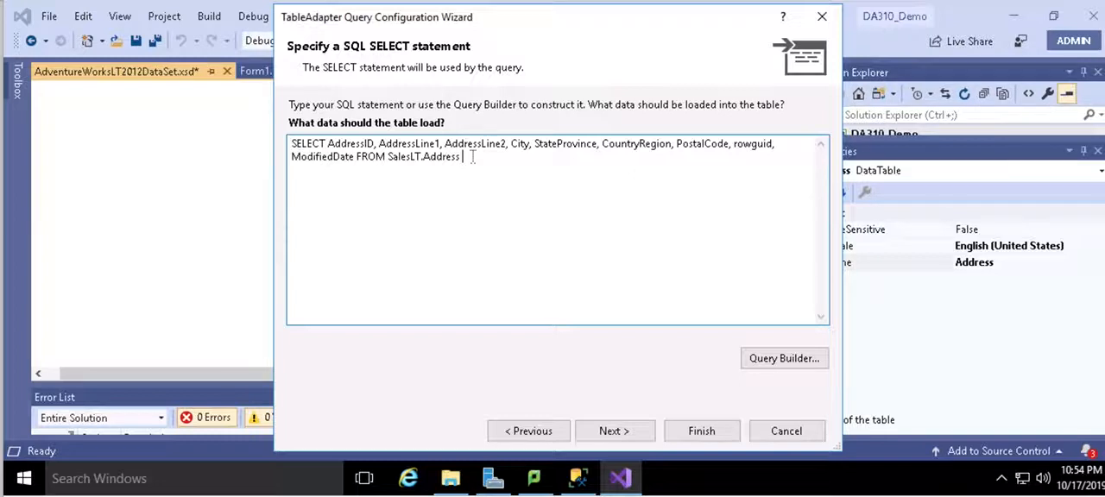
Append WHERE AddressID = ? to the SELECT statement on SalesLT.Address
text(WHERE)
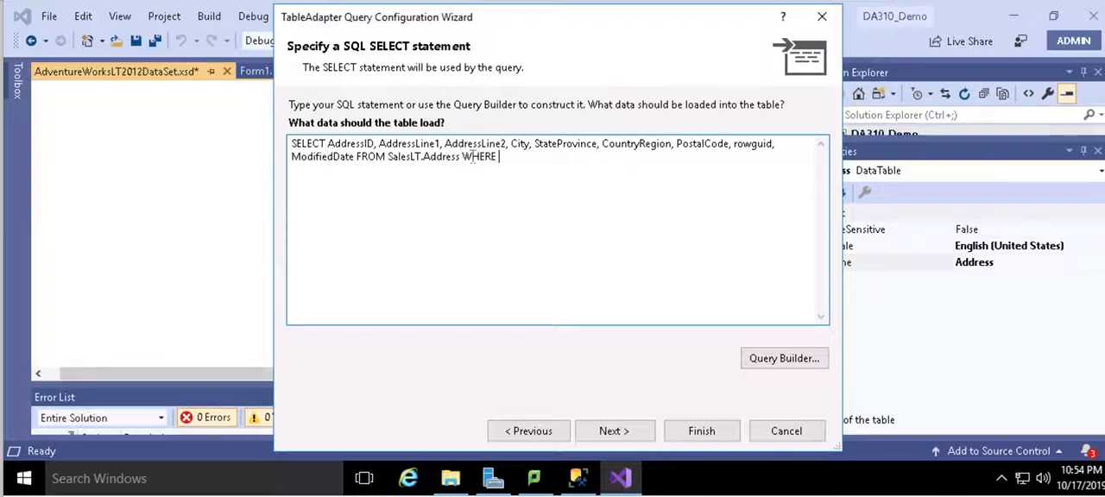
text(AddressI)
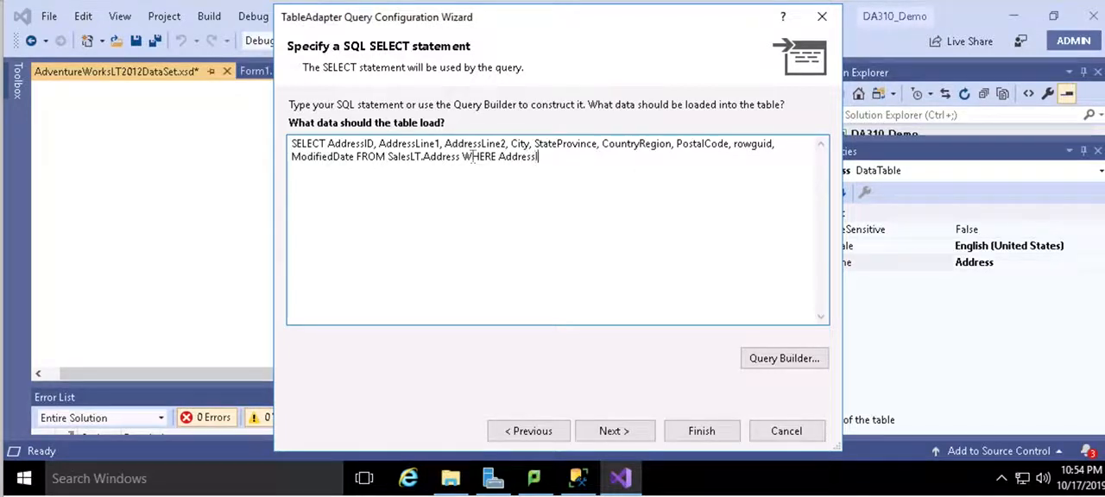
text(D)
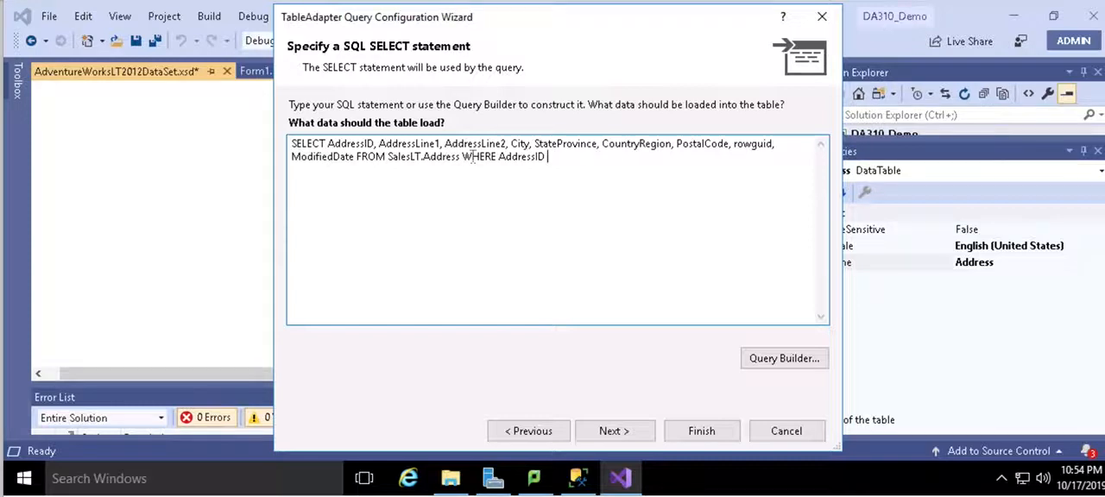
text(= ?)
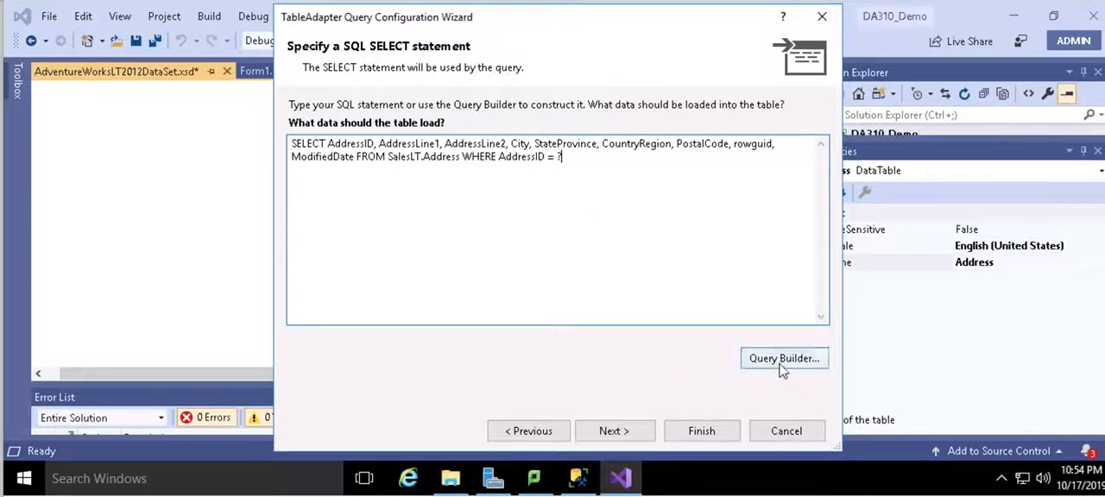
click(783, 359)
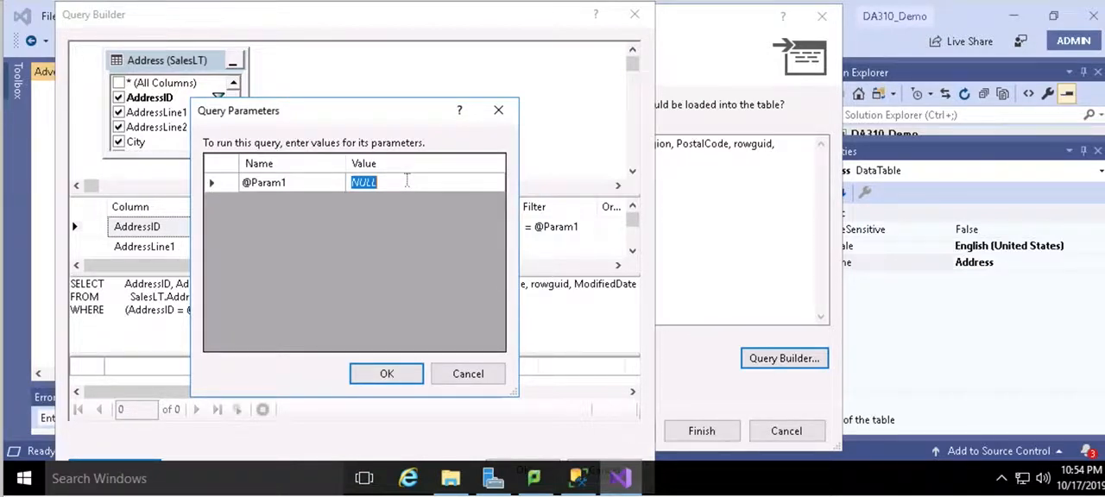
text(11)
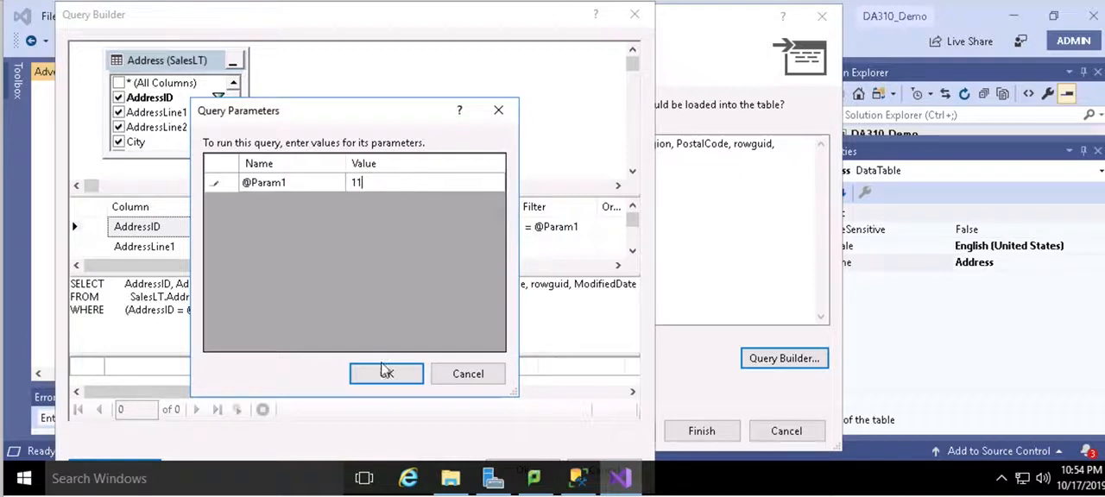
click(386, 374)
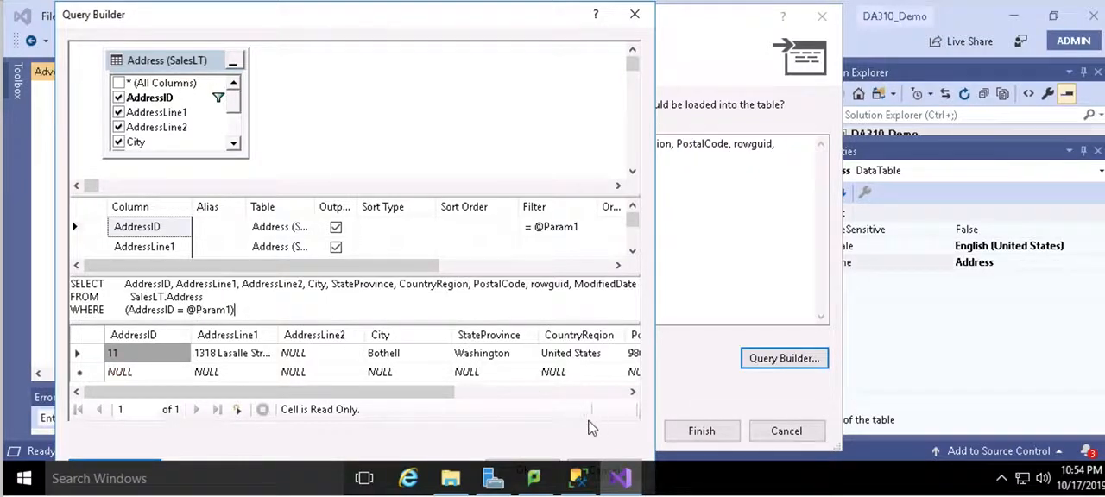
mouse_move(517, 467)
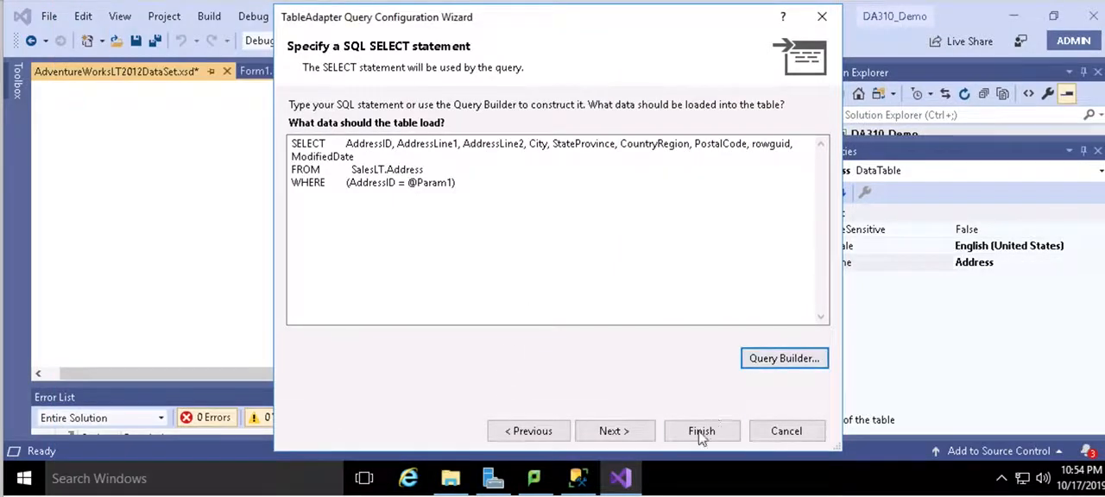
Finish the wizard to create FillBy/GetDataBy, then save the dataset designer
click(702, 431)
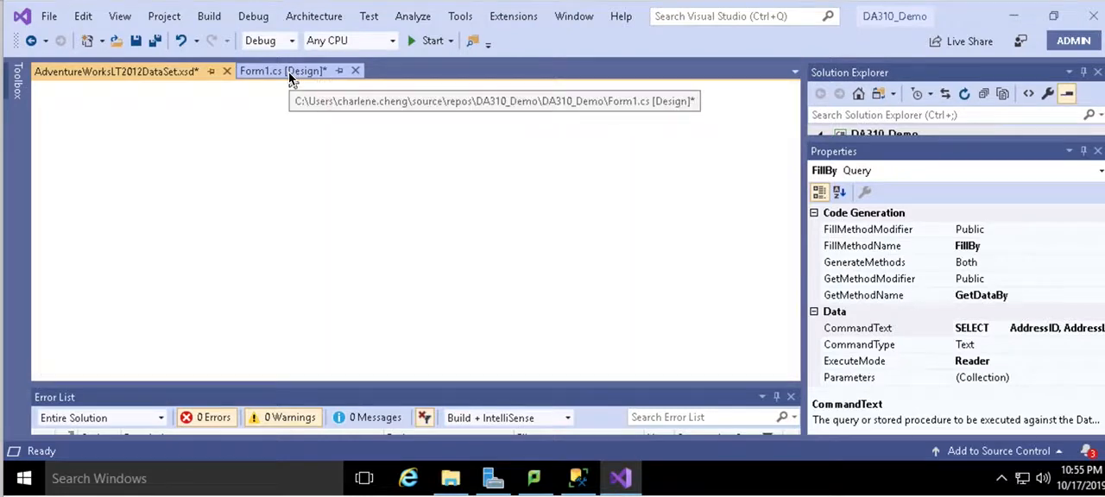
click(115, 70)
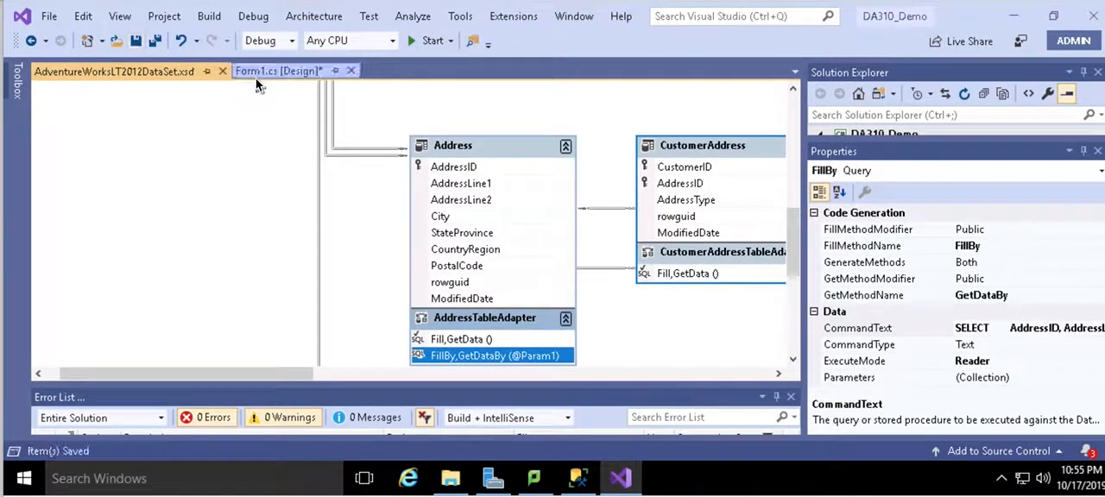
From Form1 design view, double-click the Search button to generate an empty Button1_Click handler
click(278, 70)
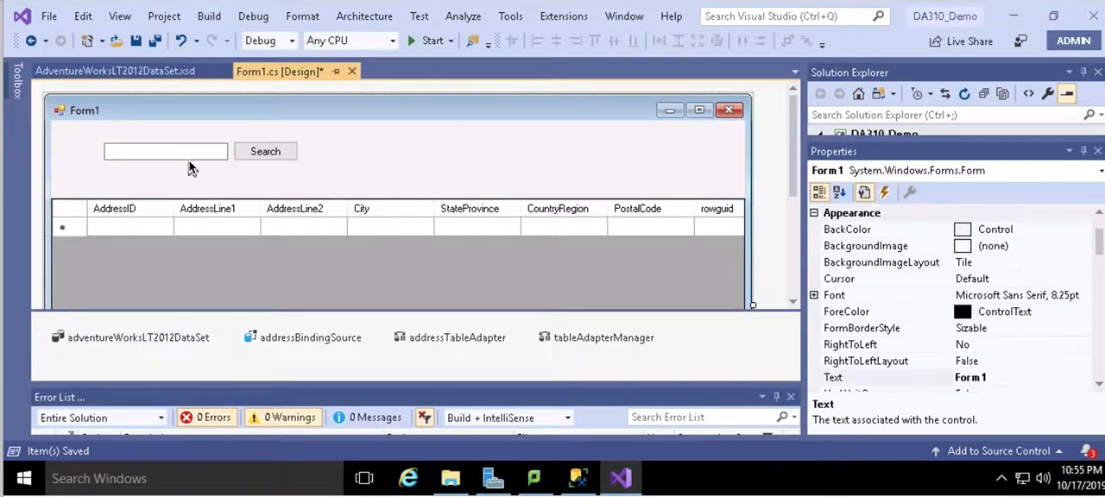
click(166, 152)
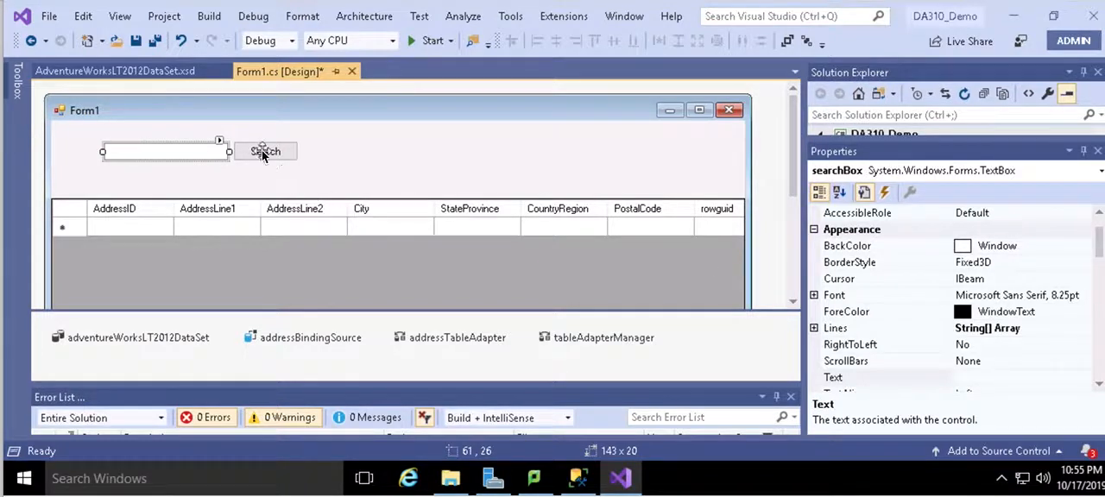
mouse_move(278, 169)
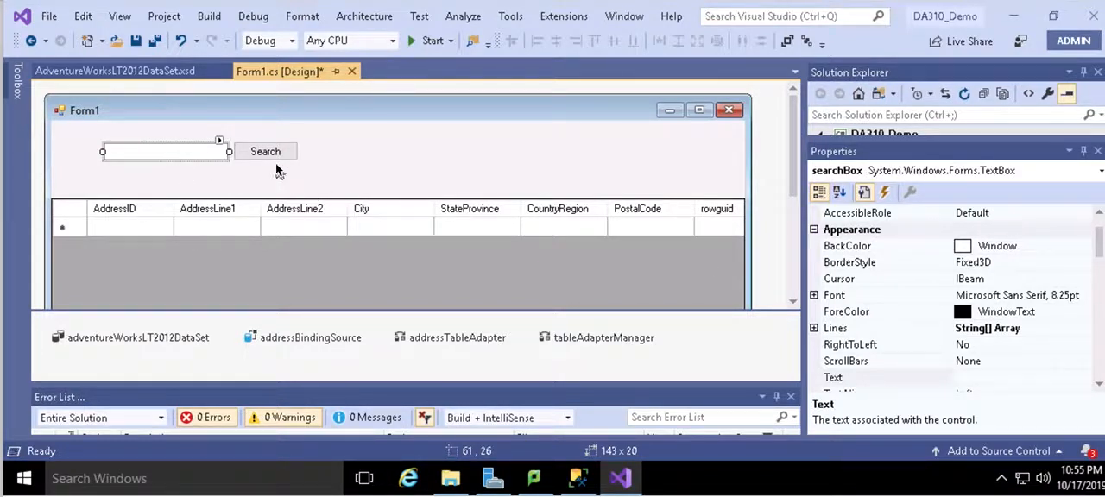
click(266, 151)
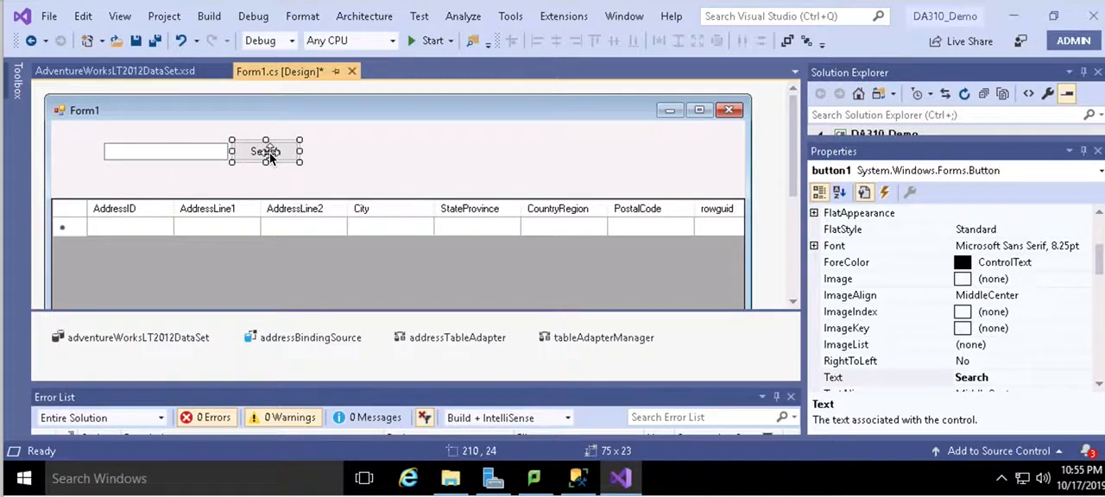
double_click(266, 151)
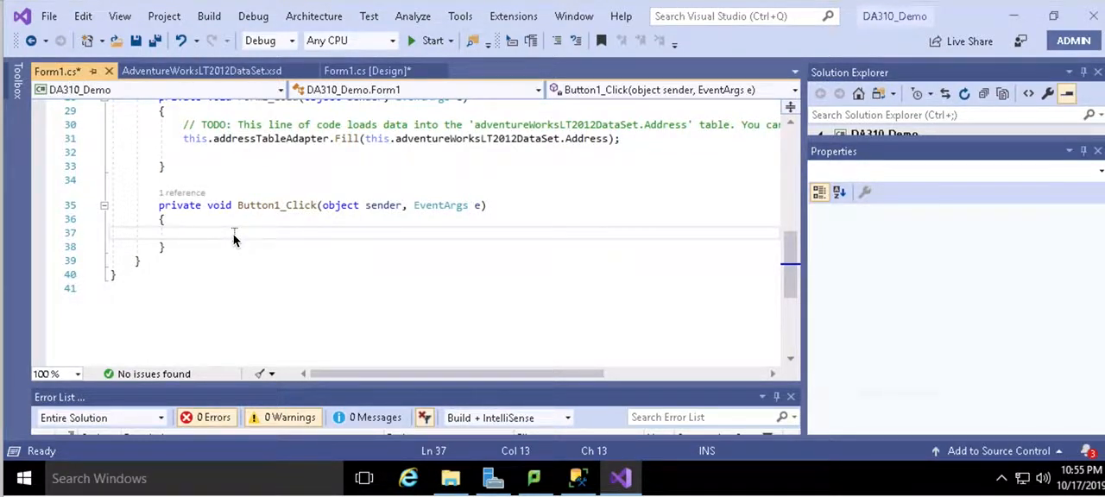
mouse_move(184, 145)
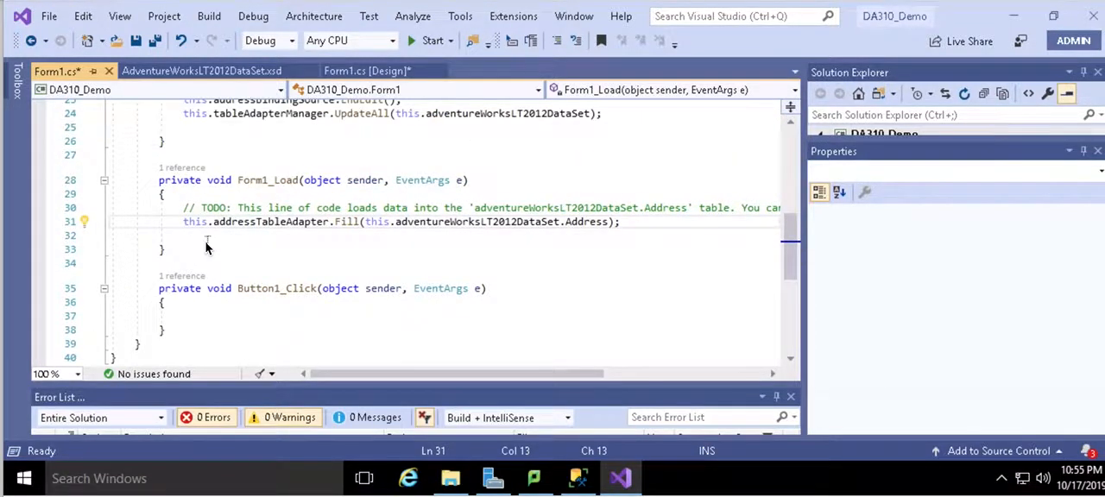
mouse_move(178, 257)
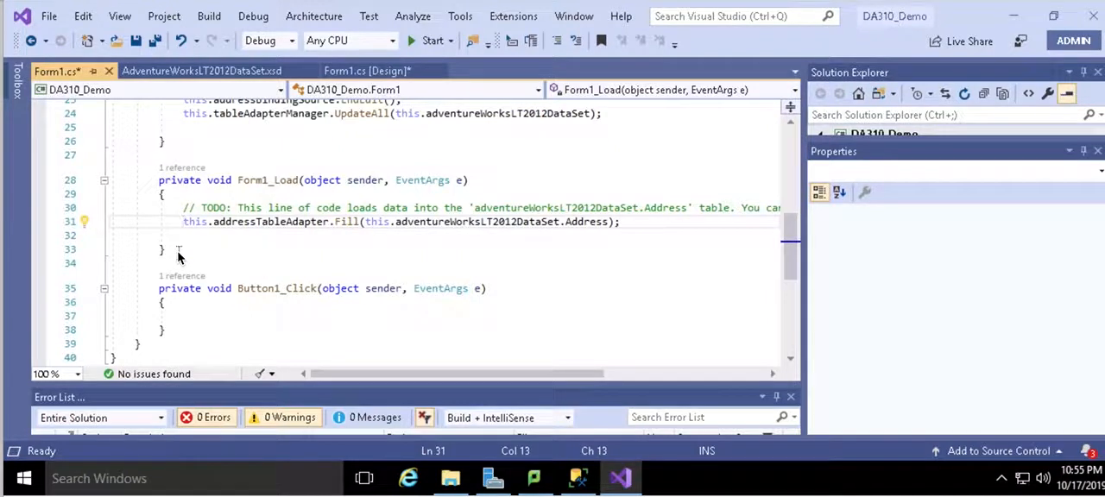
Comment out Form1_Load's Fill line and add int search = Int32.Parse(searchBox.Text);
text(//)
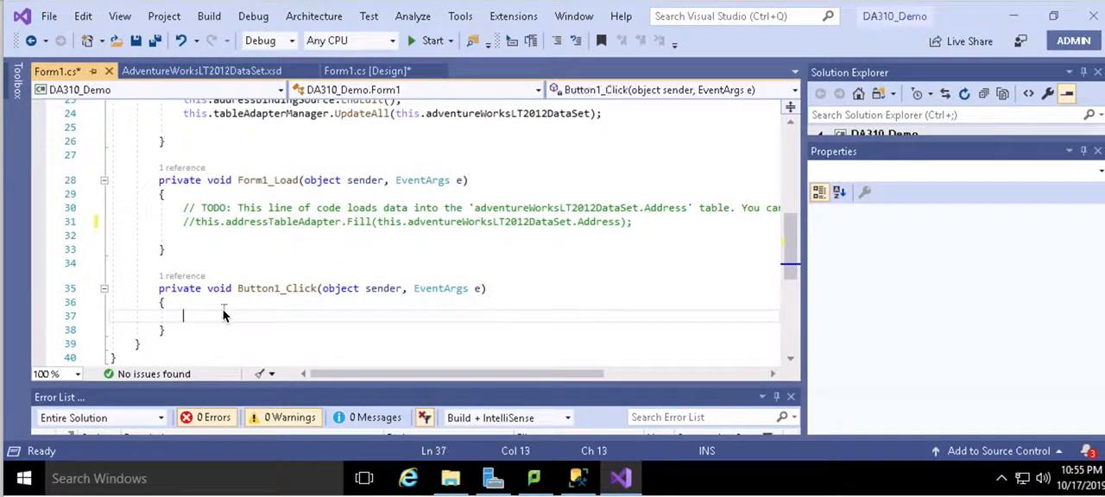
text(int)
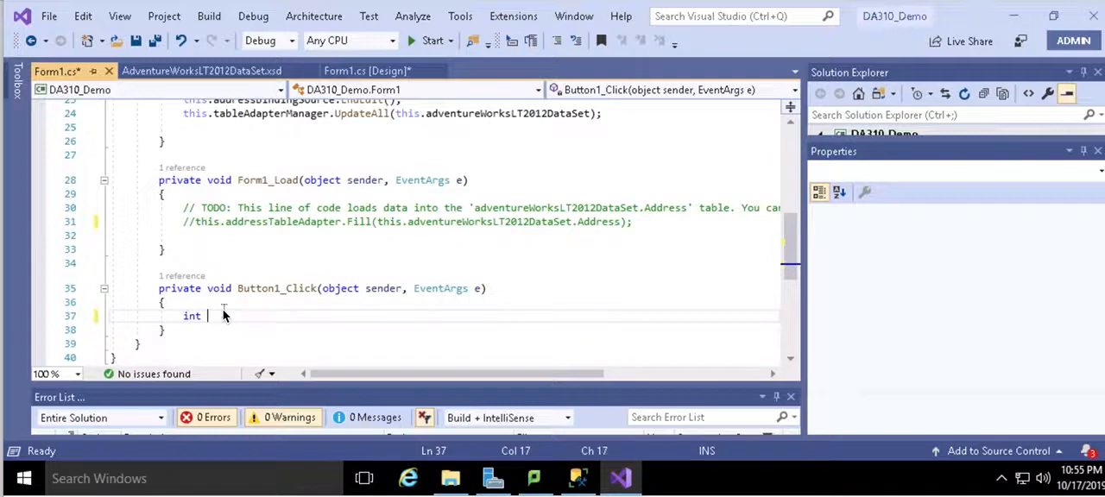
text(search)
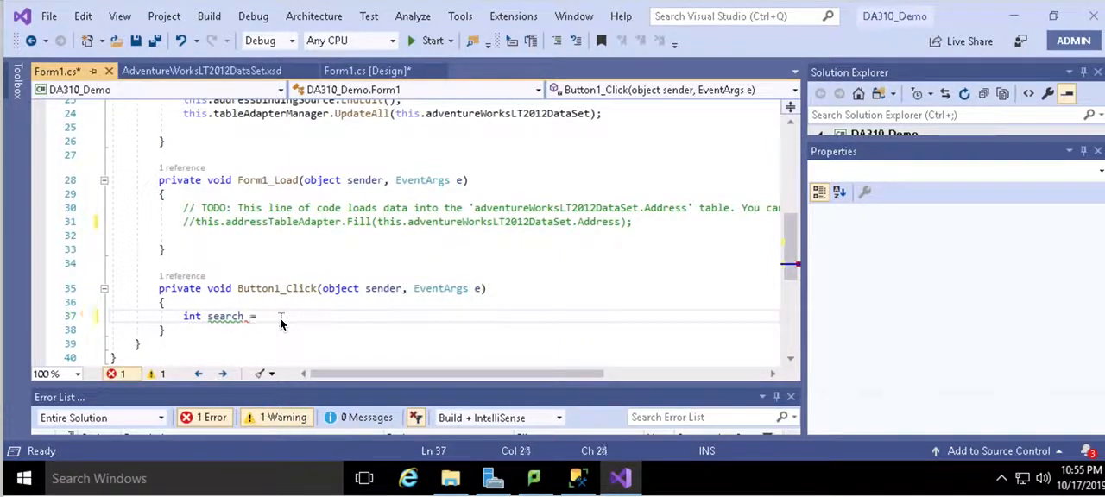
text(=)
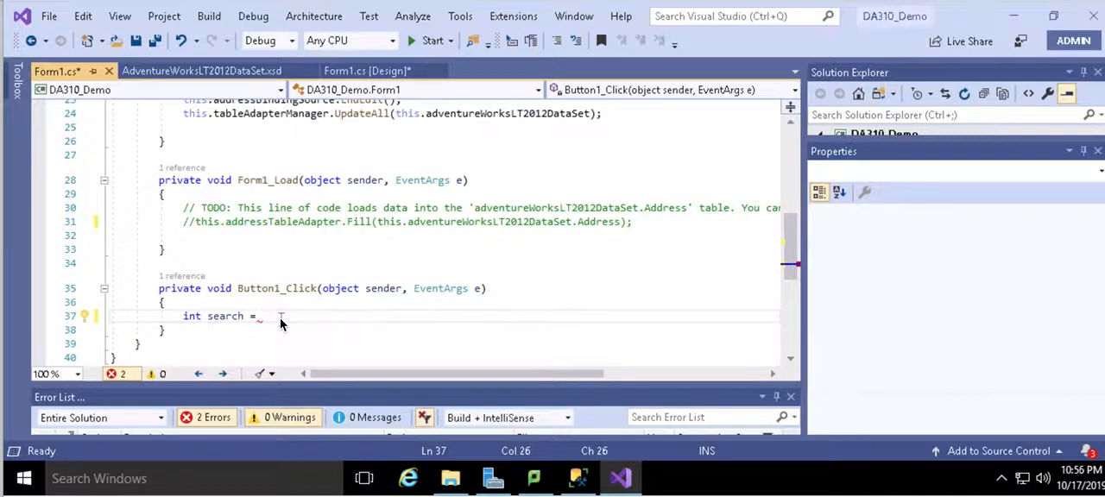
text(SearchBox.)
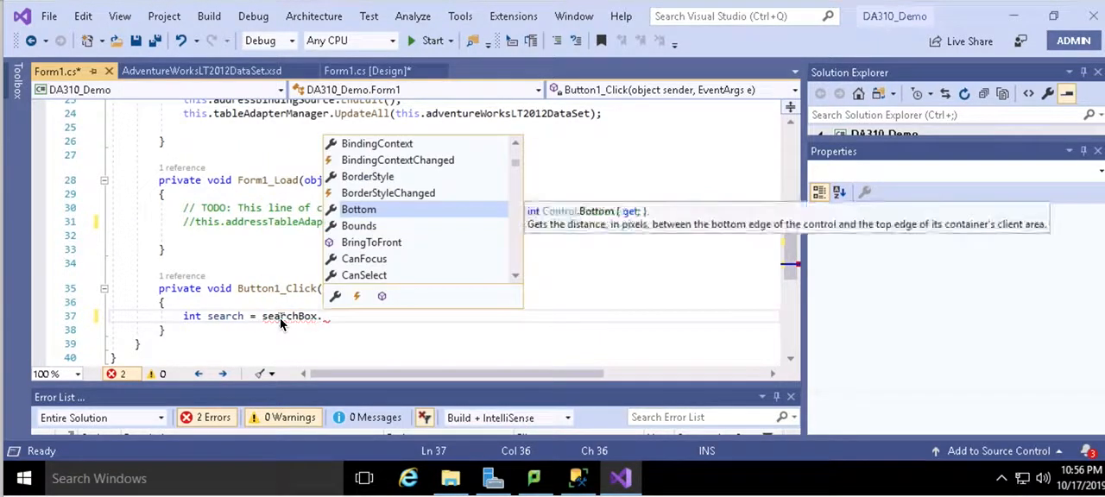
text(Text)
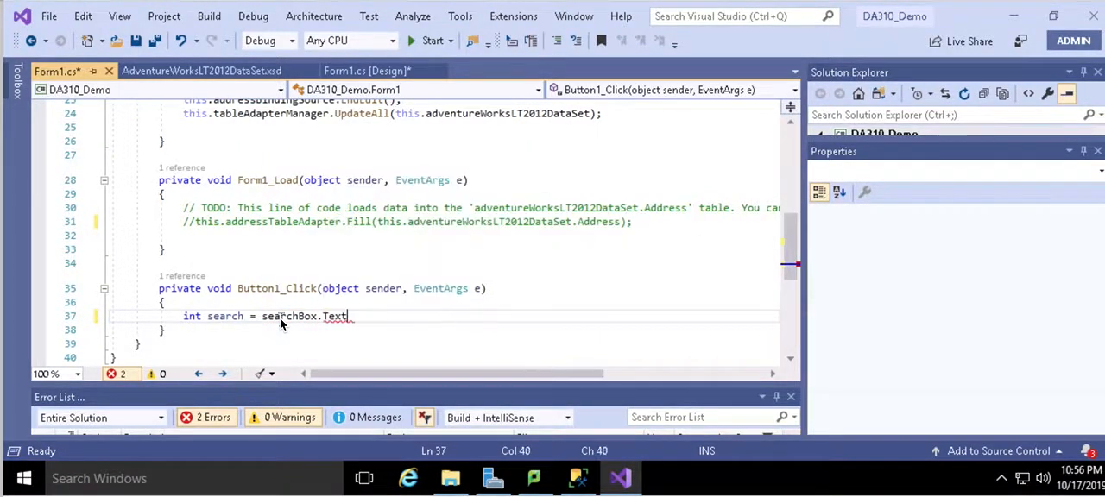
mouse_move(332, 316)
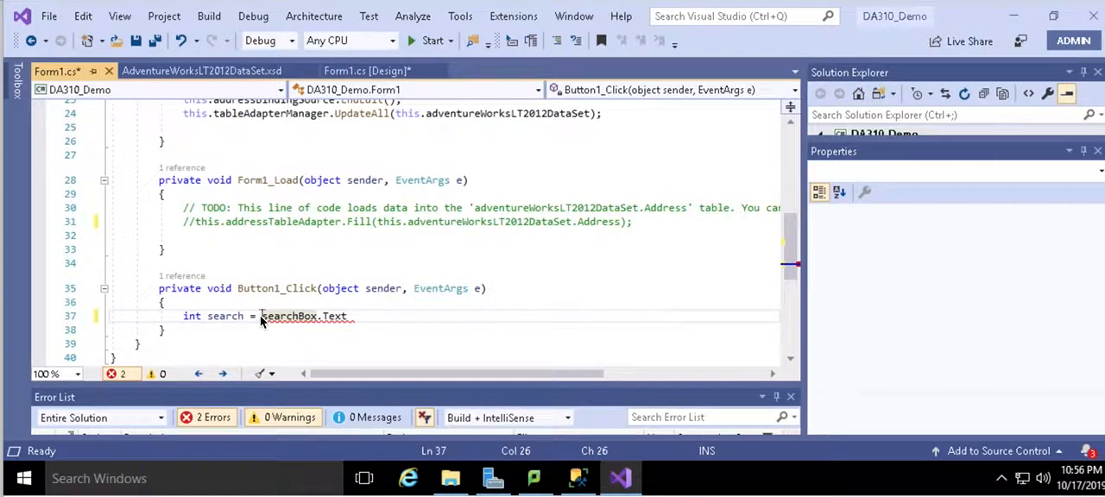
text(Int.)
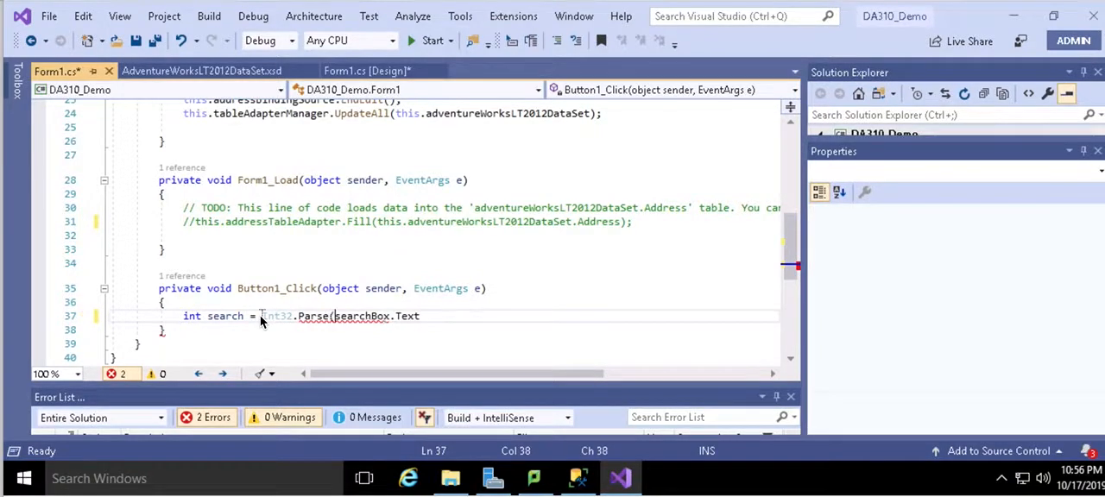
text())
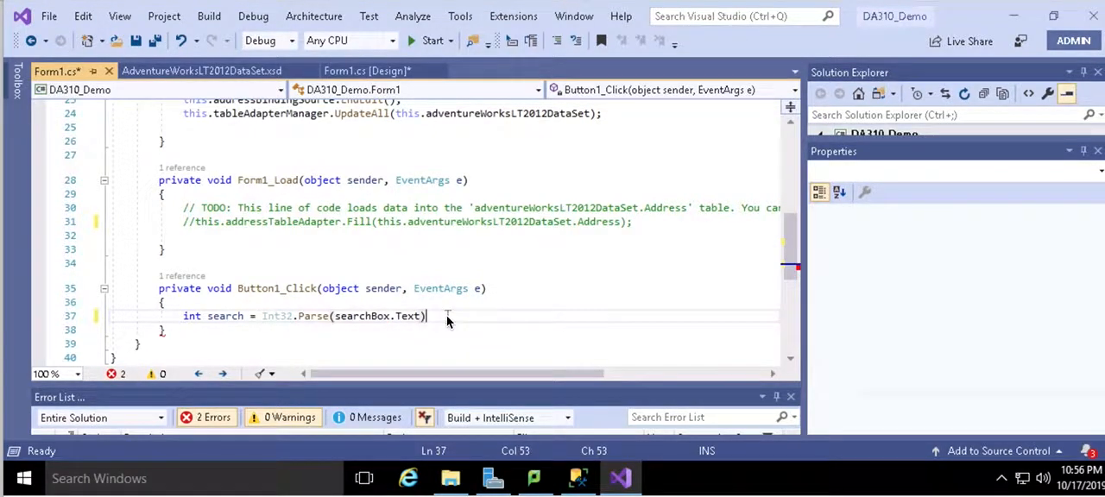
text(;)
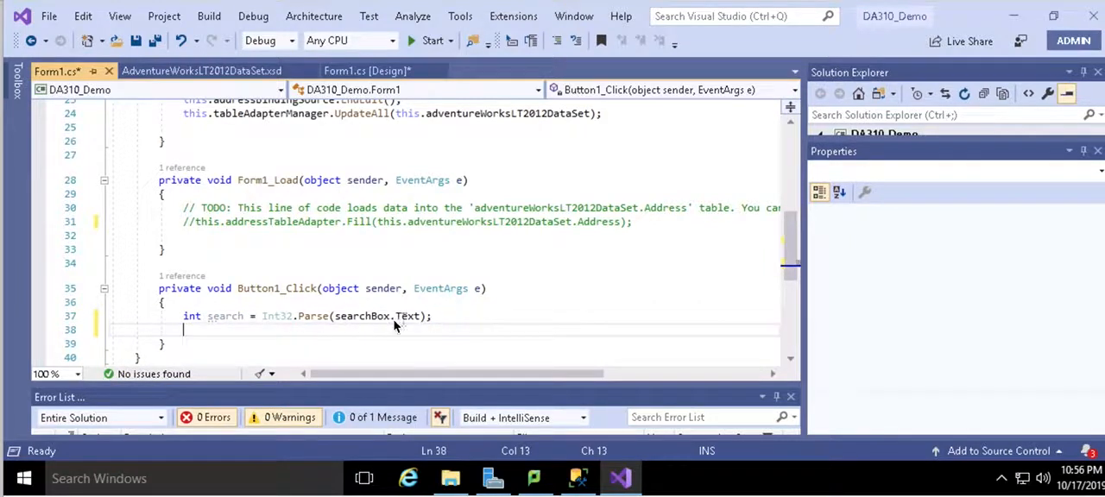
mouse_move(196, 231)
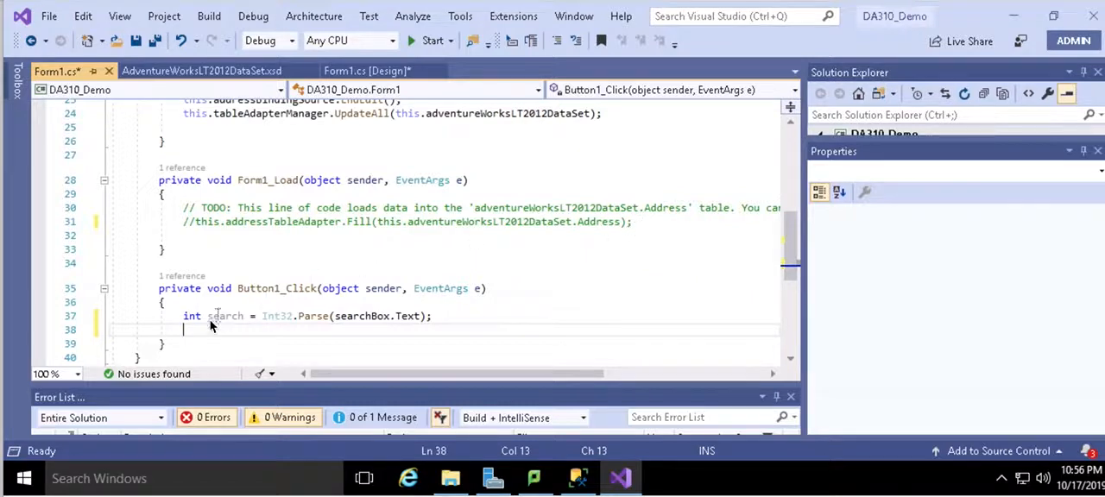
Add this.addressTableAdapter.FillBy(this.adventureWorksLT2012DataSet.Address, search); to Button1_Click and save Form1.cs
text(this)
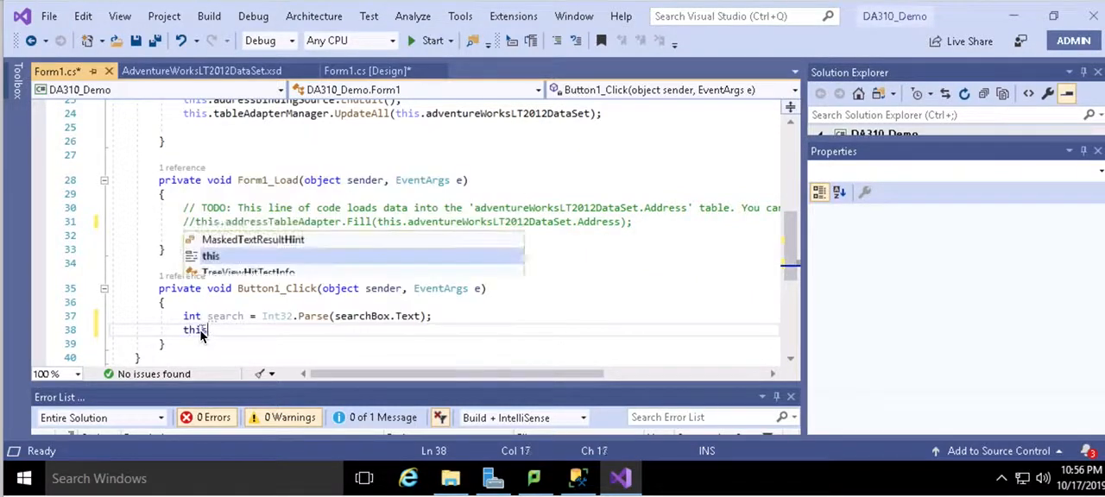
text(.a)
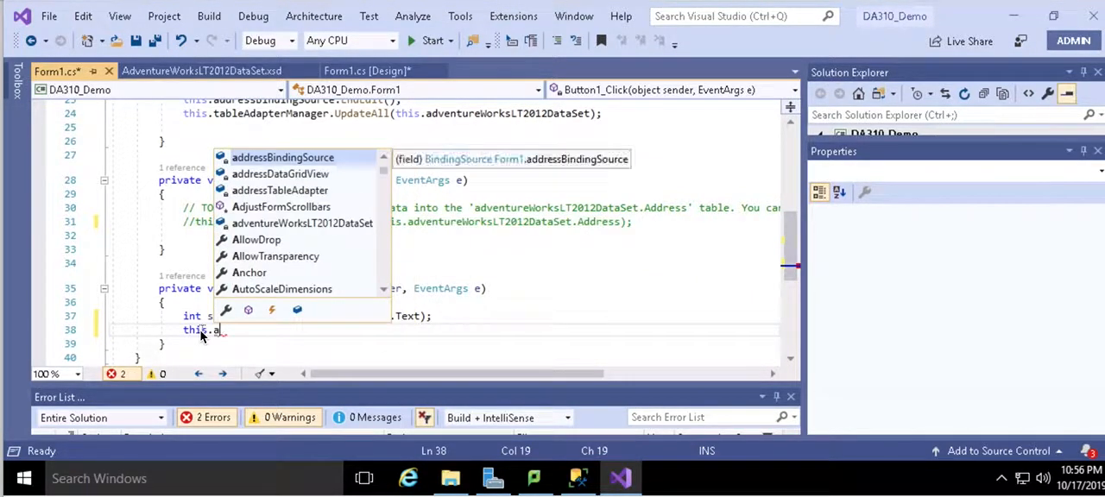
text(adventureWorksLT2012DataSet)
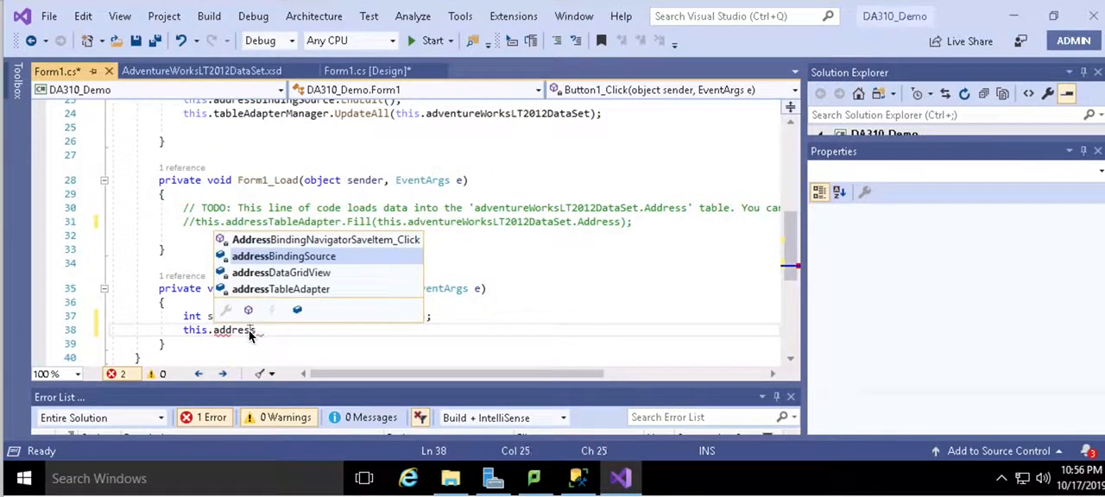
text(TableAdapter.FillBy)
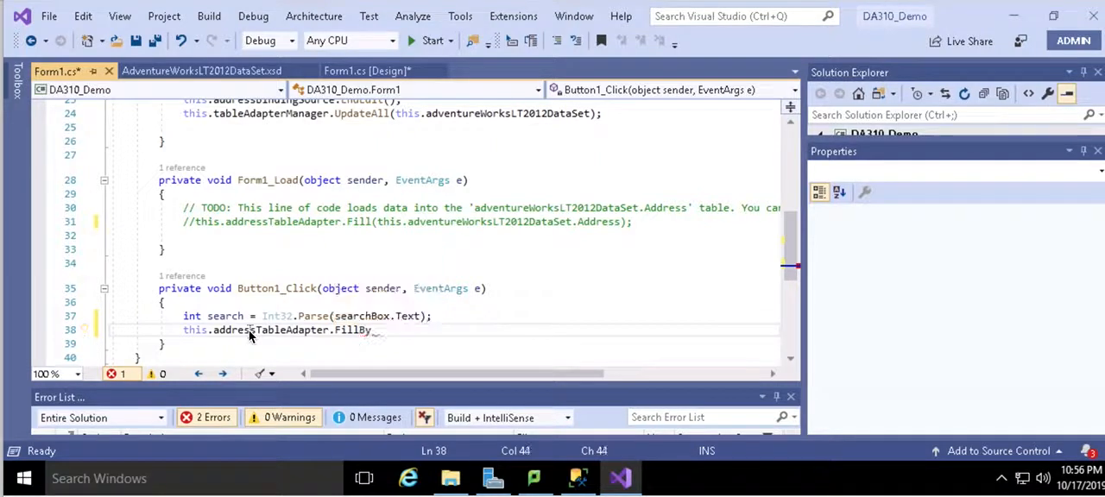
text(())
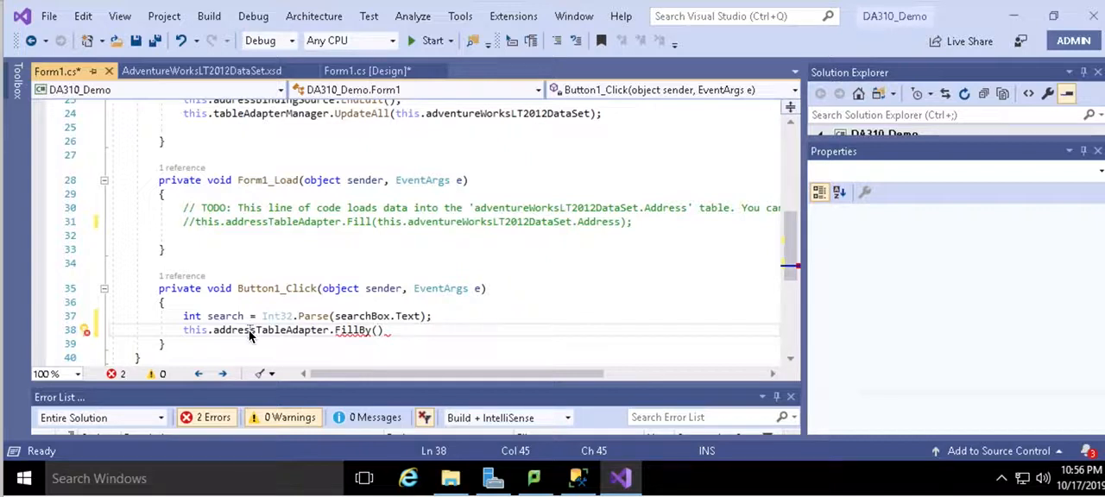
text(this.addressTableAdapte)
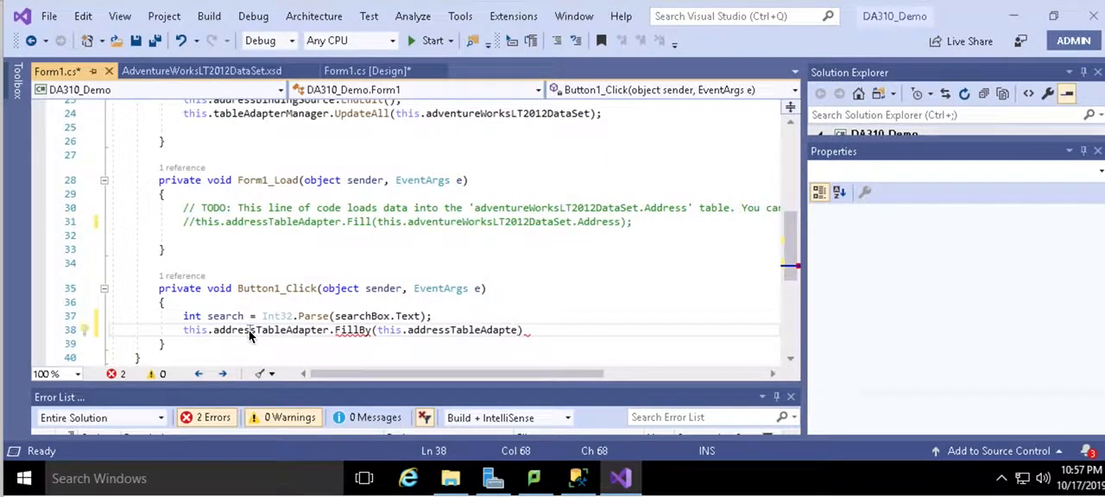
key(BackSpace)
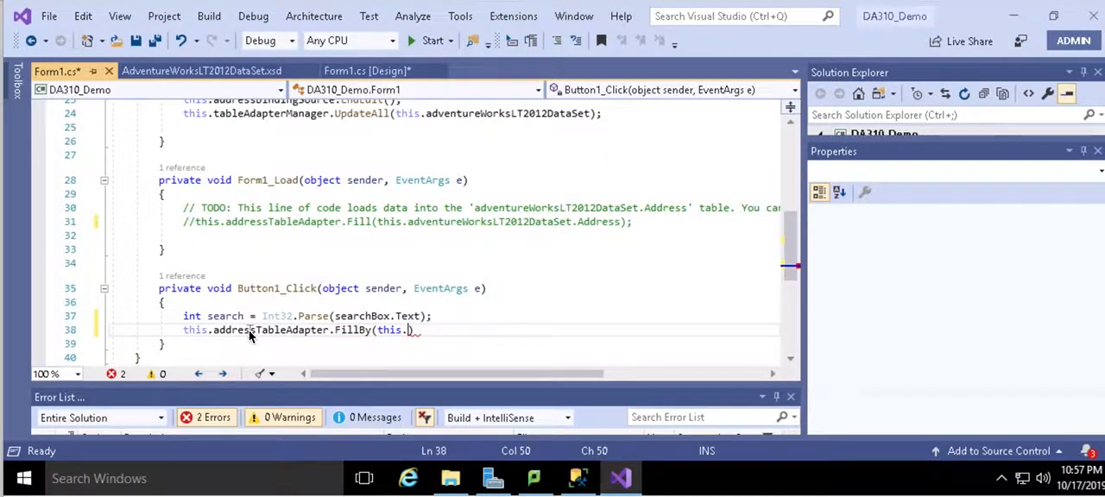
text(adventureWorksLT2012DataSet)
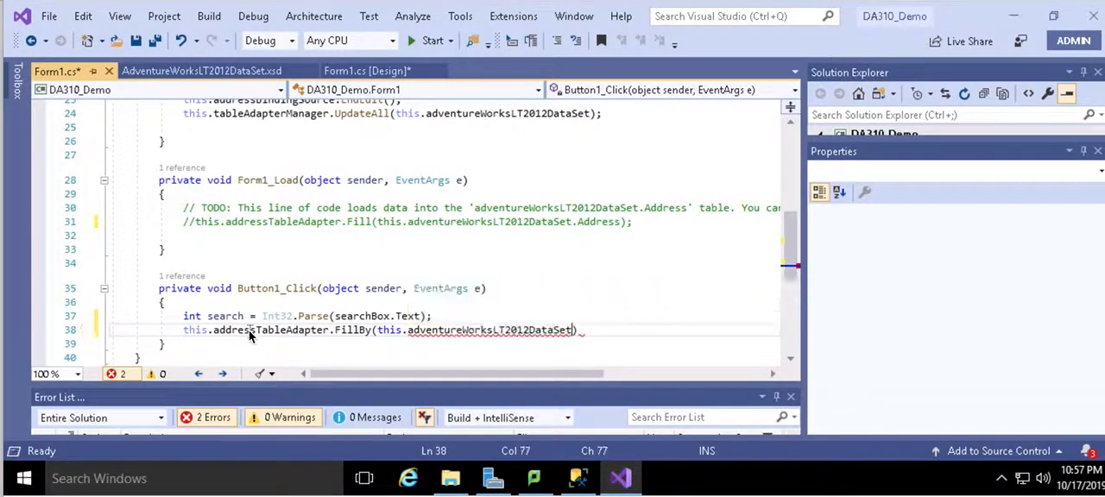
text(.)
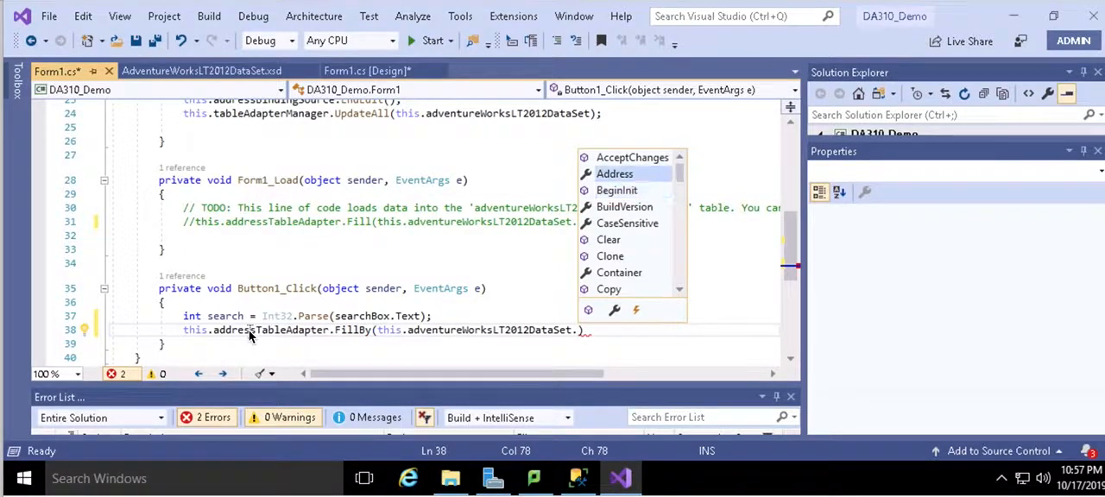
text(Address,)
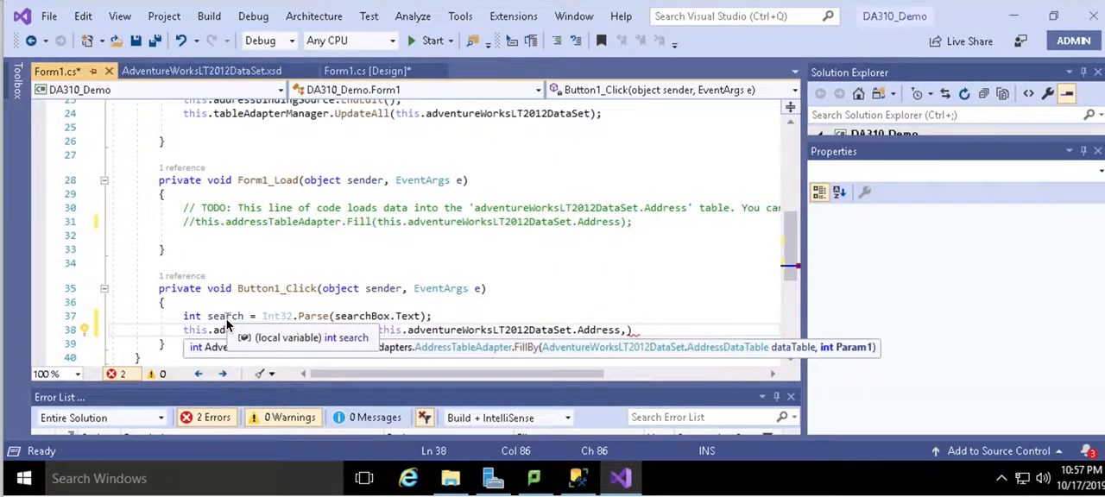
text(search)
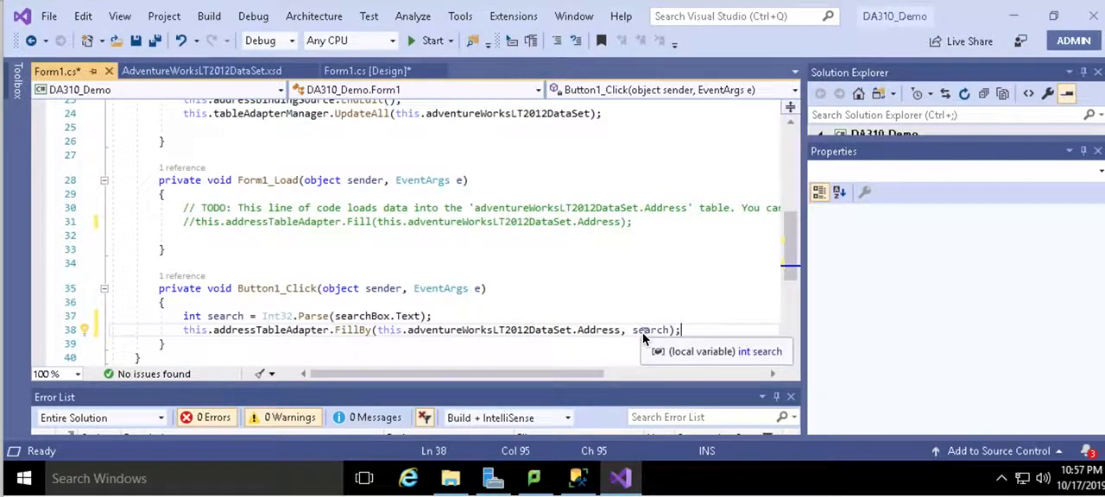
mouse_move(371, 303)
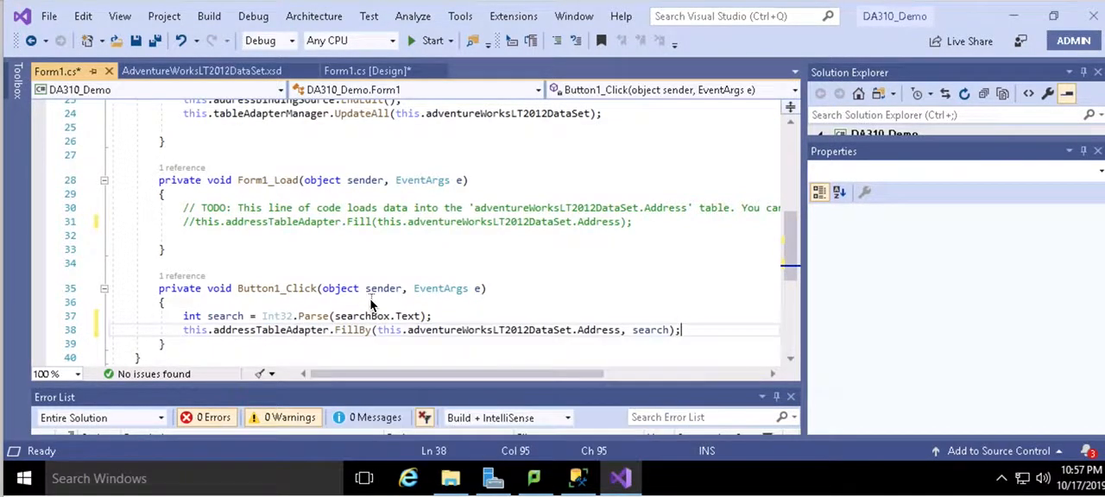
mouse_move(649, 330)
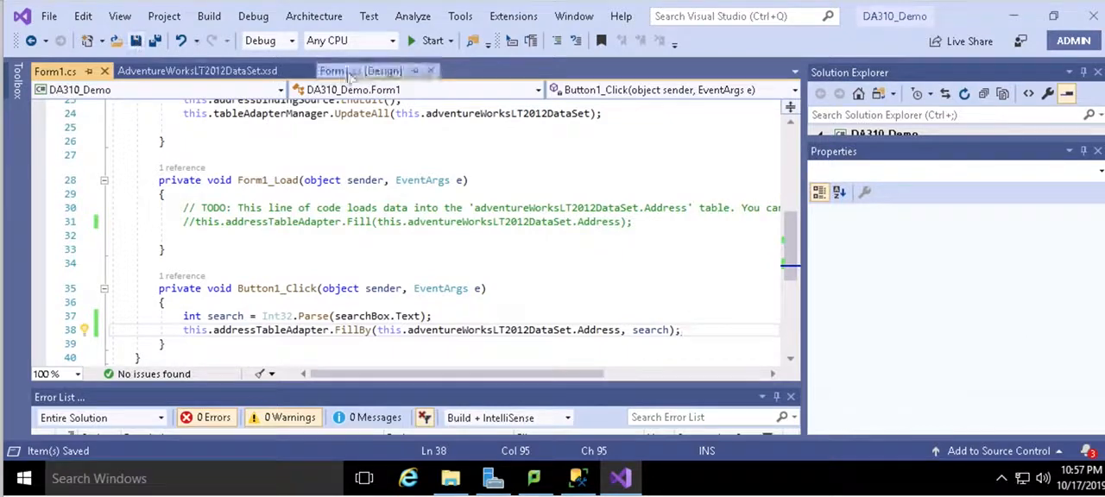
Switch to Form1 design view and start the application
click(371, 70)
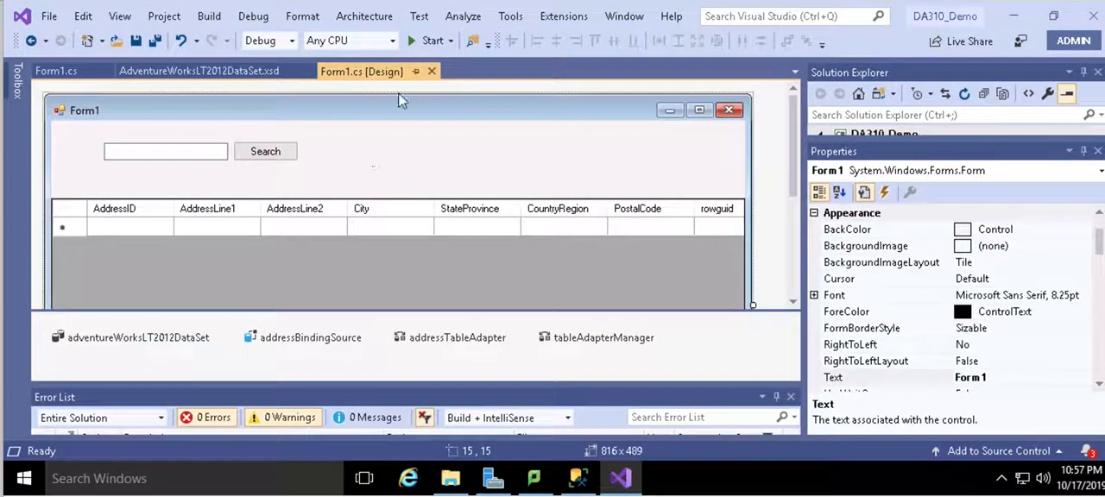
click(432, 40)
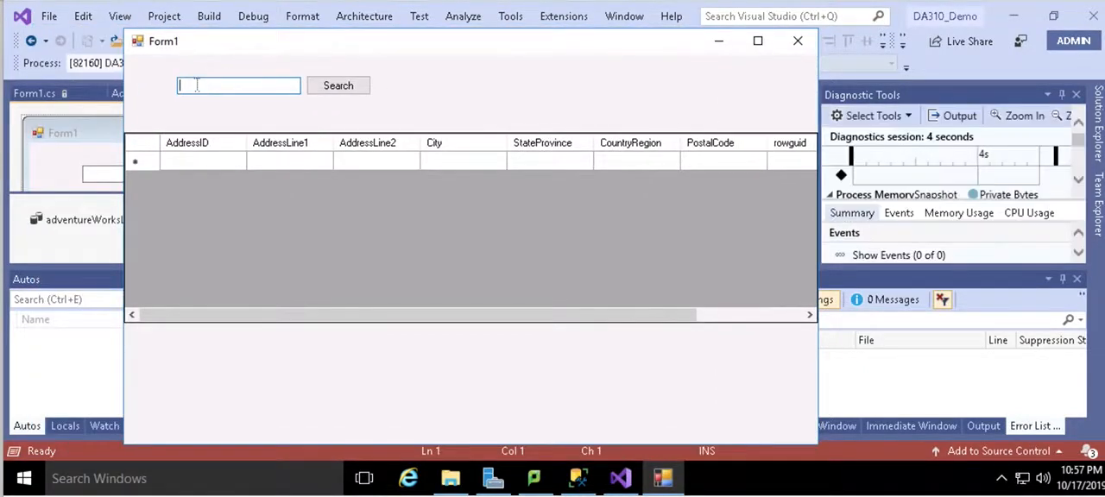
Search for AddressIDs 9, 11, 28 and 1 in the running form and check the grid
text(9)
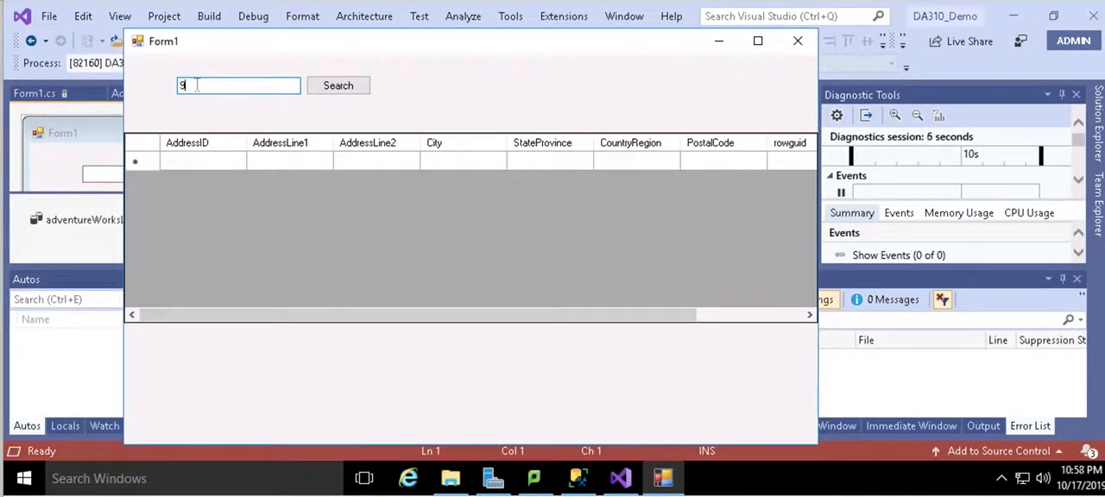
click(338, 85)
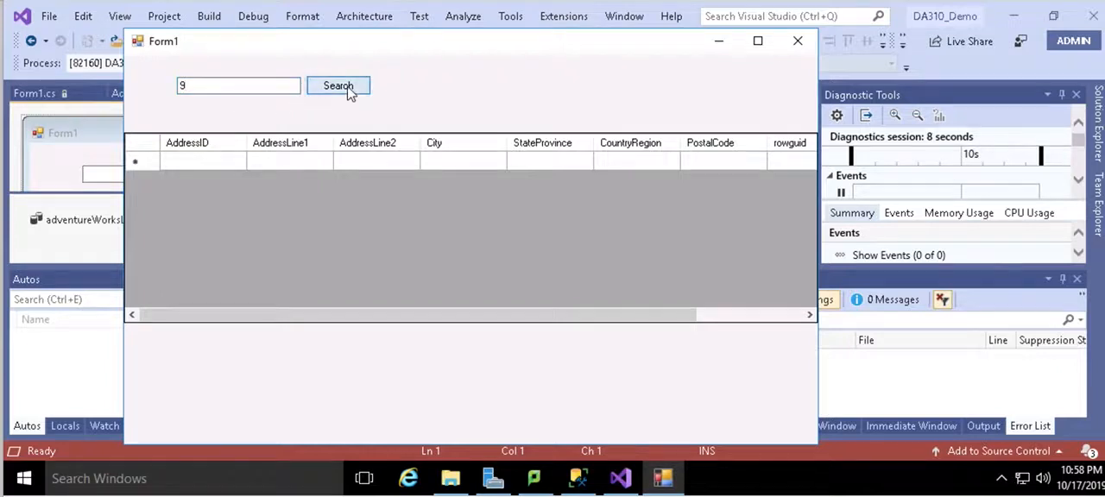
click(337, 85)
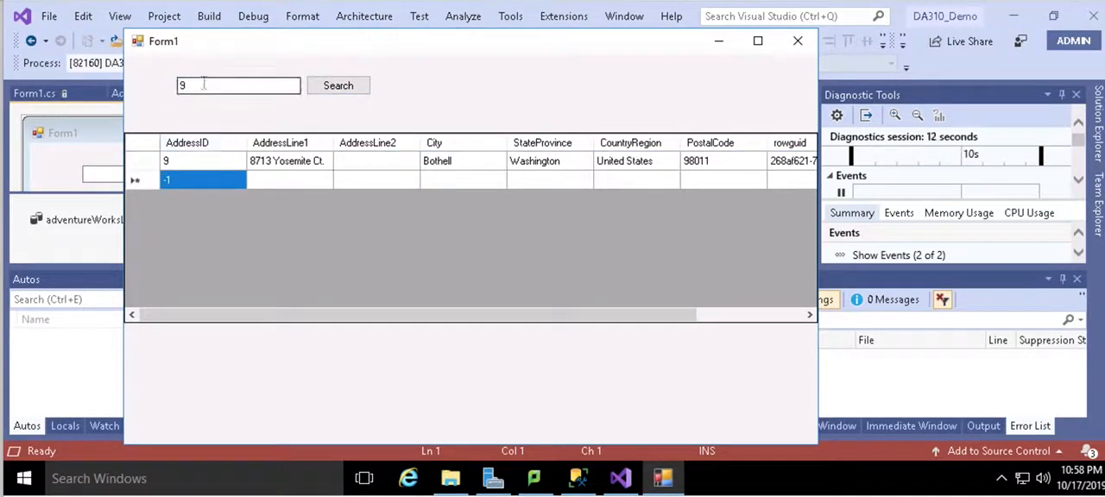
text(11)
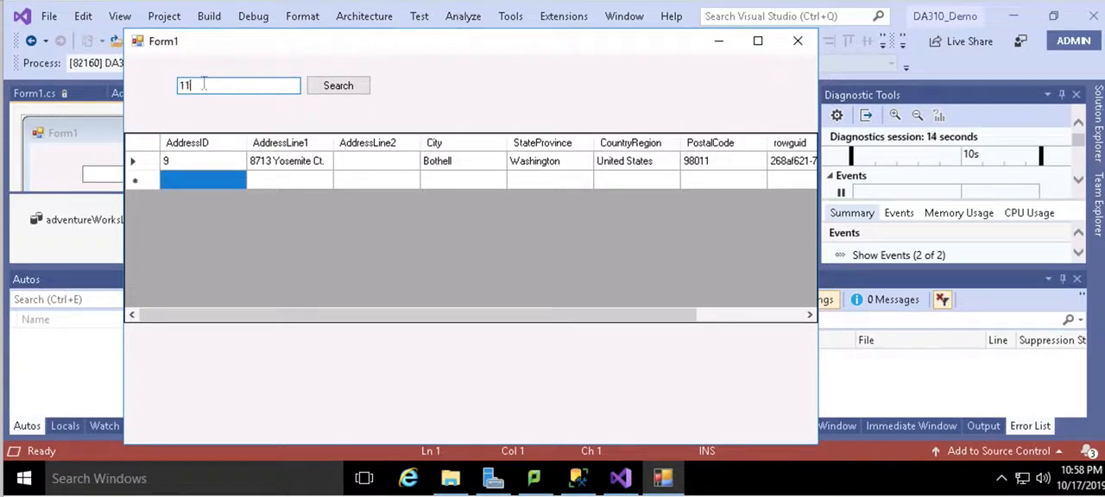
click(337, 85)
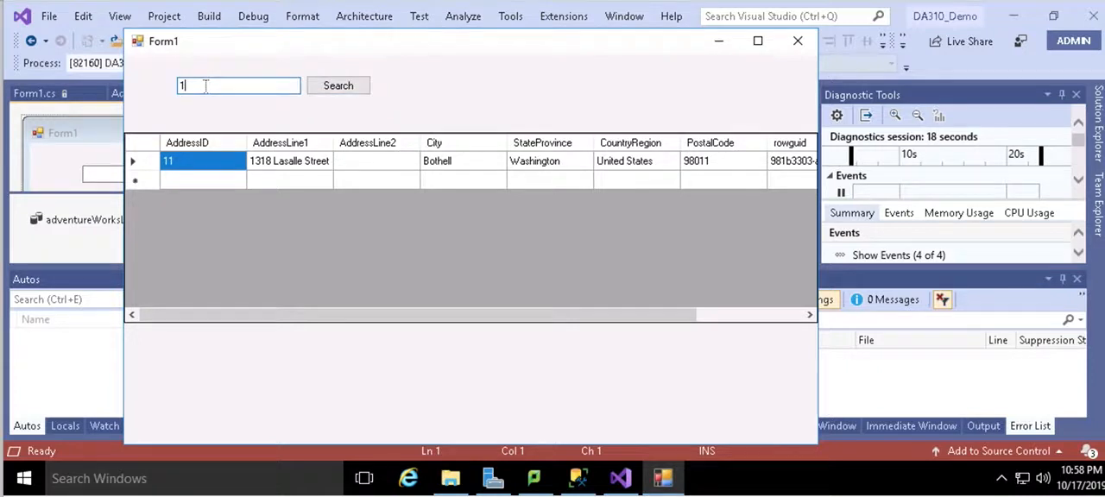
text(28)
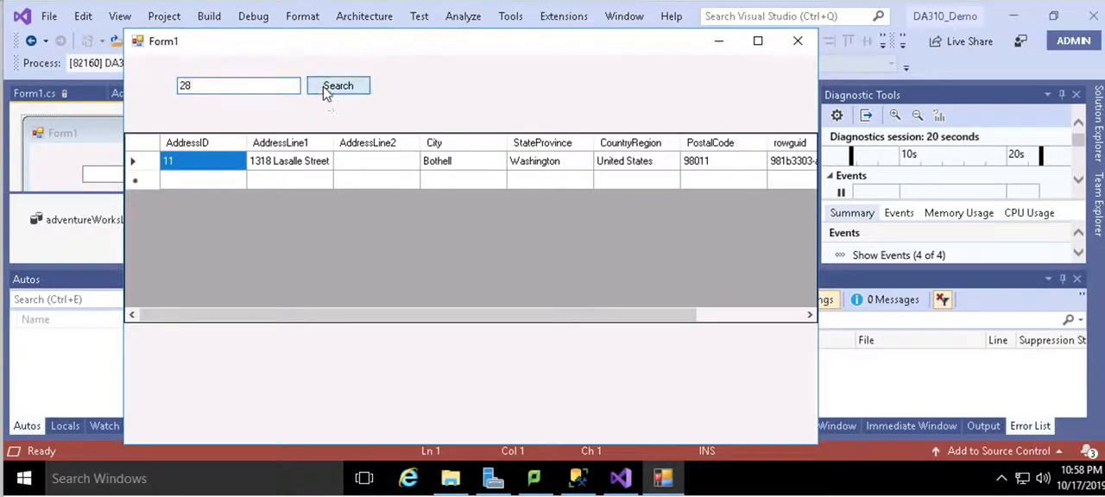
click(337, 86)
text(1)
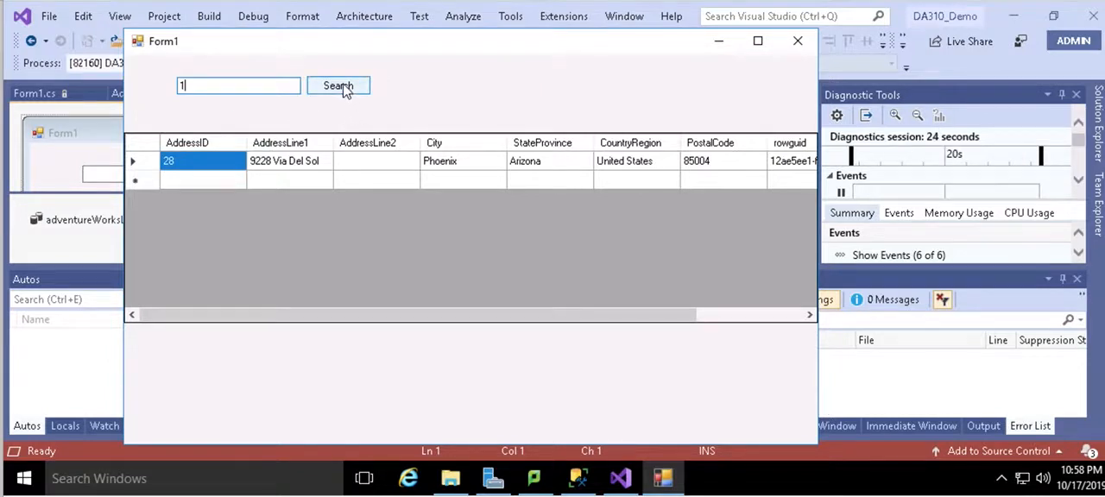
click(337, 85)
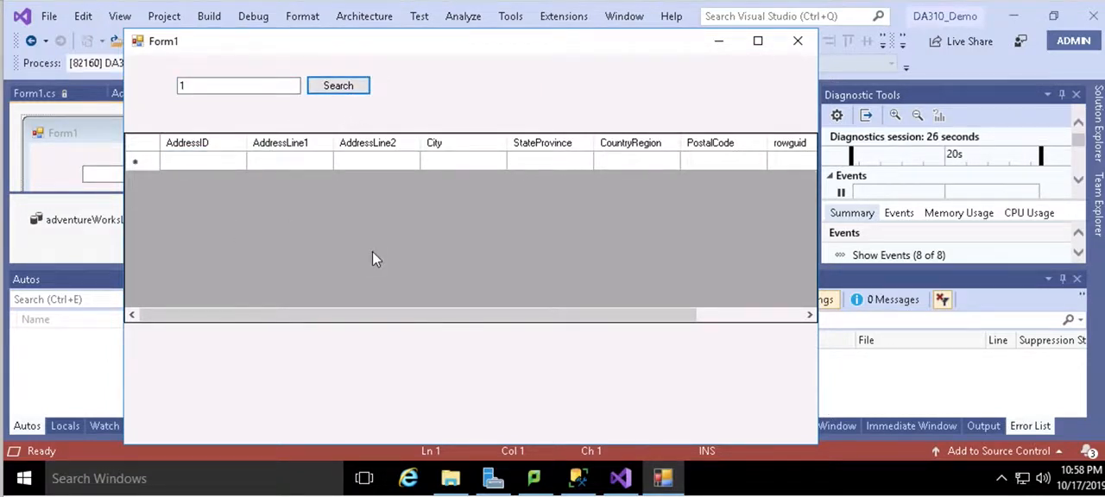
mouse_move(179, 174)
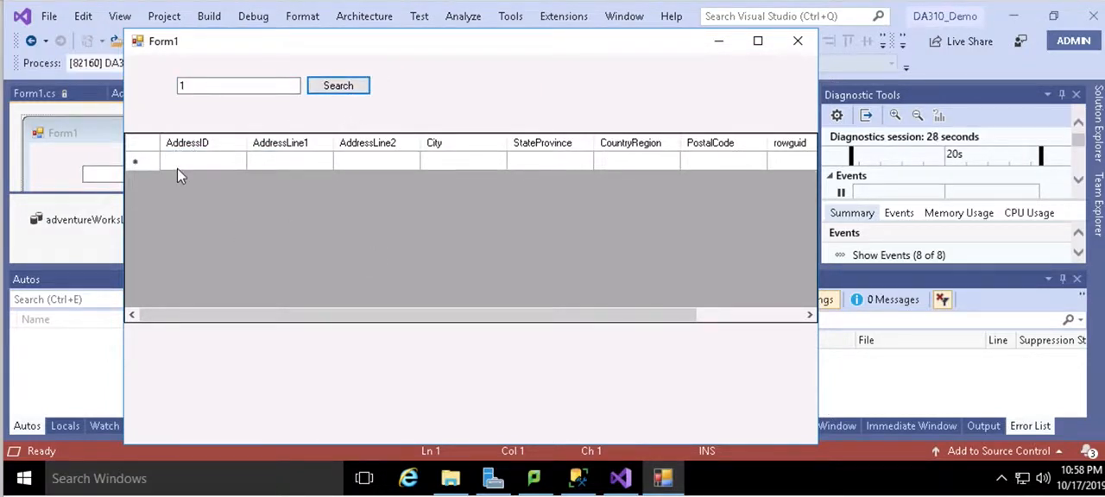